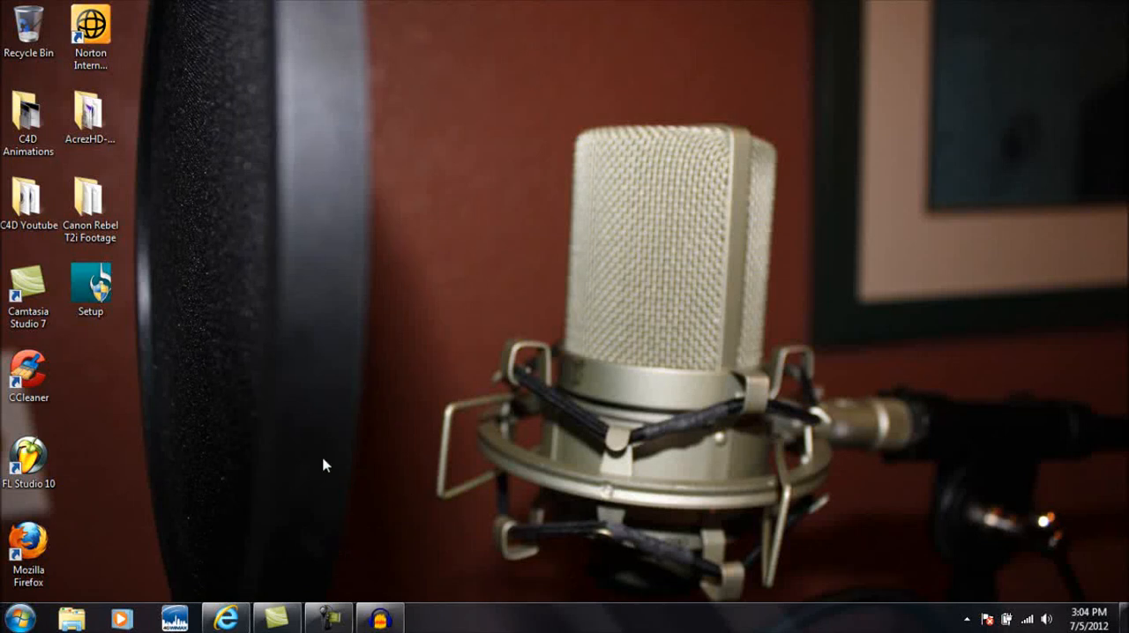
Step: Launch Cinema 4D from the desktop into a new empty scene
click(17, 621)
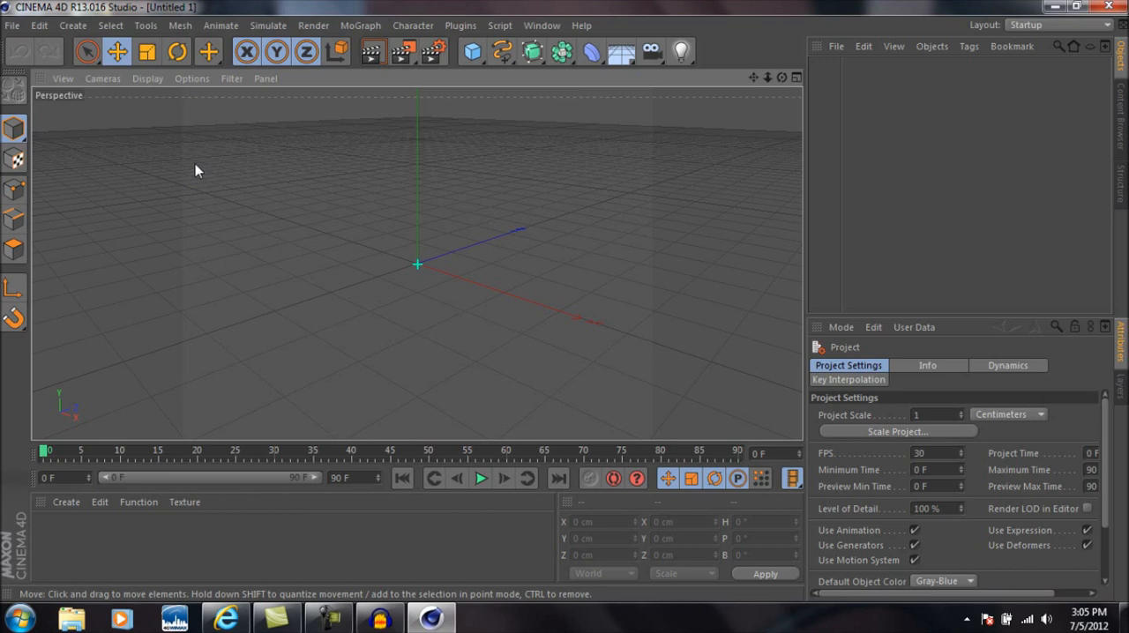
mouse_move(291, 170)
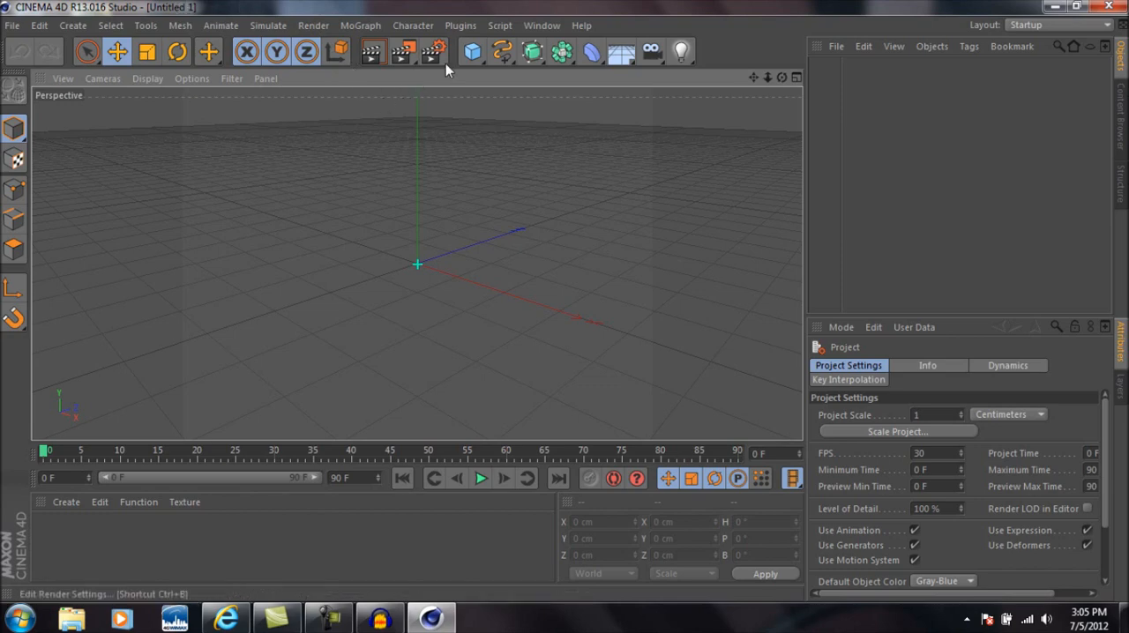
Step: Set Render Settings to render all frames and save as an AVI Movie
click(404, 51)
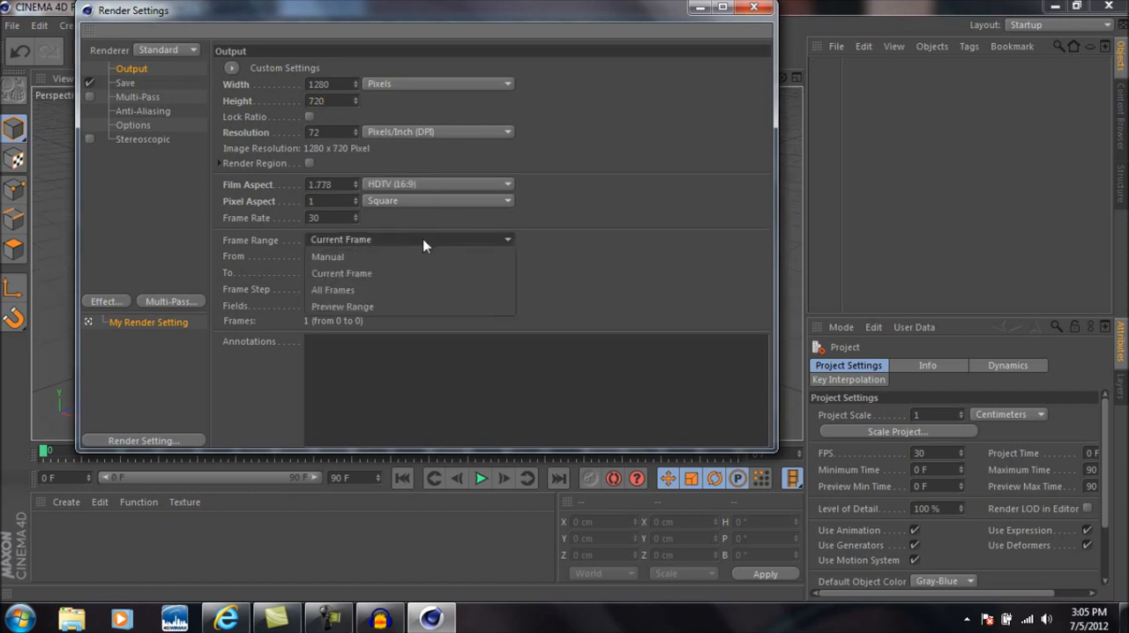
click(331, 290)
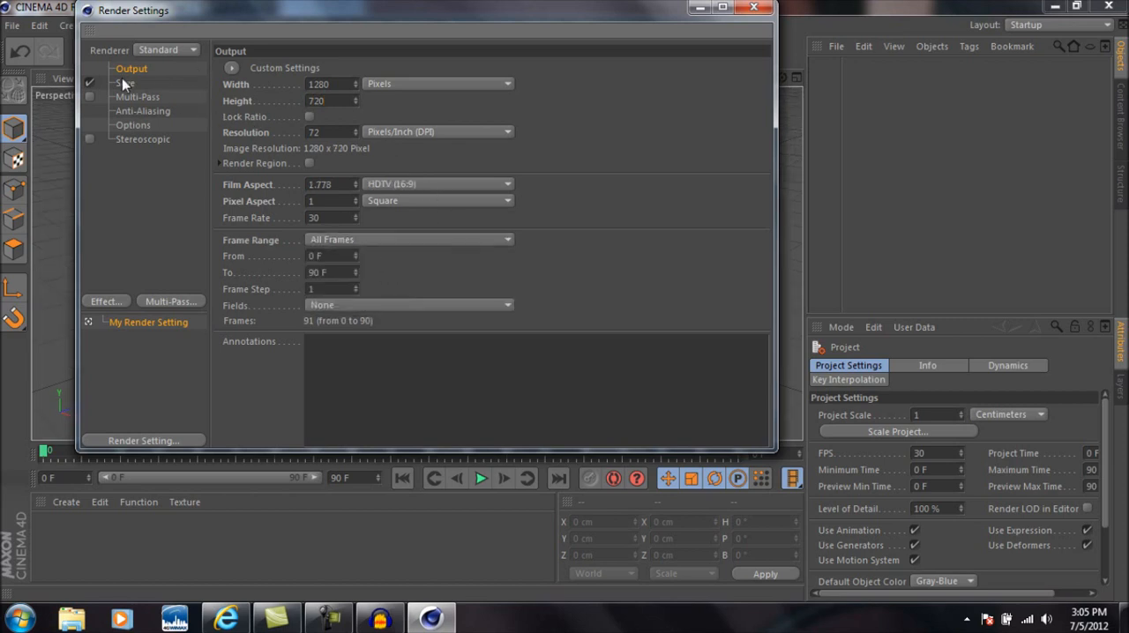
click(124, 81)
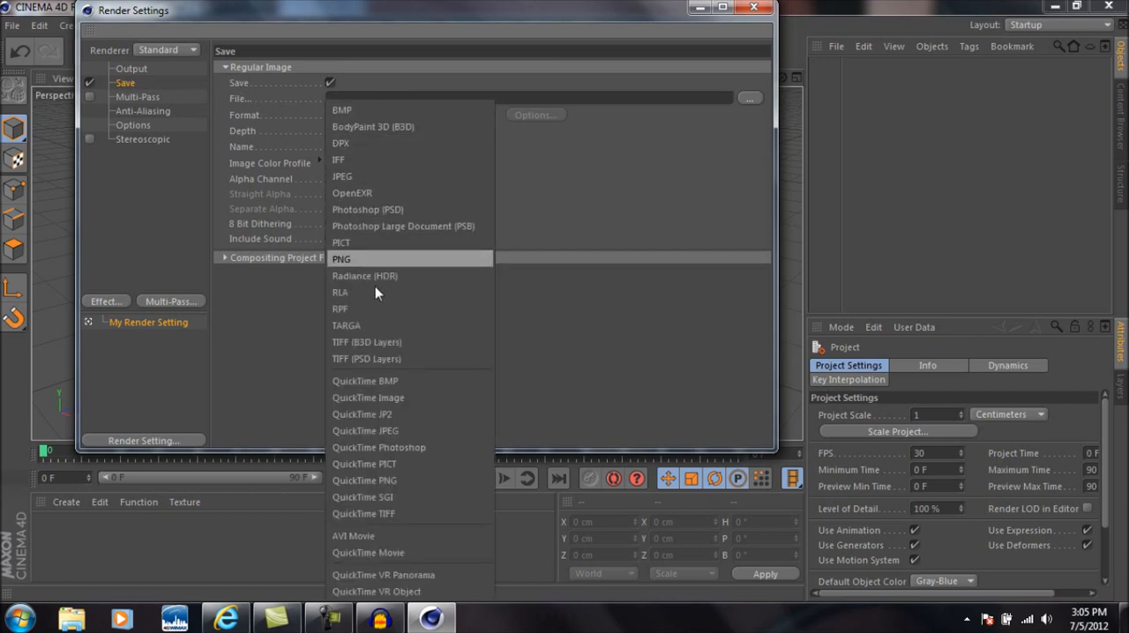
mouse_move(384, 513)
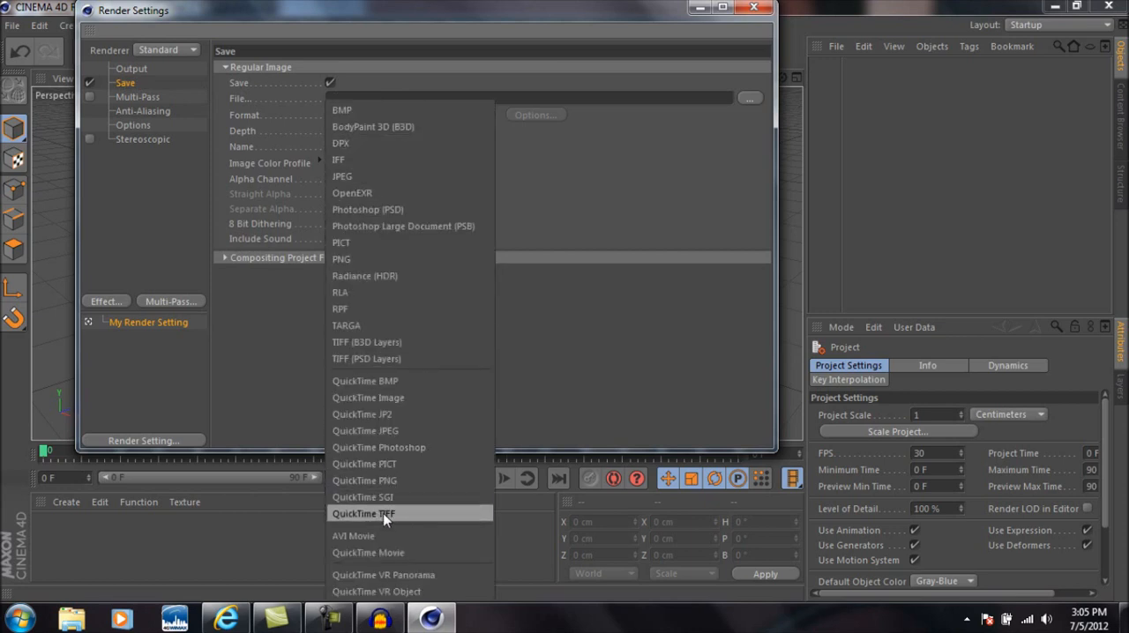
click(353, 536)
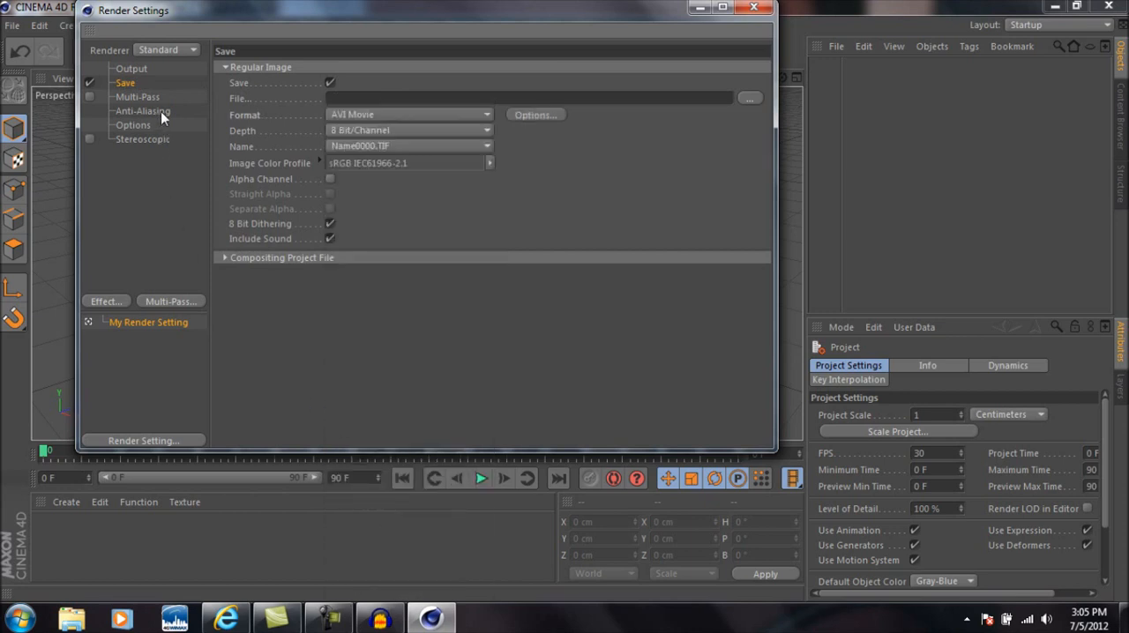
mouse_move(139, 131)
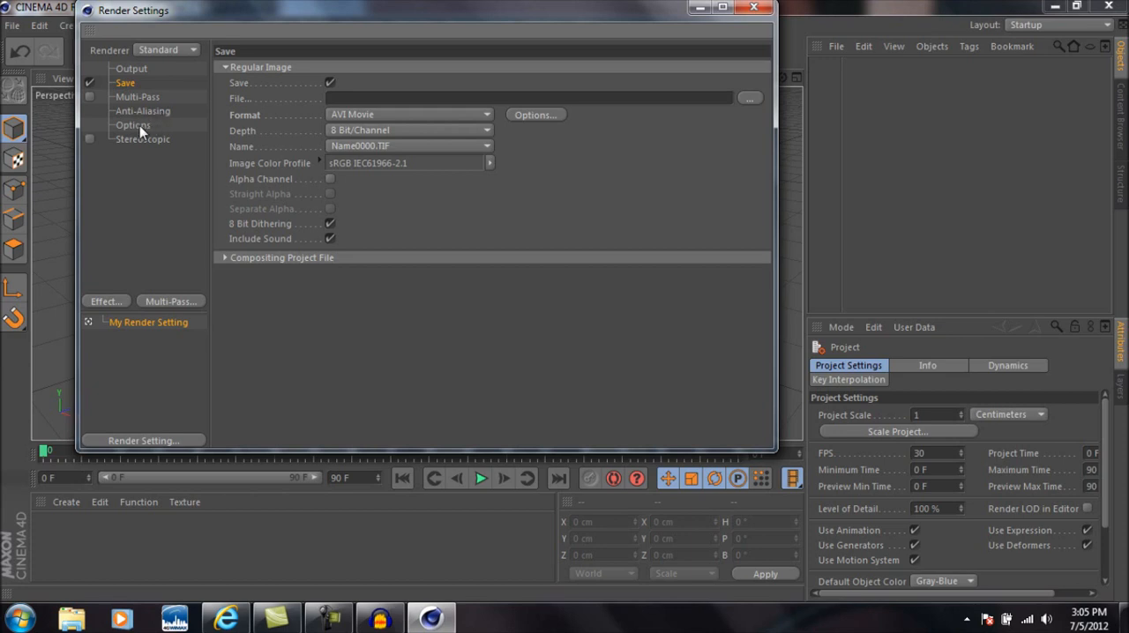
Step: Lower the ray, reflection and shadow depths to 2 in the render Options
click(134, 123)
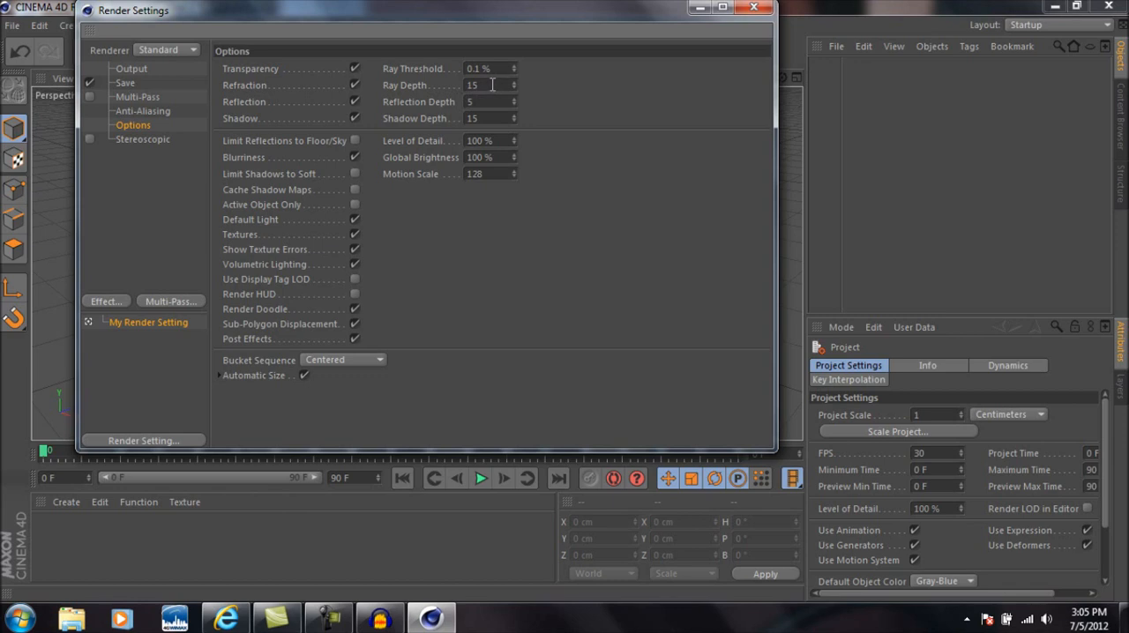
triple_click(485, 85)
text(2)
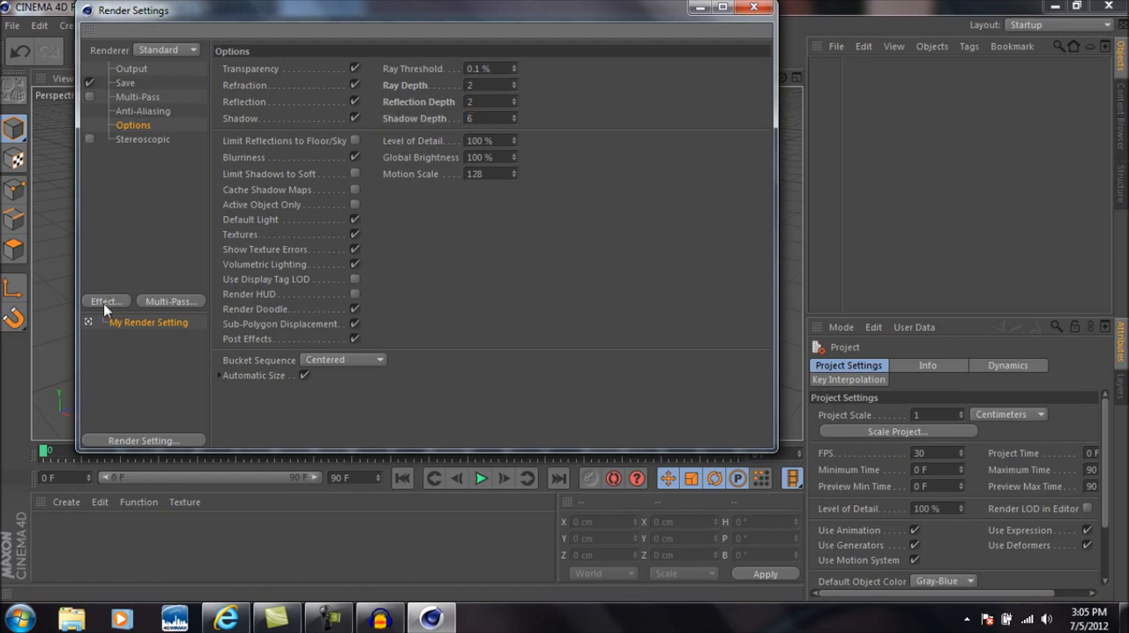
Step: Add Ambient Occlusion and Global Illumination render effects
click(105, 300)
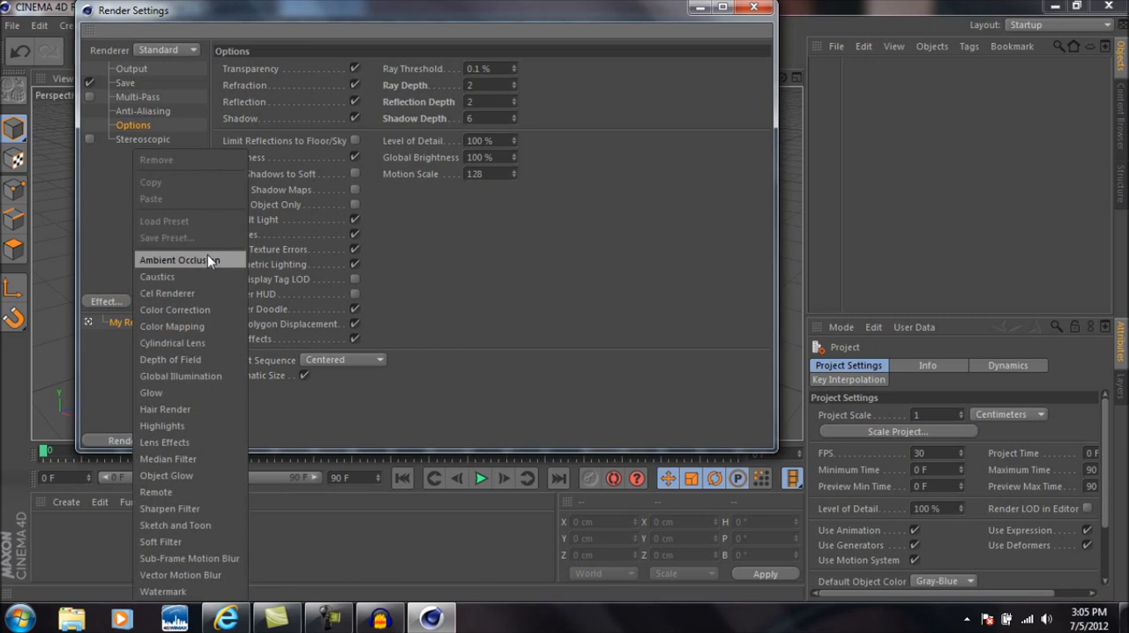
click(180, 261)
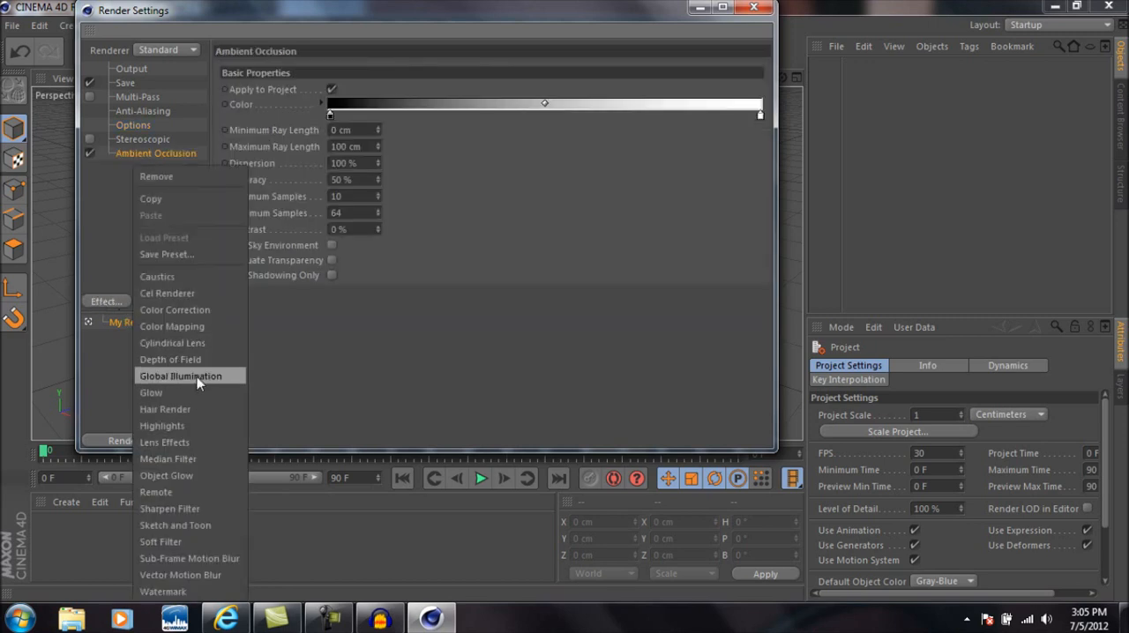
click(180, 376)
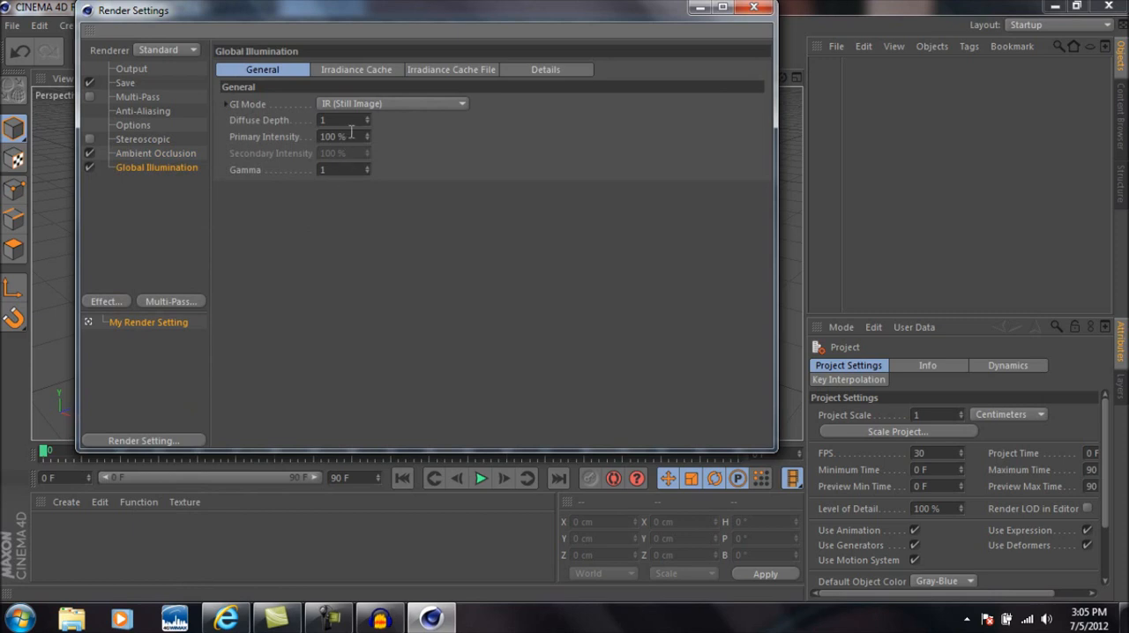
Step: Set the irradiance cache record density and stochastic samples to Low, smoothing to Weak
click(356, 68)
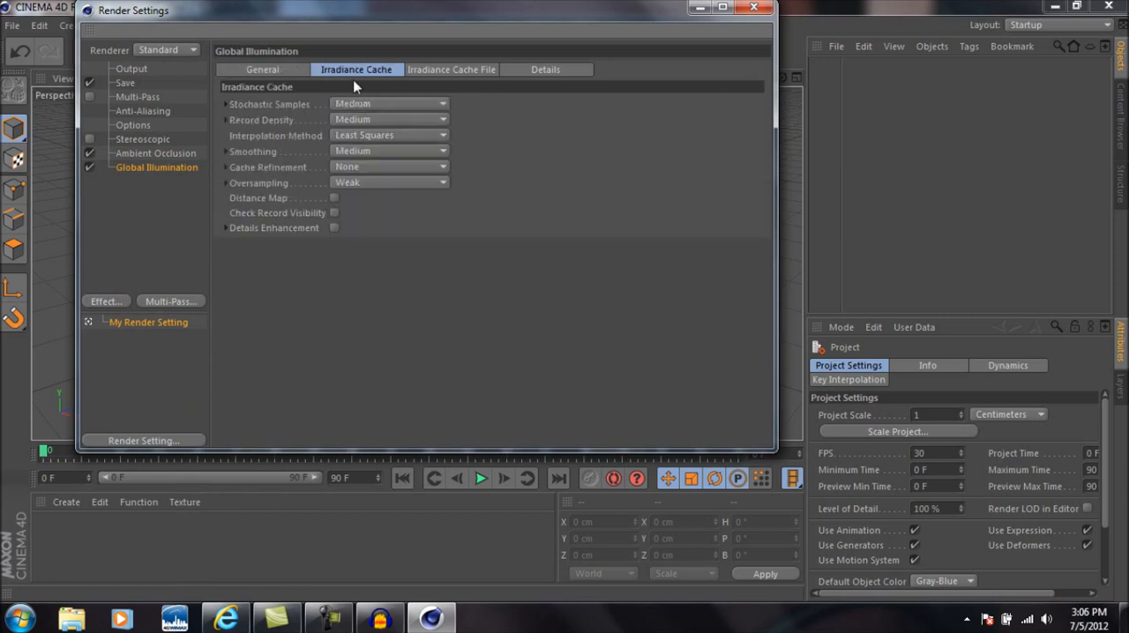
click(388, 120)
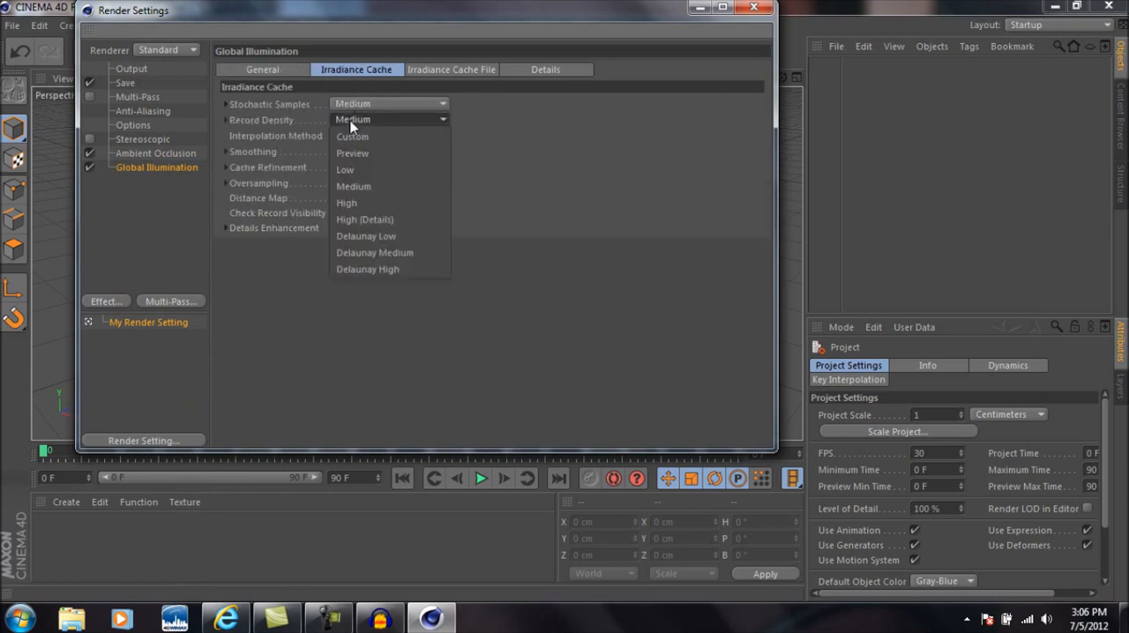
click(345, 169)
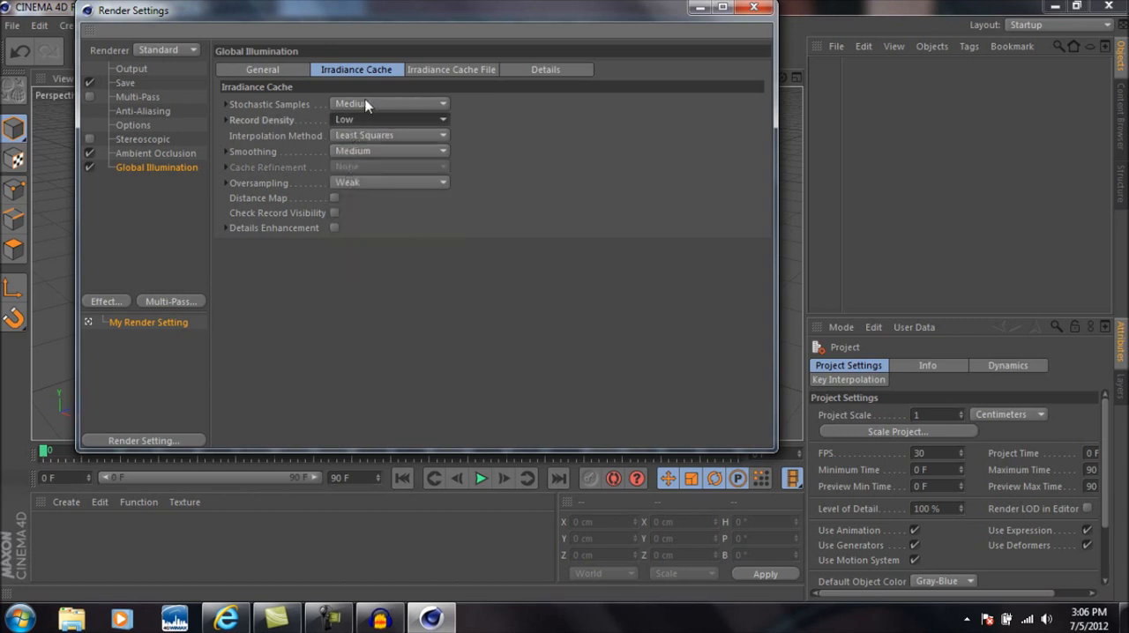
click(388, 103)
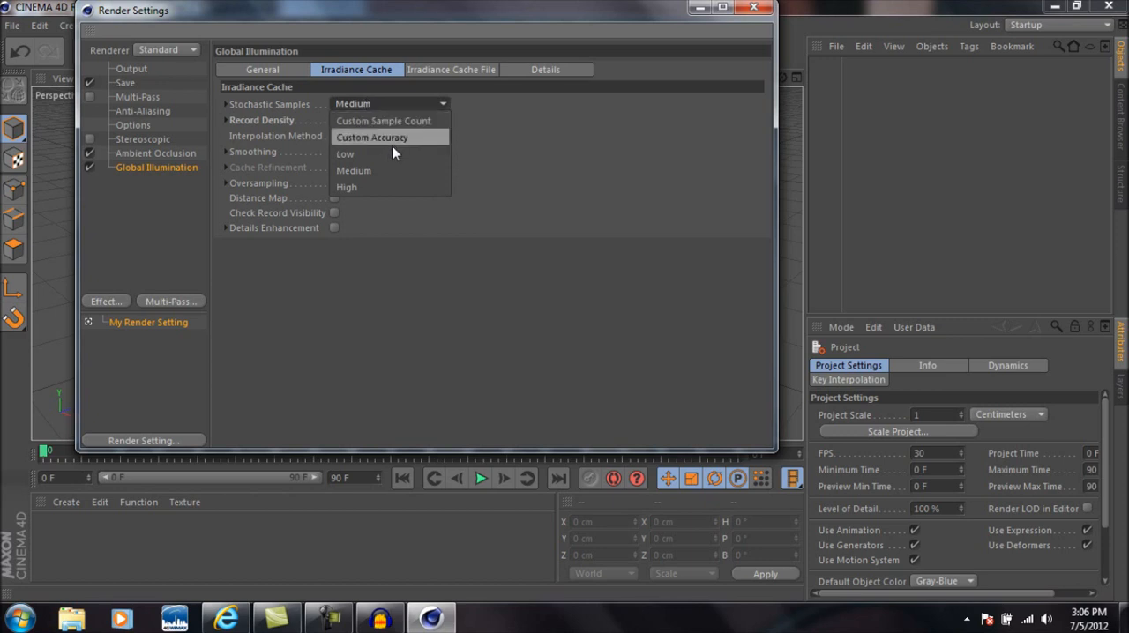
click(346, 153)
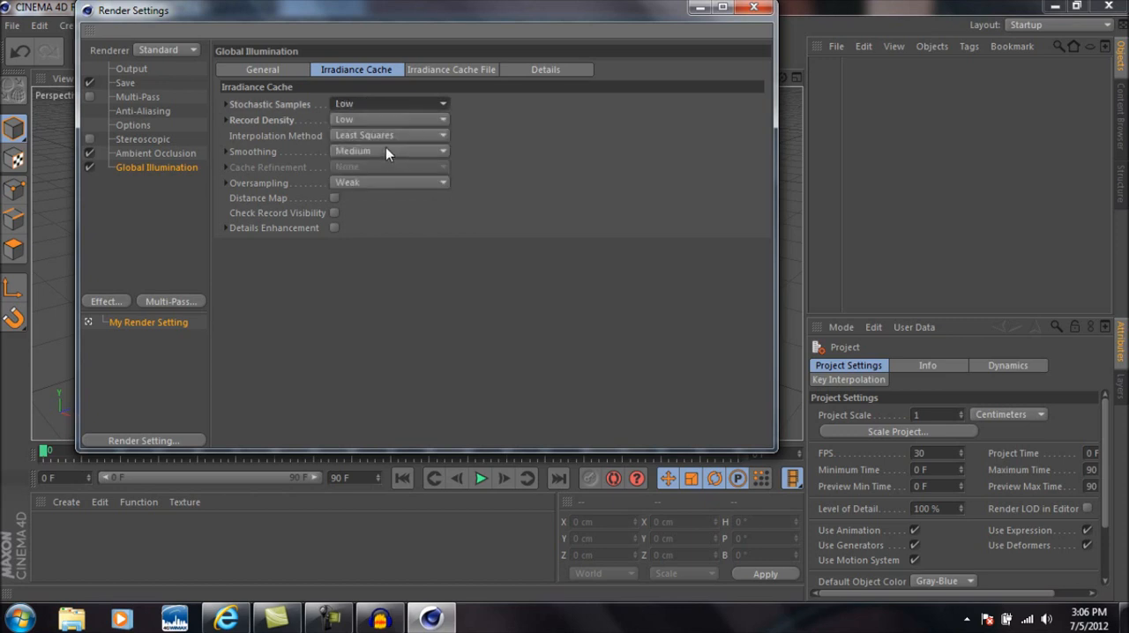
click(388, 150)
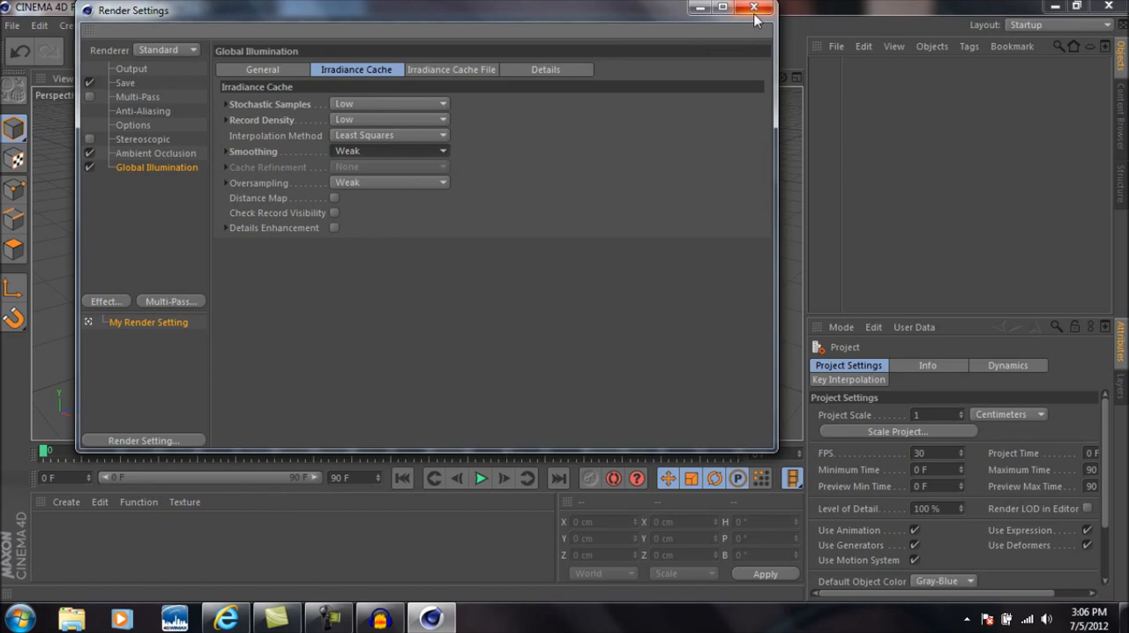
Step: Add a 200 cm cube to the scene and tag it as a Rigid Body
click(755, 7)
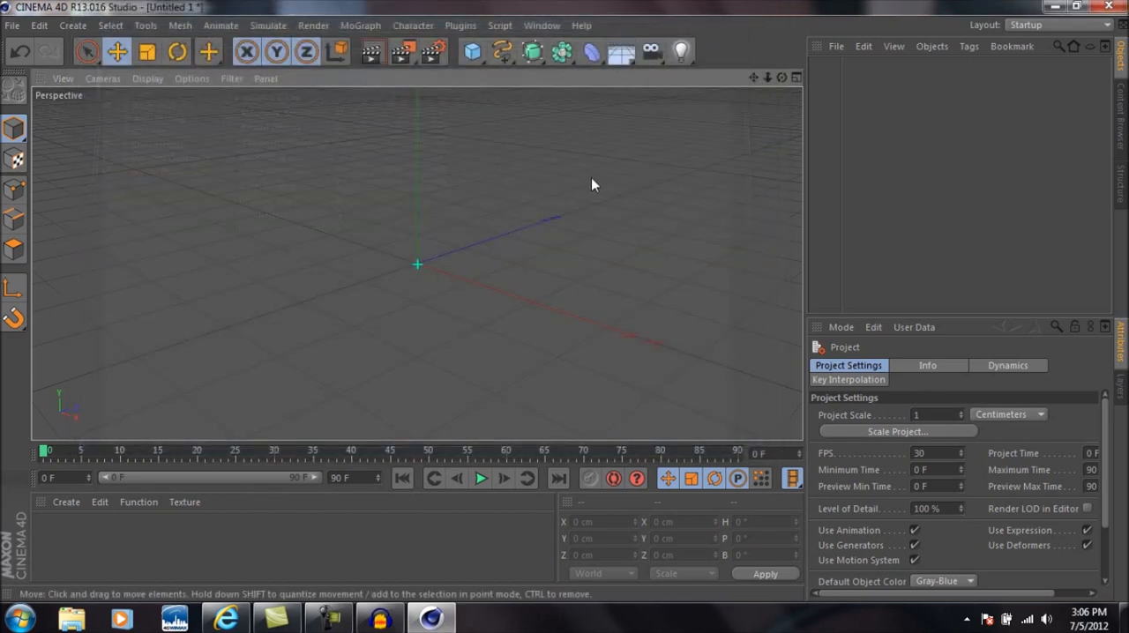
mouse_move(500, 53)
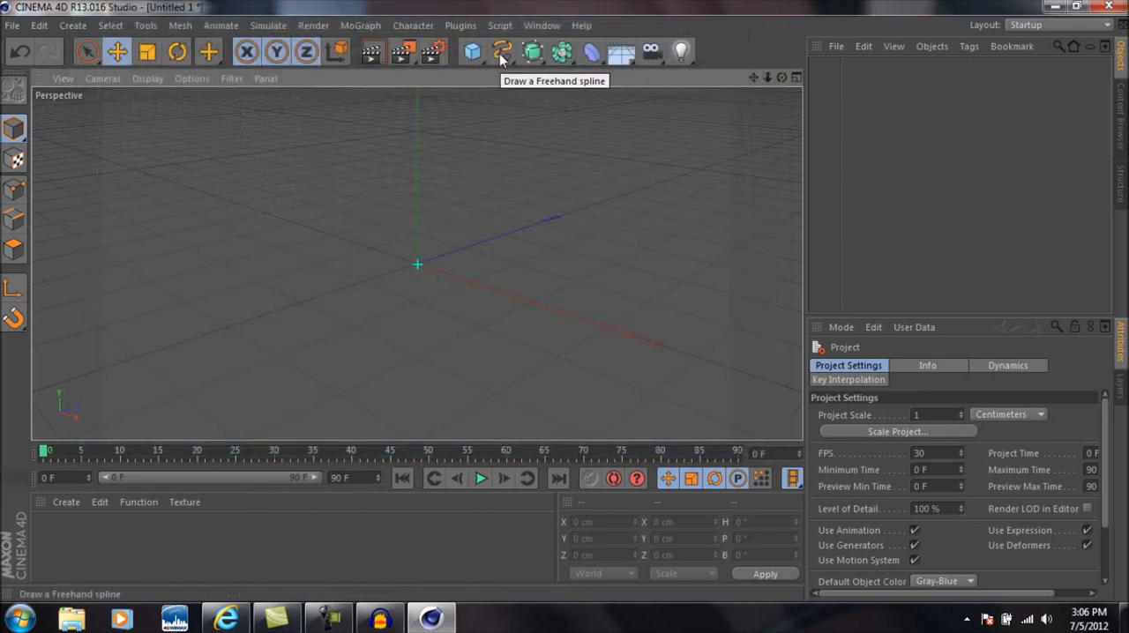
click(472, 51)
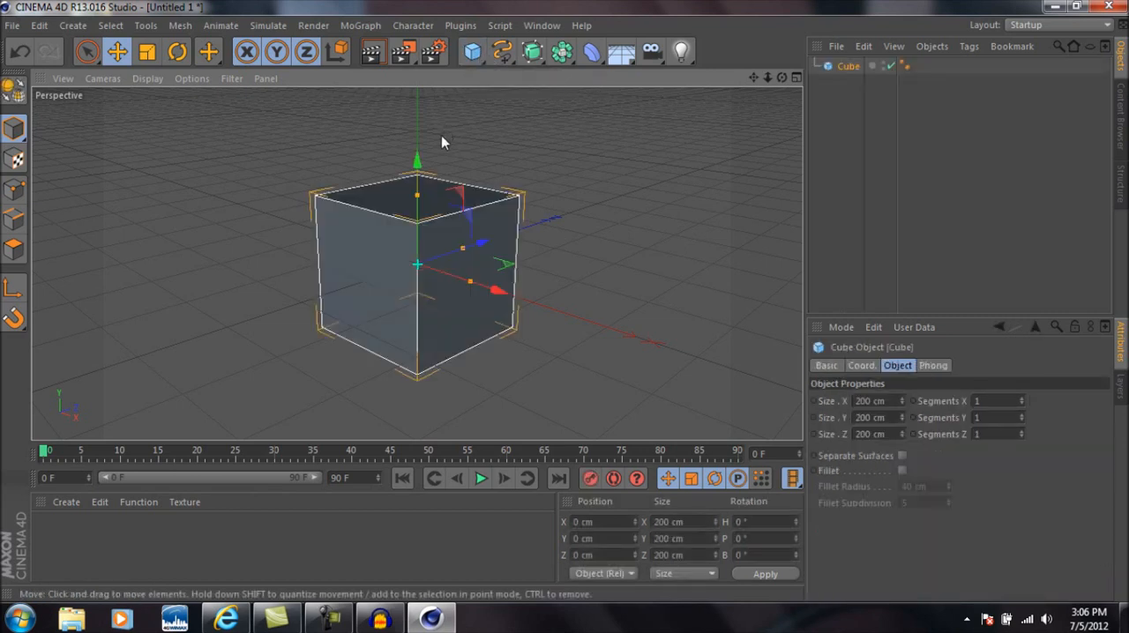
mouse_move(725, 60)
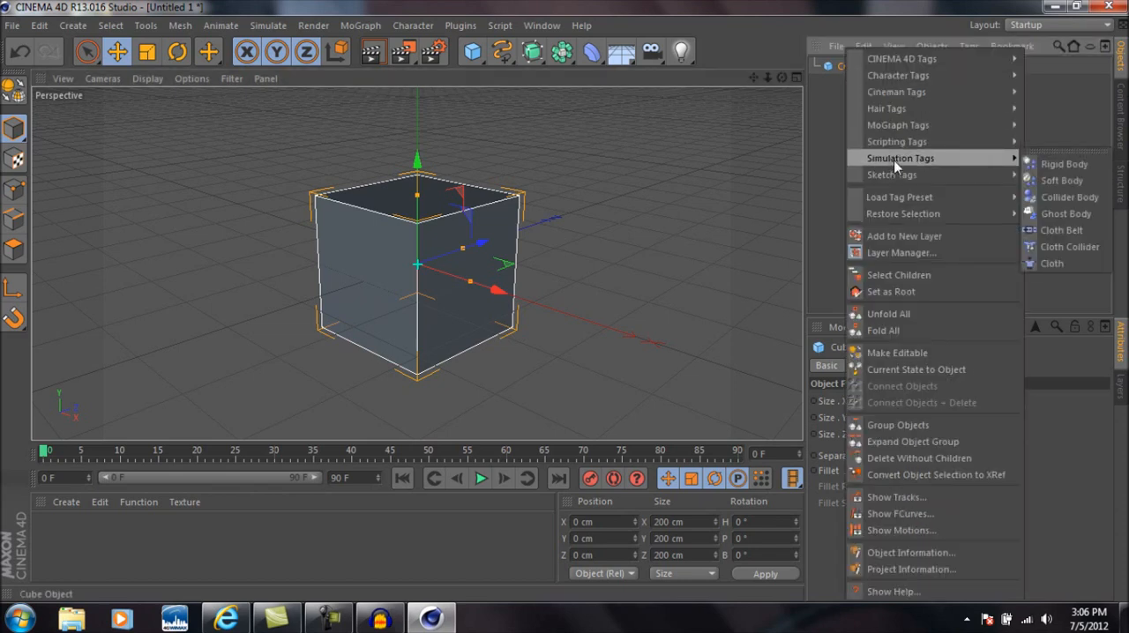
mouse_move(1062, 164)
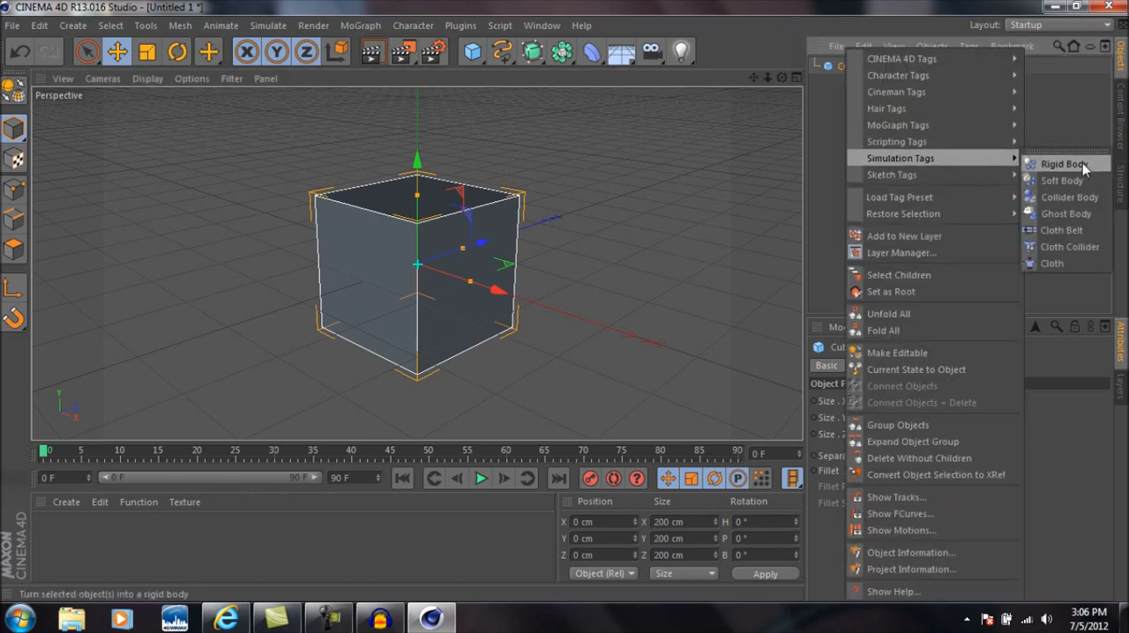
click(1062, 164)
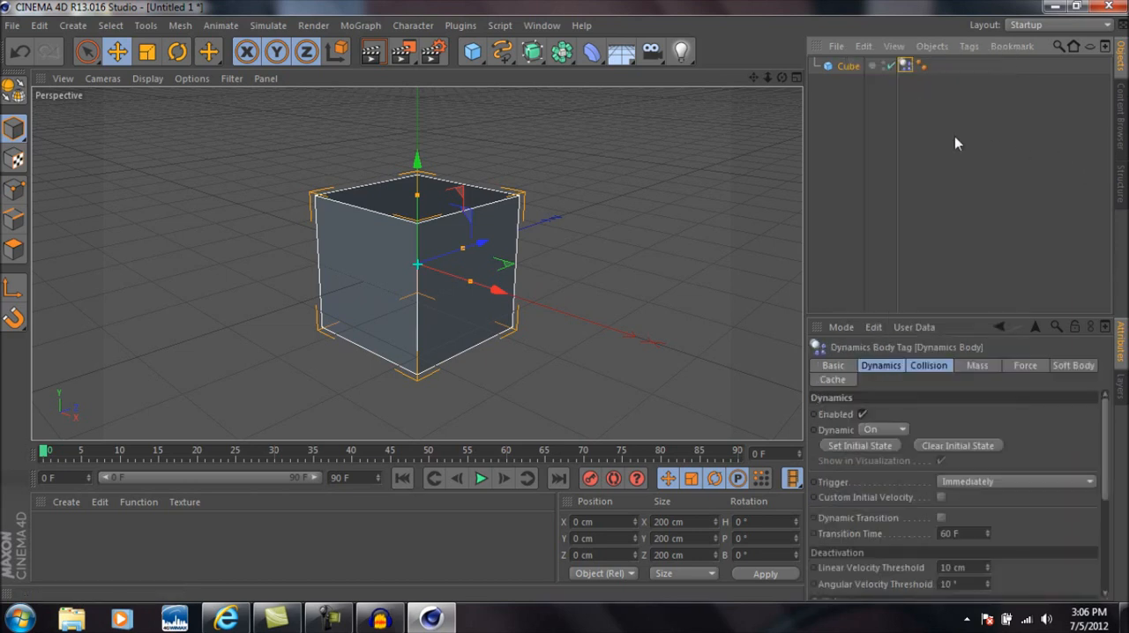
mouse_move(351, 37)
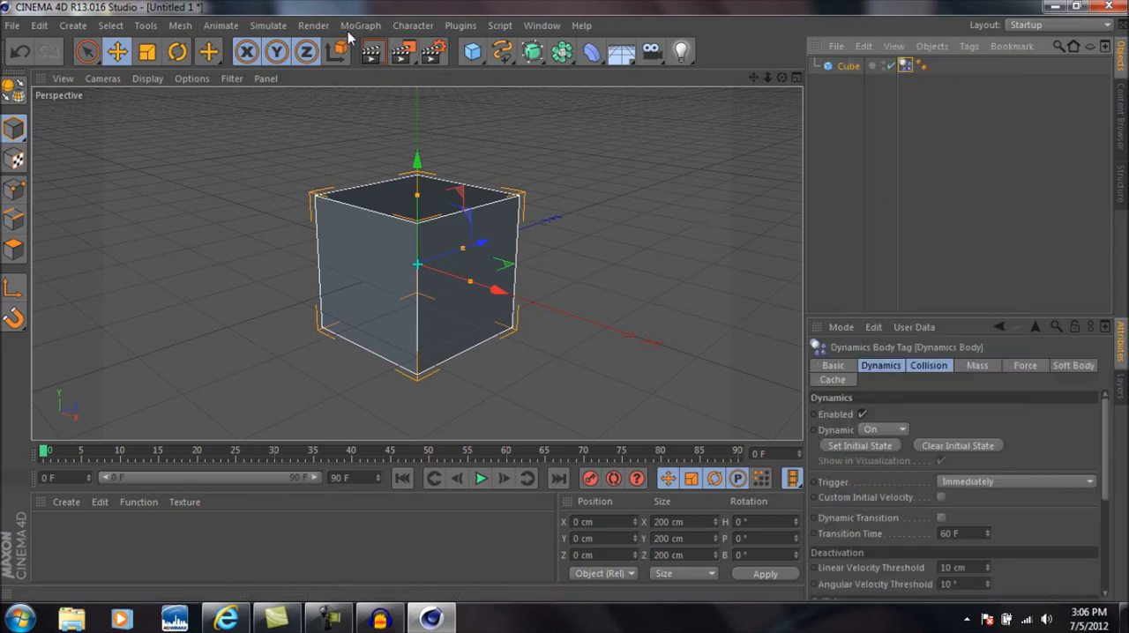
Step: Add a Cloner set to Grid Array with a 5 × 5 × 5 count
click(360, 25)
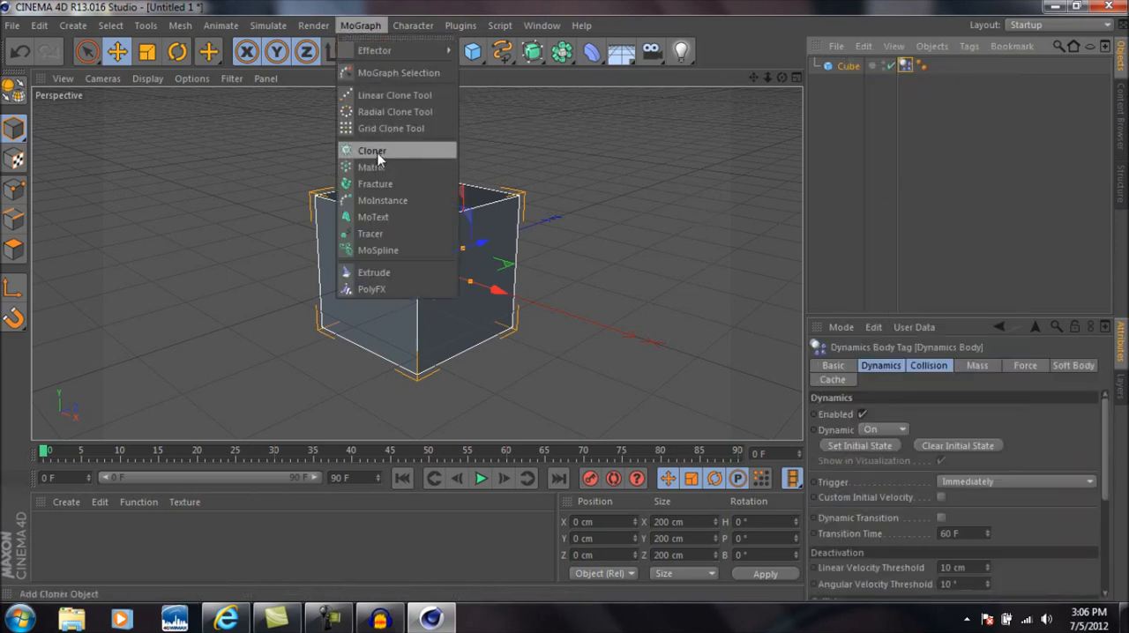
click(371, 150)
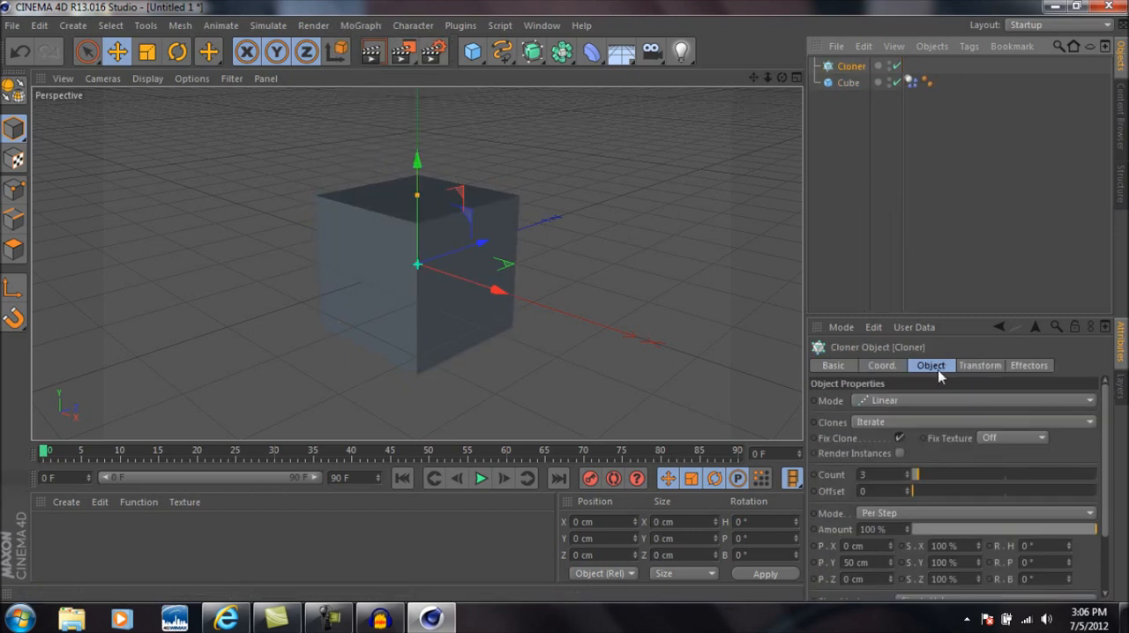
mouse_move(896, 432)
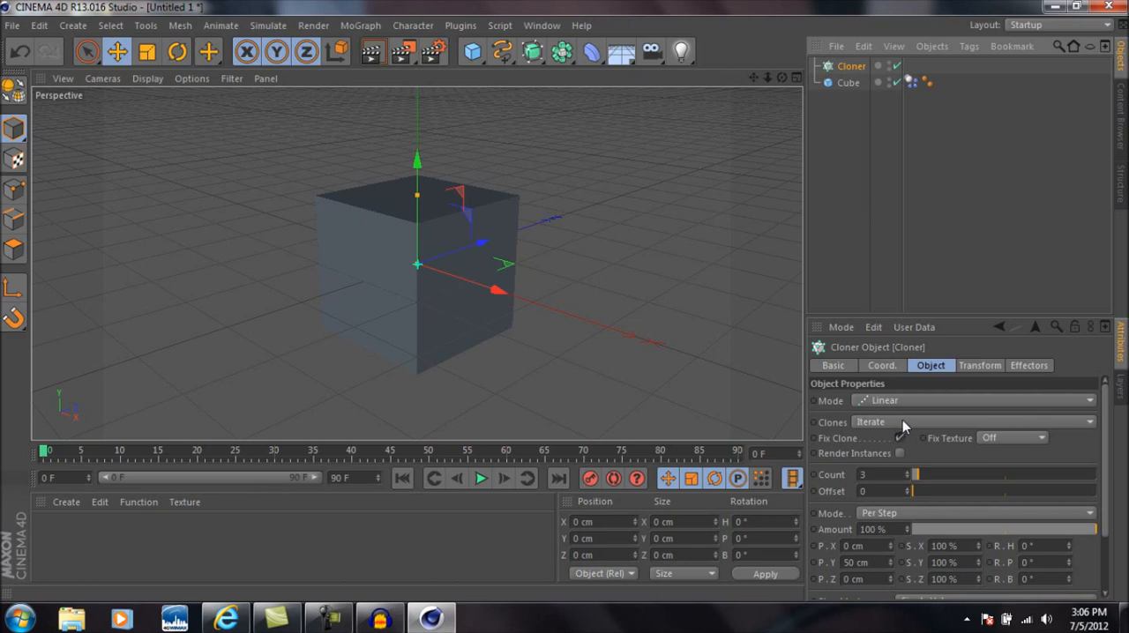
click(979, 400)
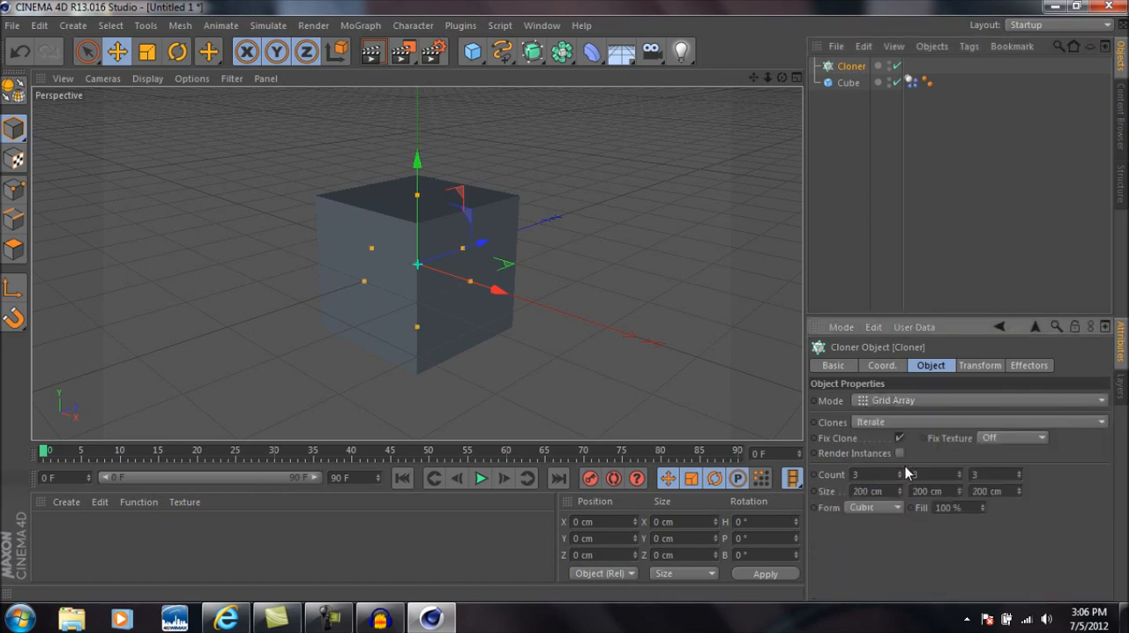
click(868, 474)
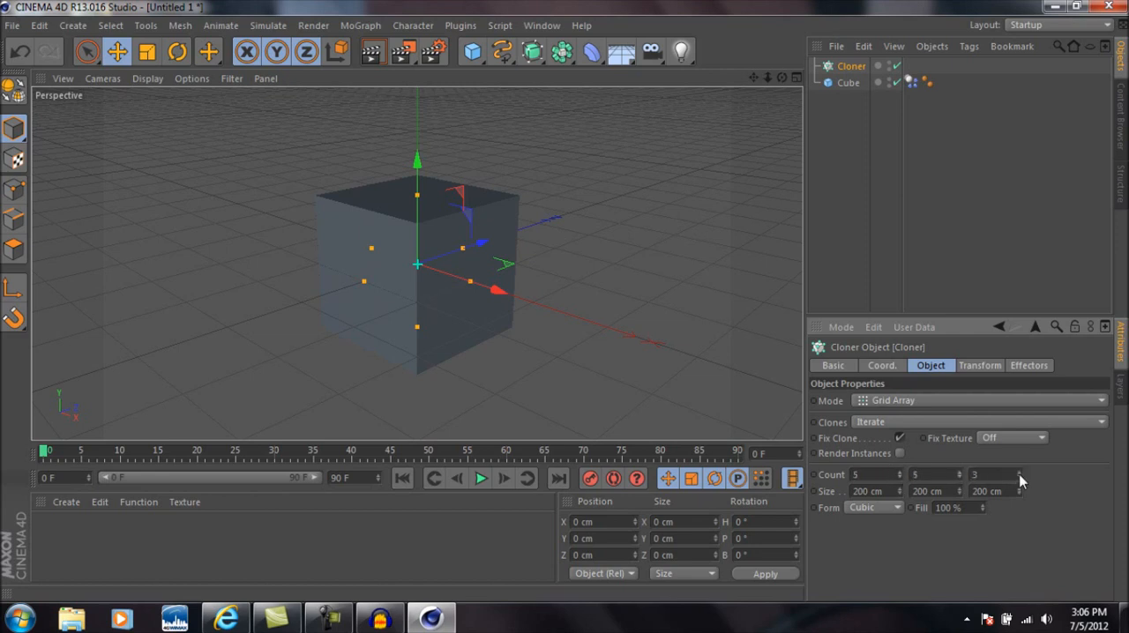
click(1020, 472)
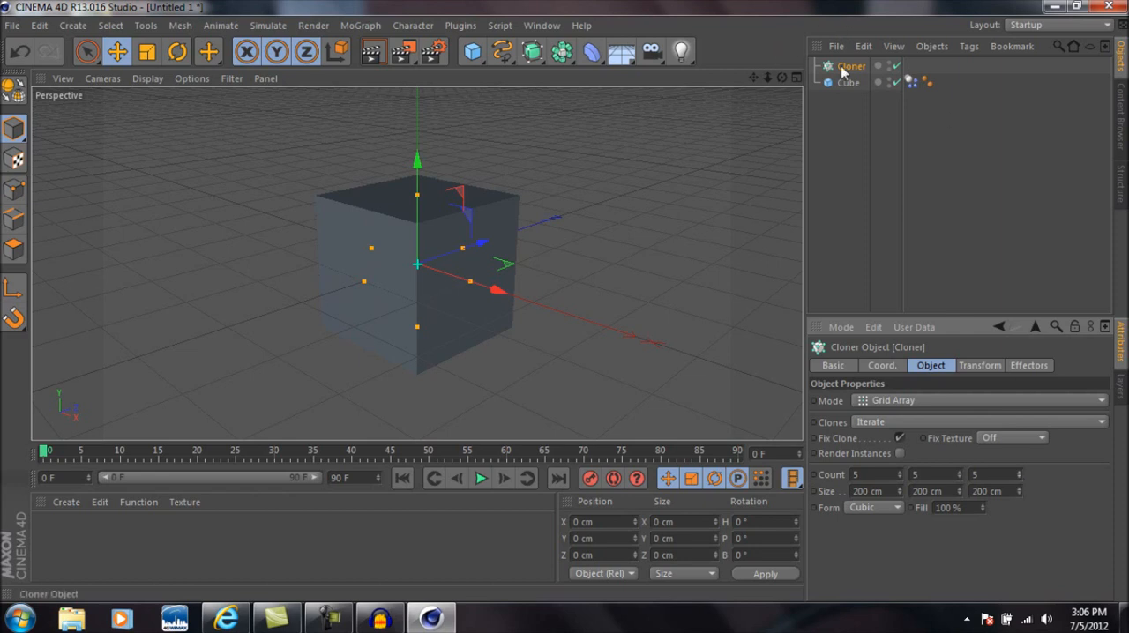
Step: Nest the cube under the Cloner and scale the 5×5×5 block up to about 600 cm
click(847, 81)
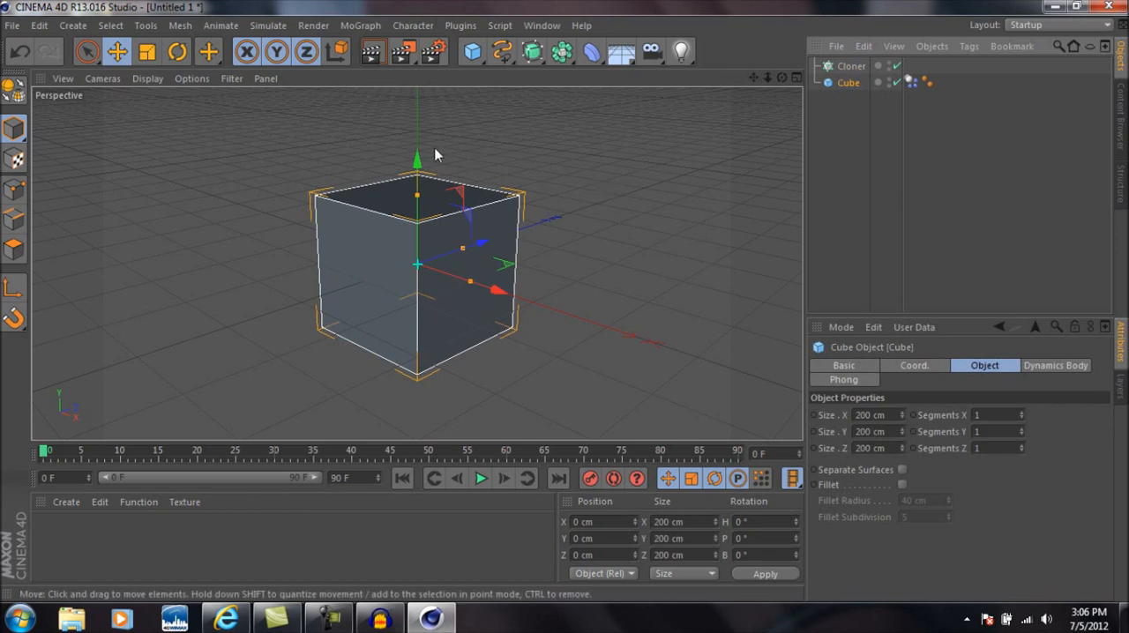
mouse_move(624, 139)
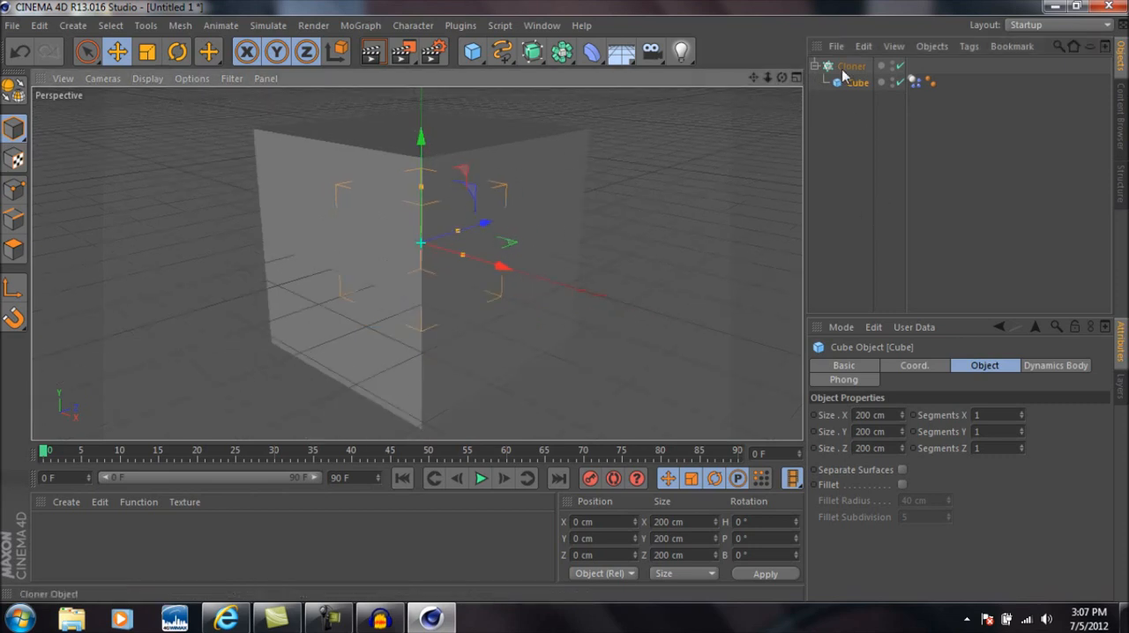
click(851, 66)
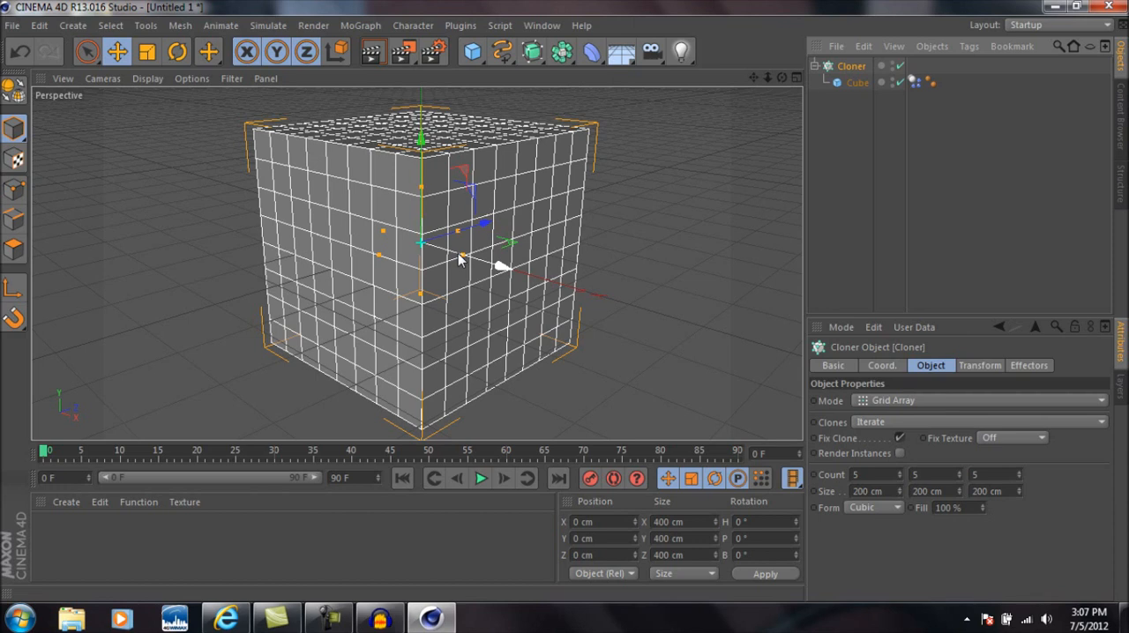
mouse_move(467, 266)
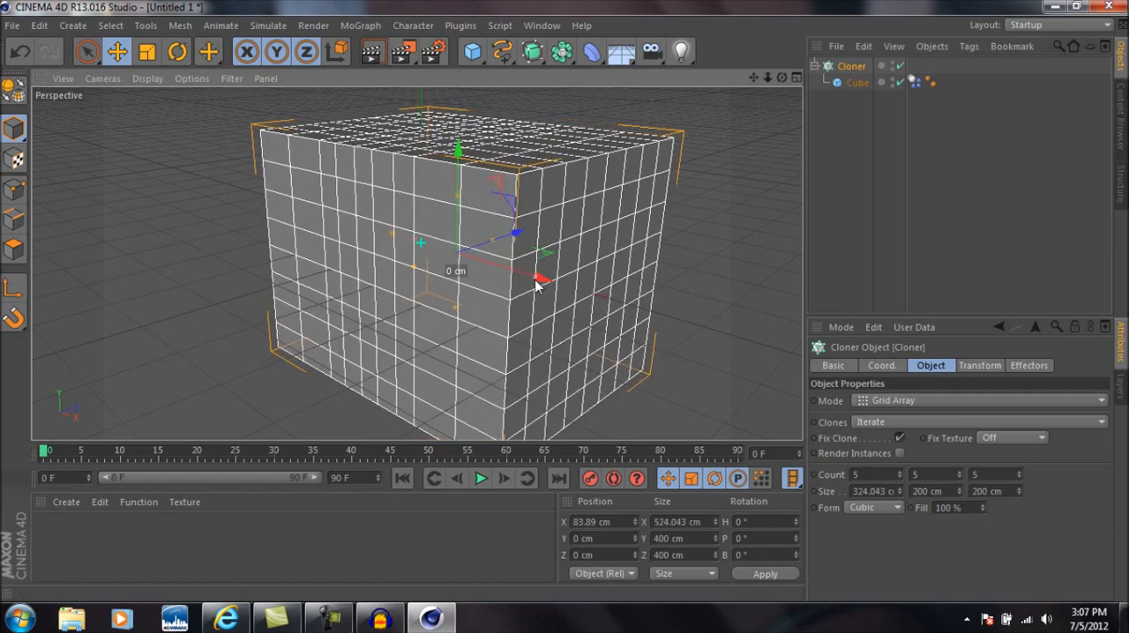
drag(540, 282, 547, 282)
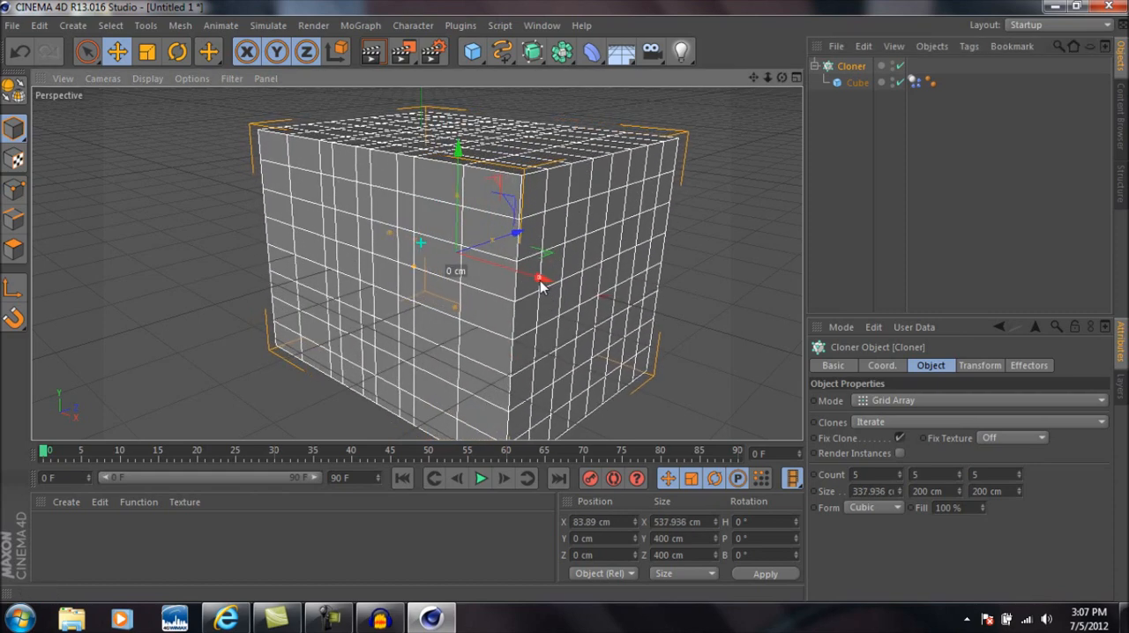
drag(542, 280, 550, 283)
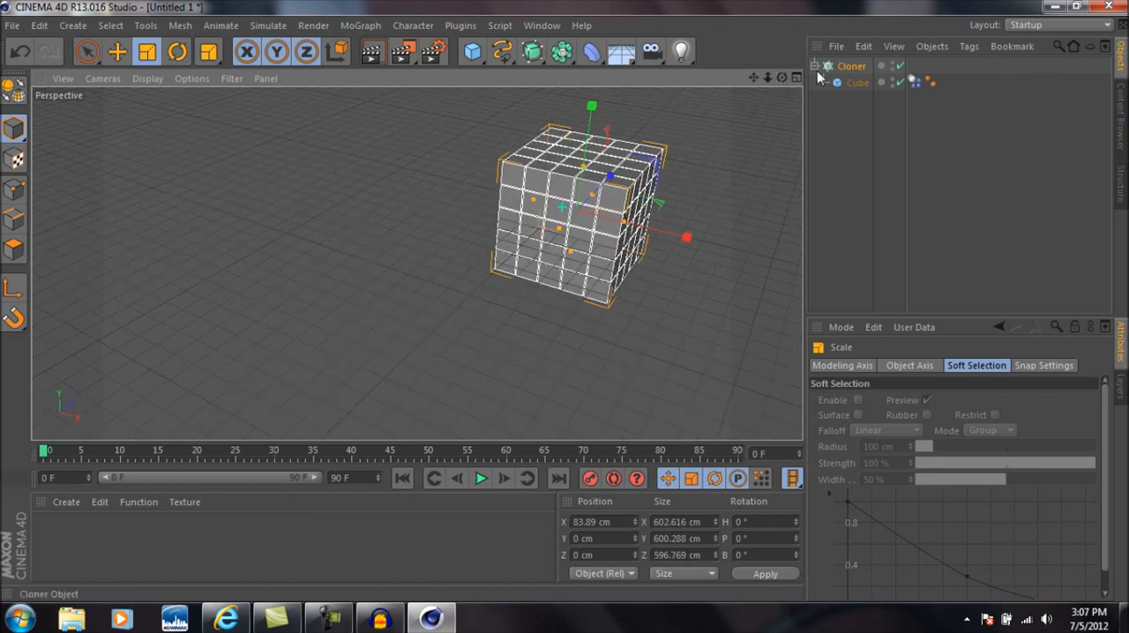
Step: Shrink the cube to 115.6 cm and fillet its edges with radius 23 cm, subdivision 5
click(857, 81)
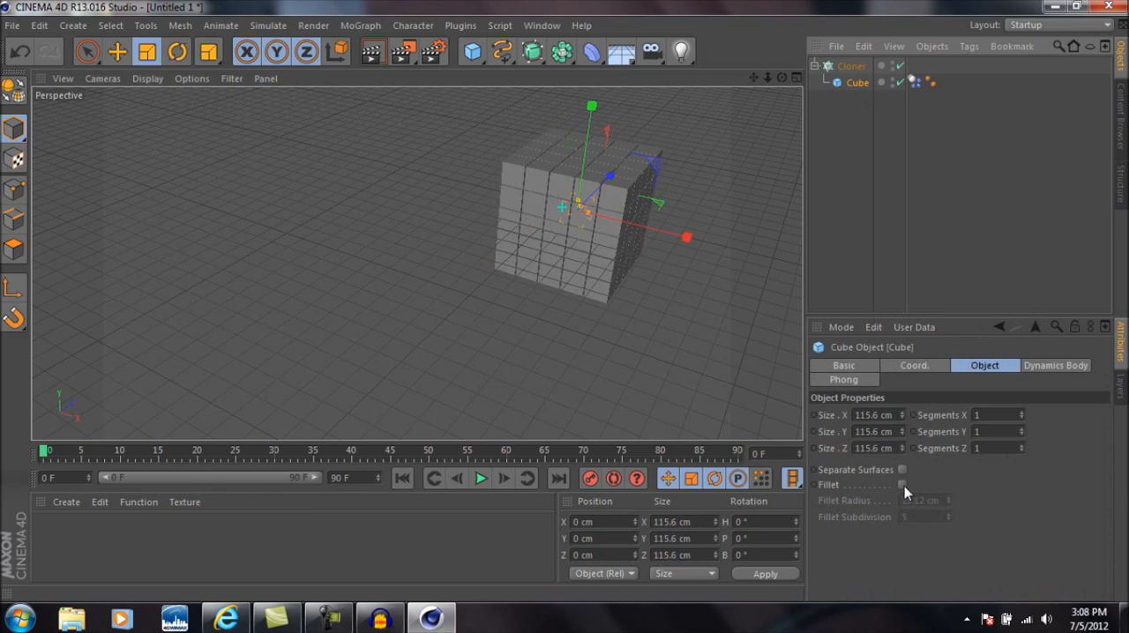
click(902, 485)
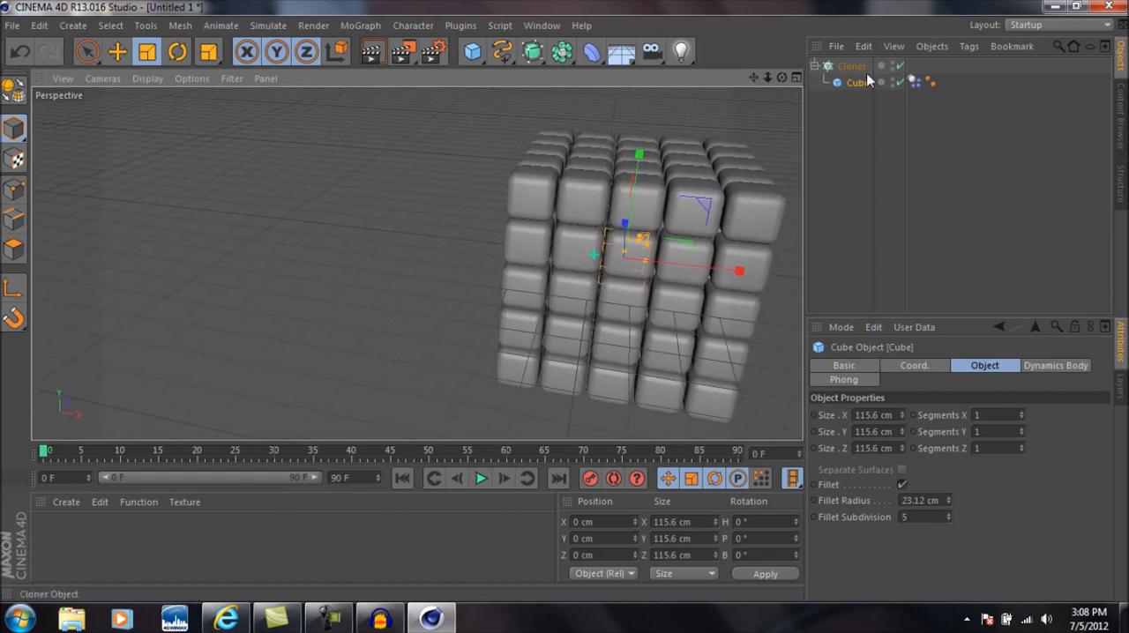
click(850, 65)
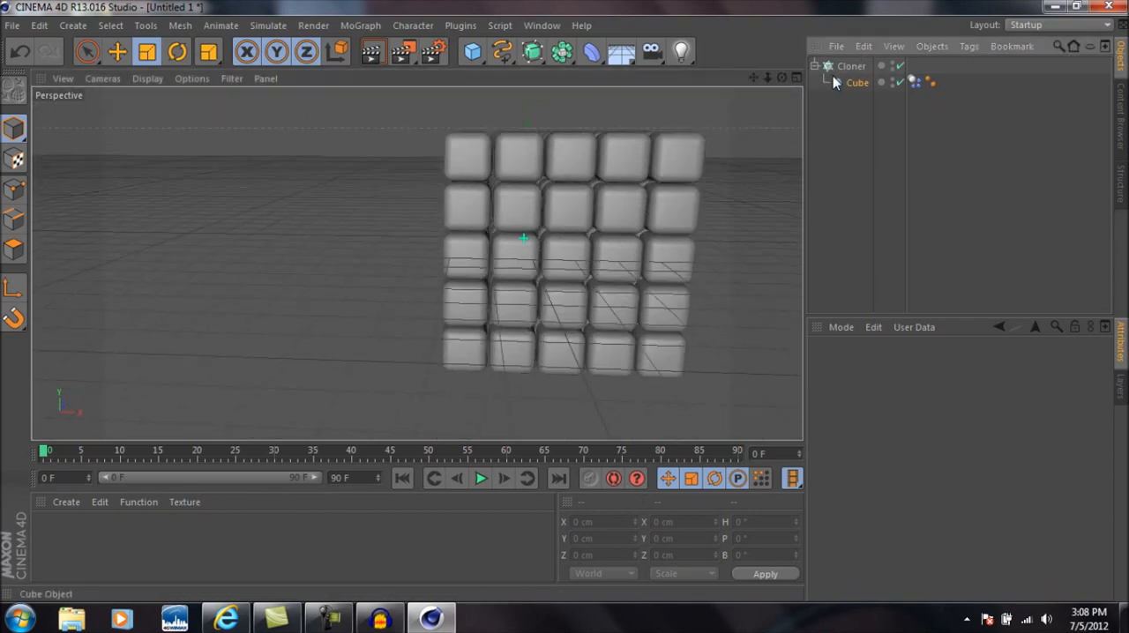
Step: Add a 3000 cm square plane to the scene as a floor
click(851, 66)
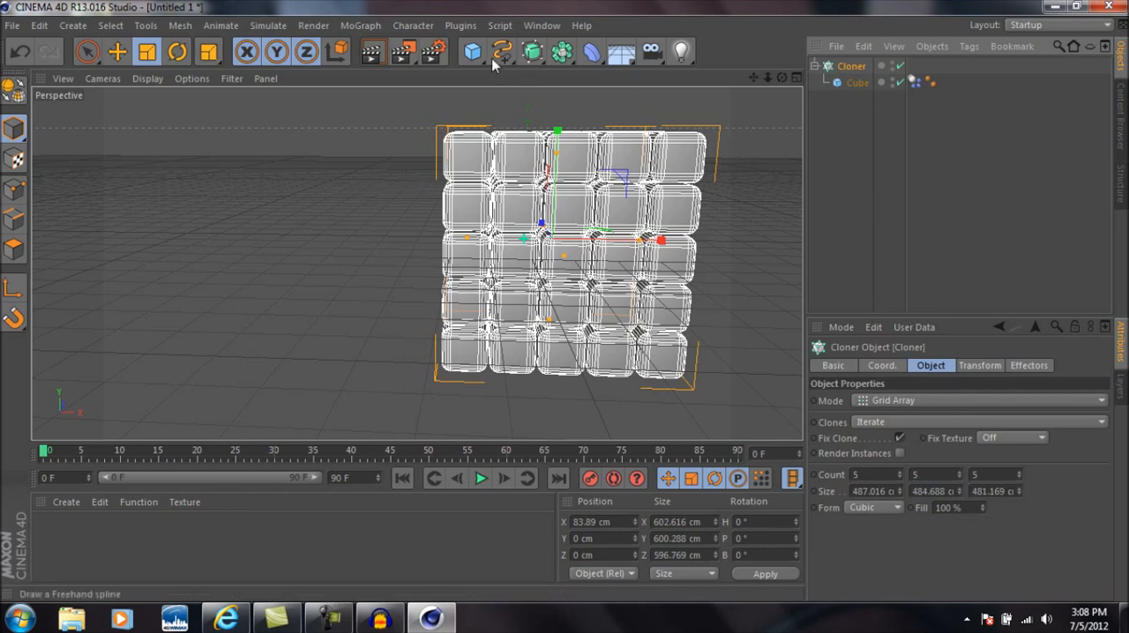
click(471, 51)
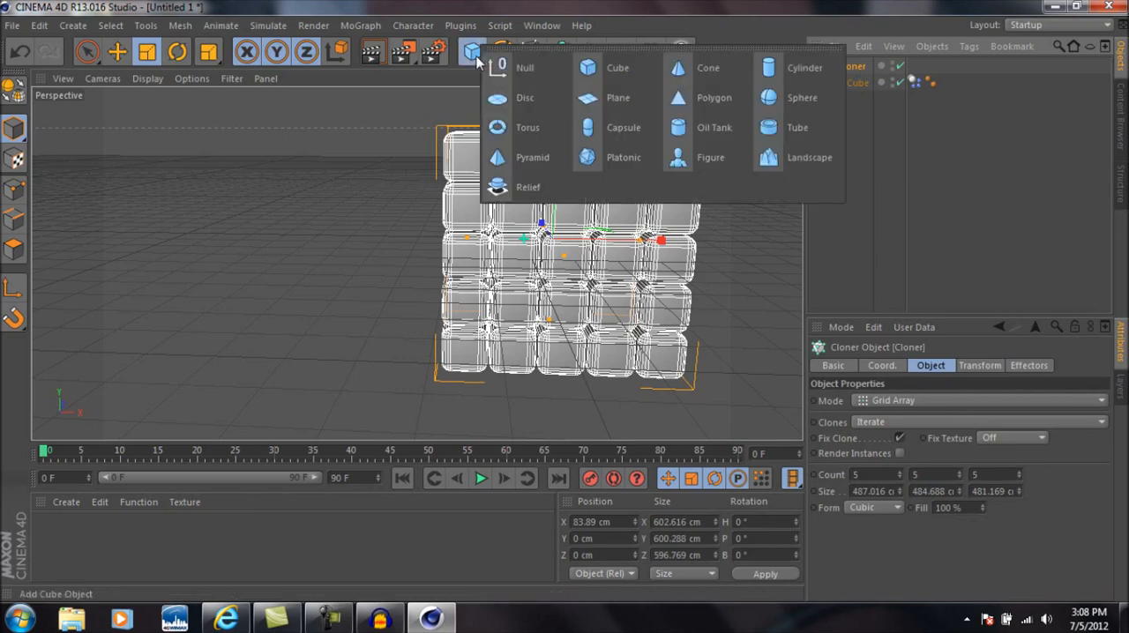
click(618, 97)
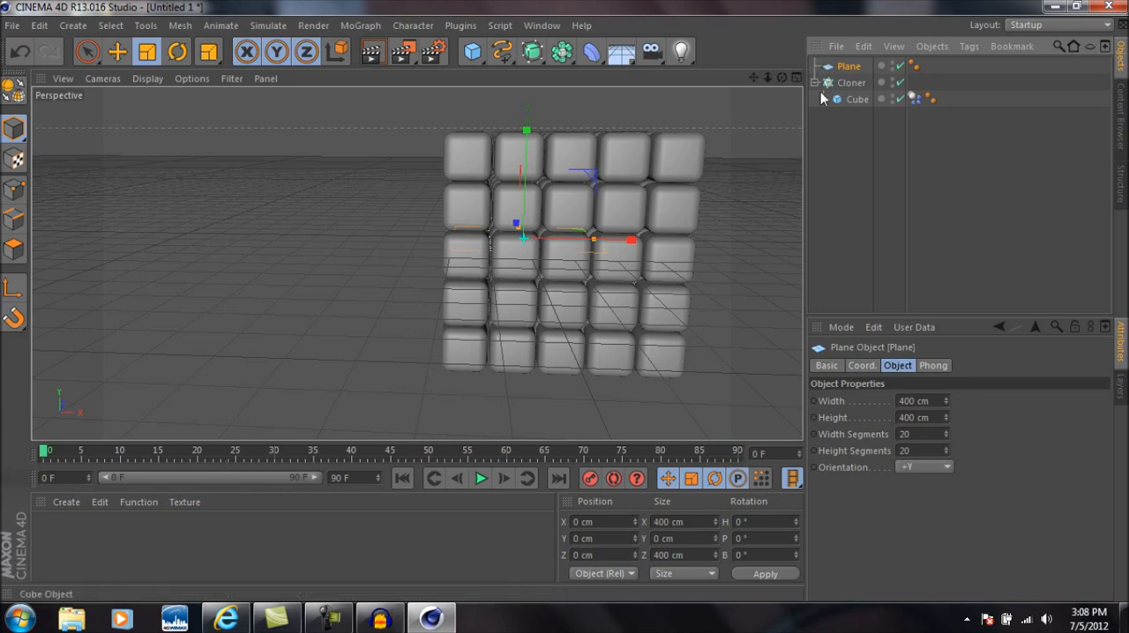
mouse_move(899, 254)
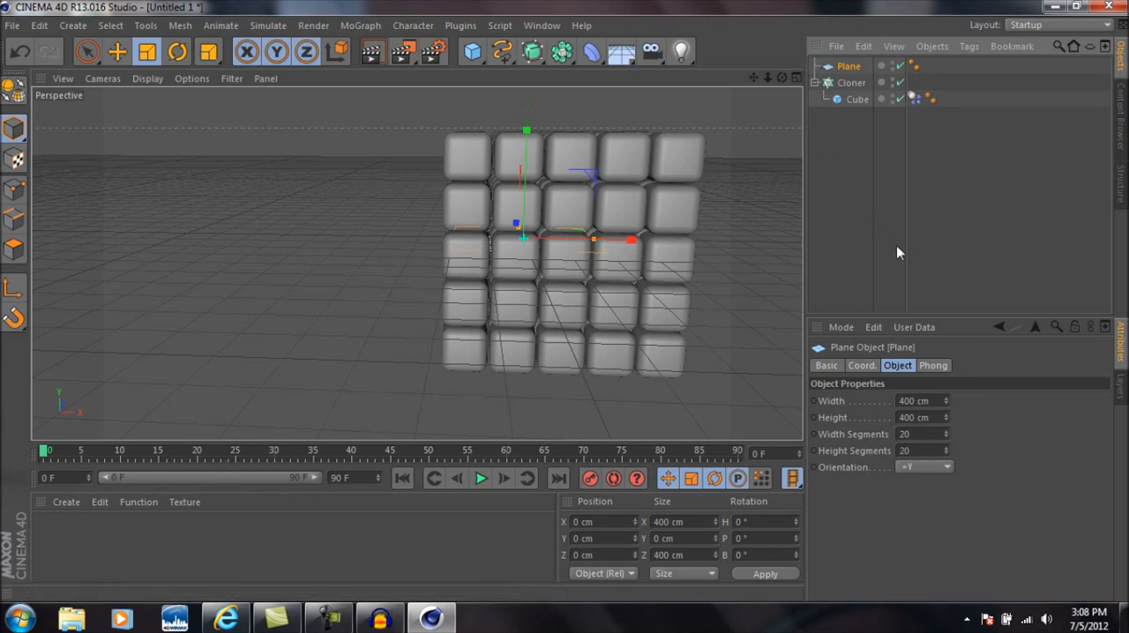
mouse_move(976, 353)
text(3000)
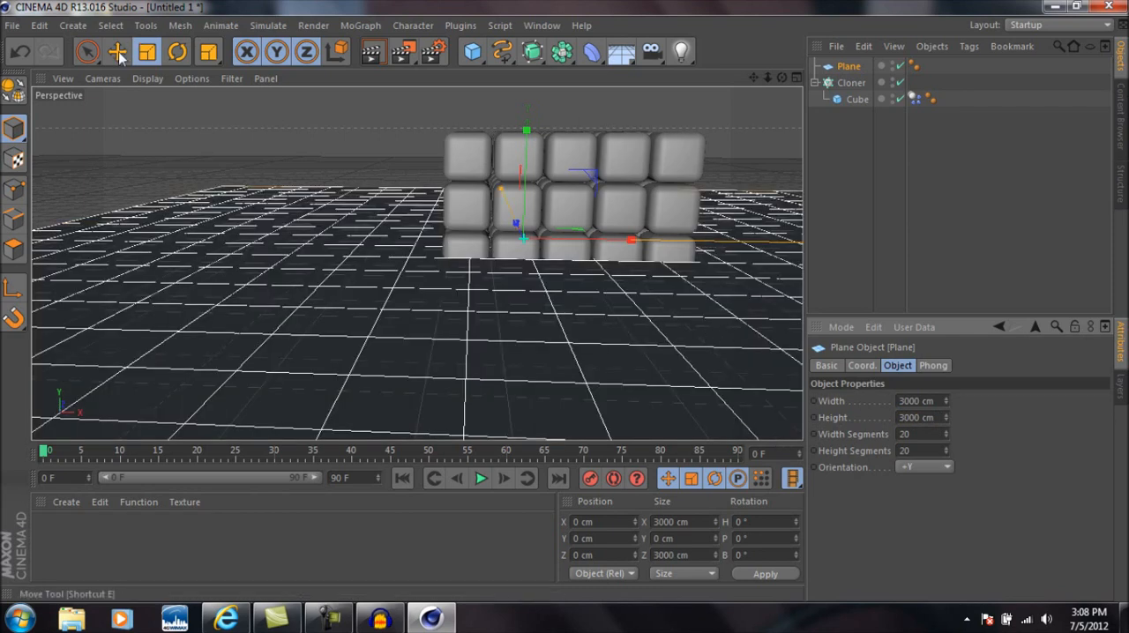
Step: Move the plane down to sit just beneath the cube grid
click(117, 51)
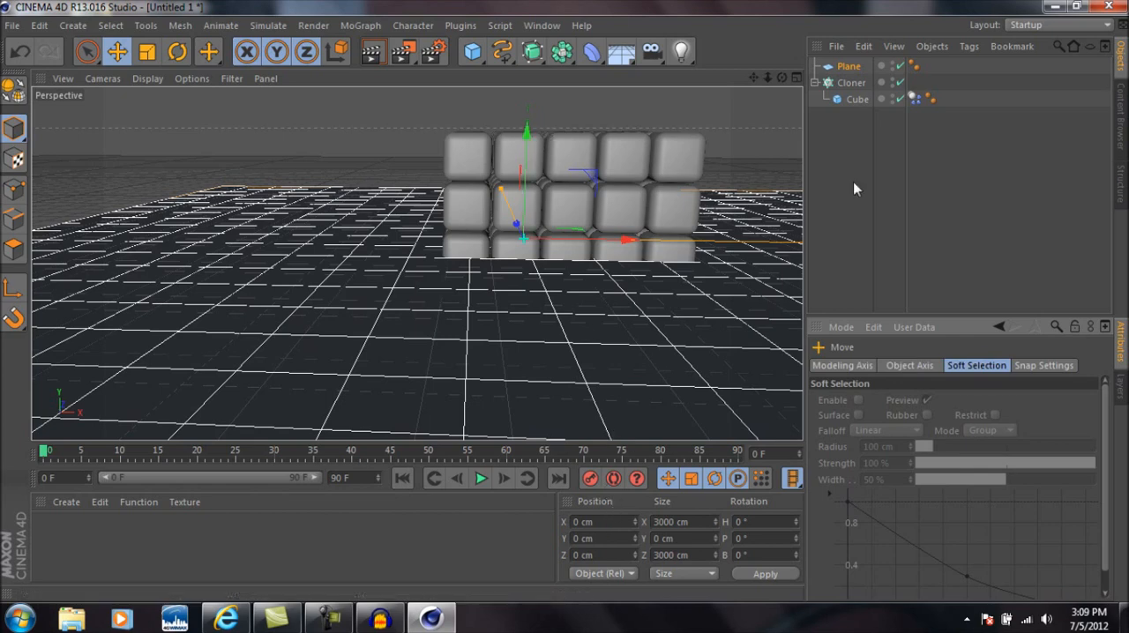
click(847, 67)
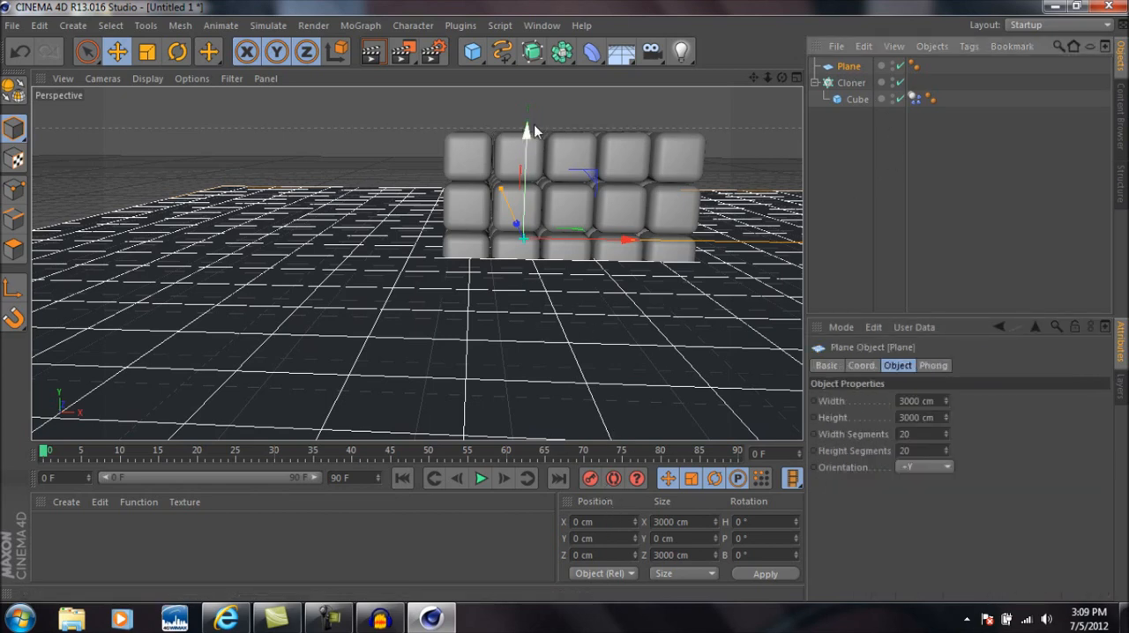
drag(525, 124, 525, 173)
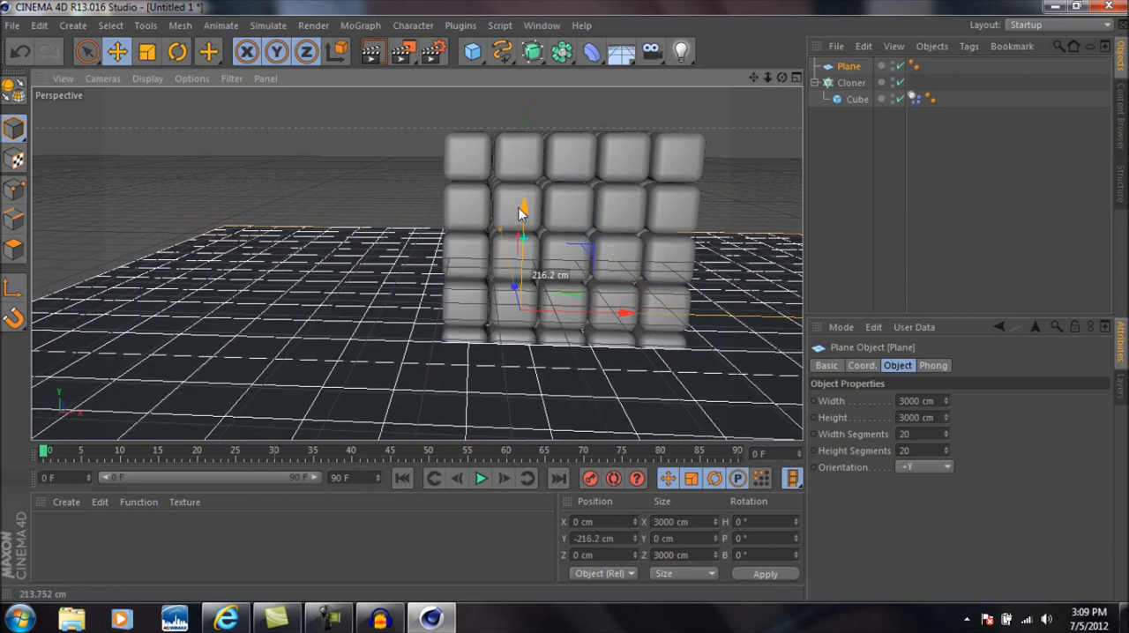
drag(526, 210, 515, 245)
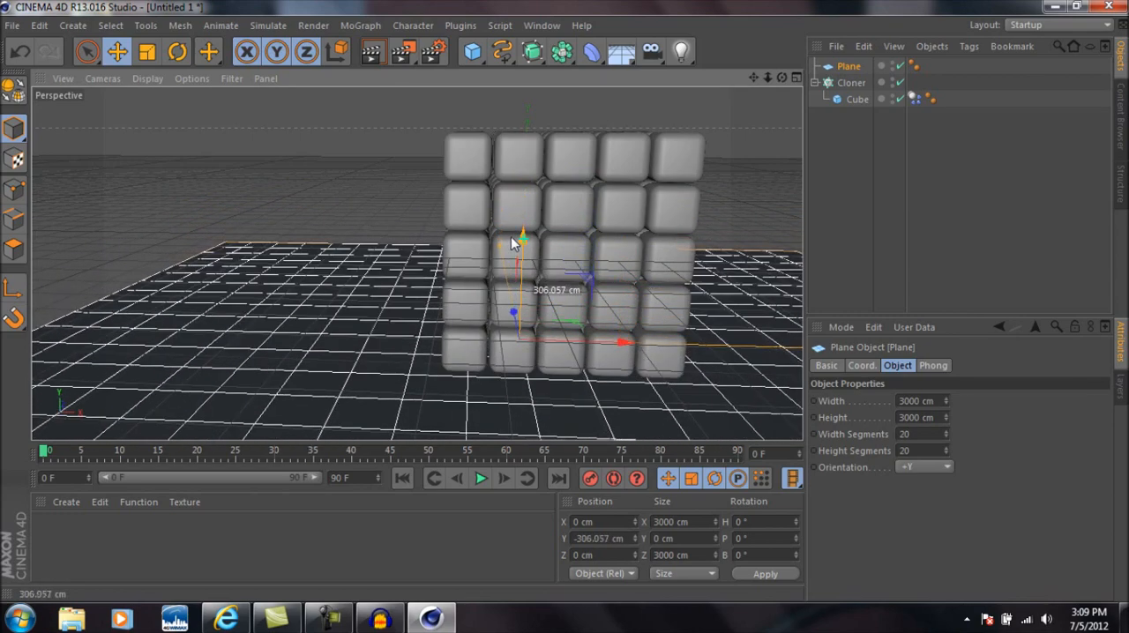
drag(522, 247, 519, 233)
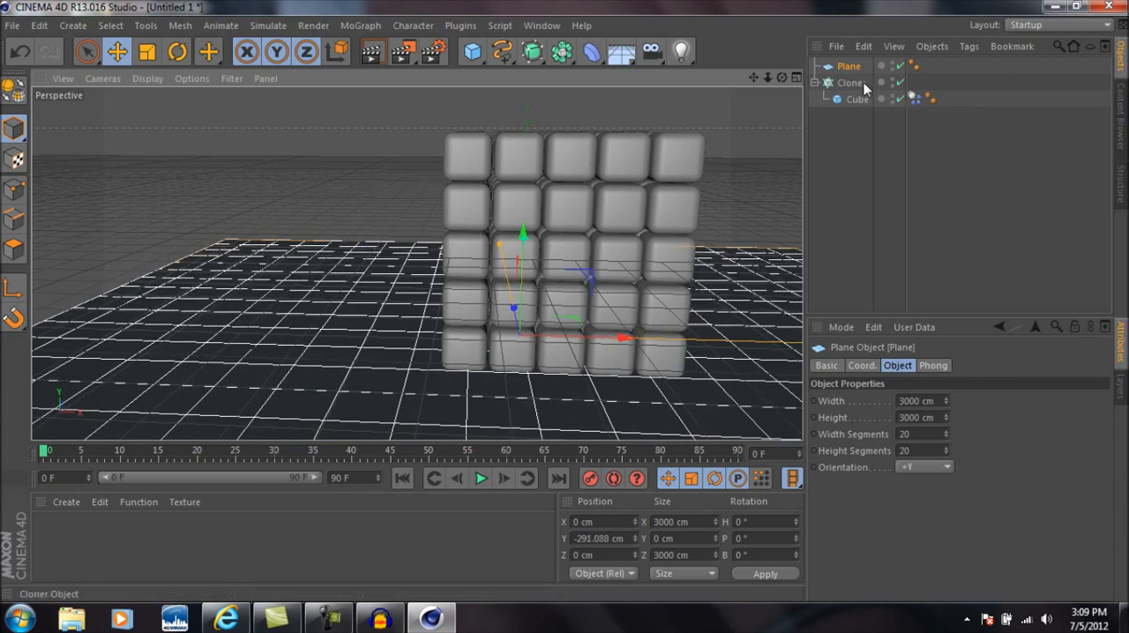
Step: Tag the floor plane as a Collider Body
right_click(865, 81)
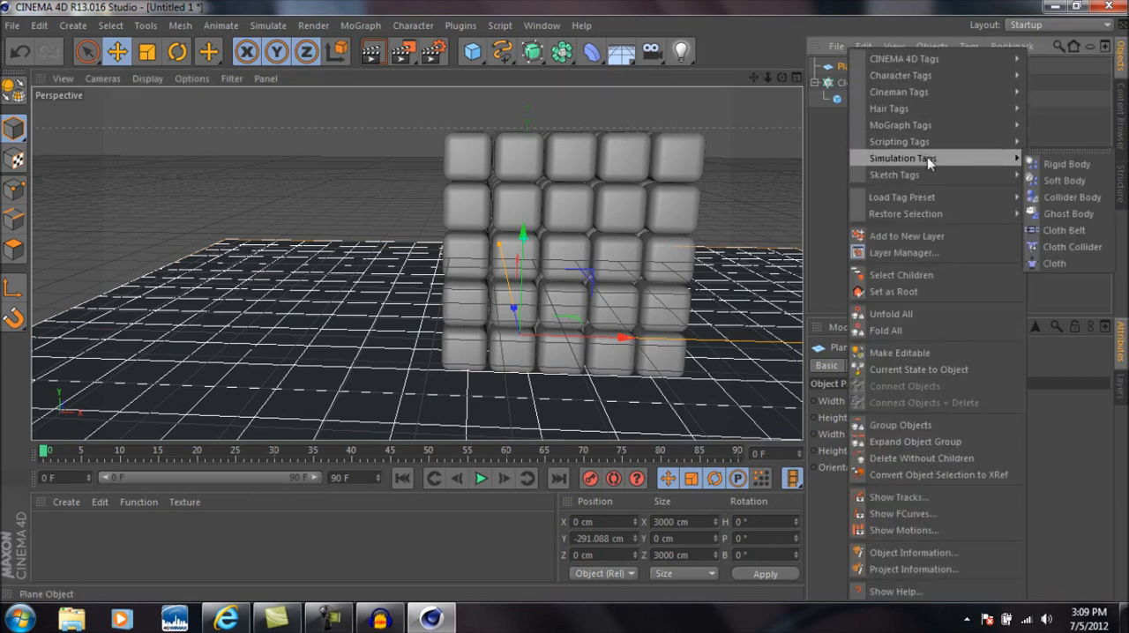
mouse_move(1073, 196)
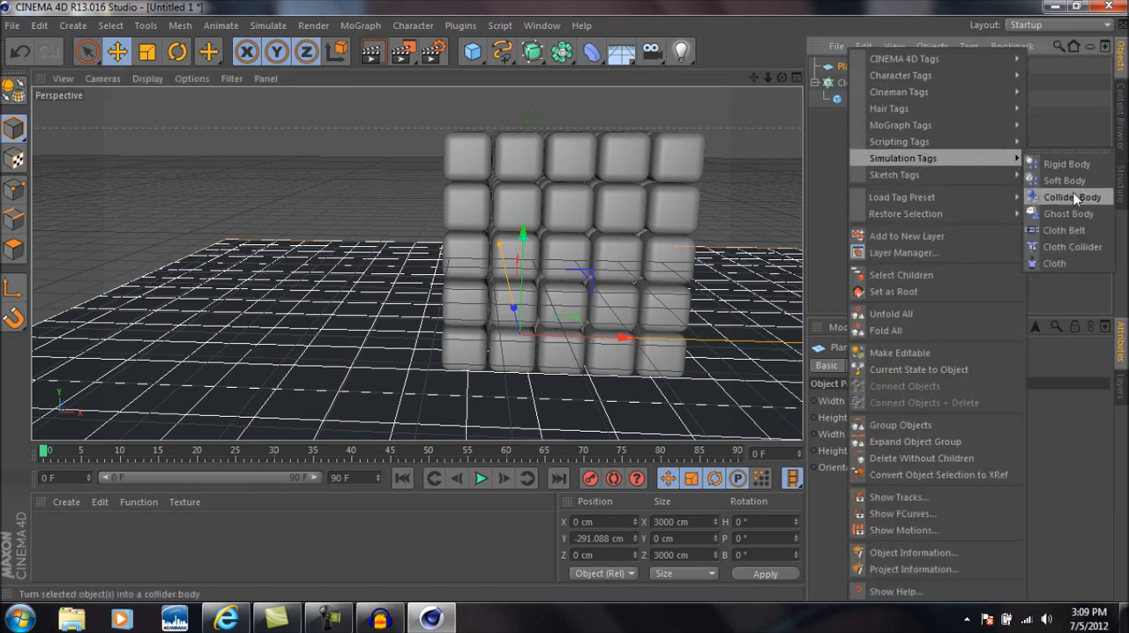
click(1072, 196)
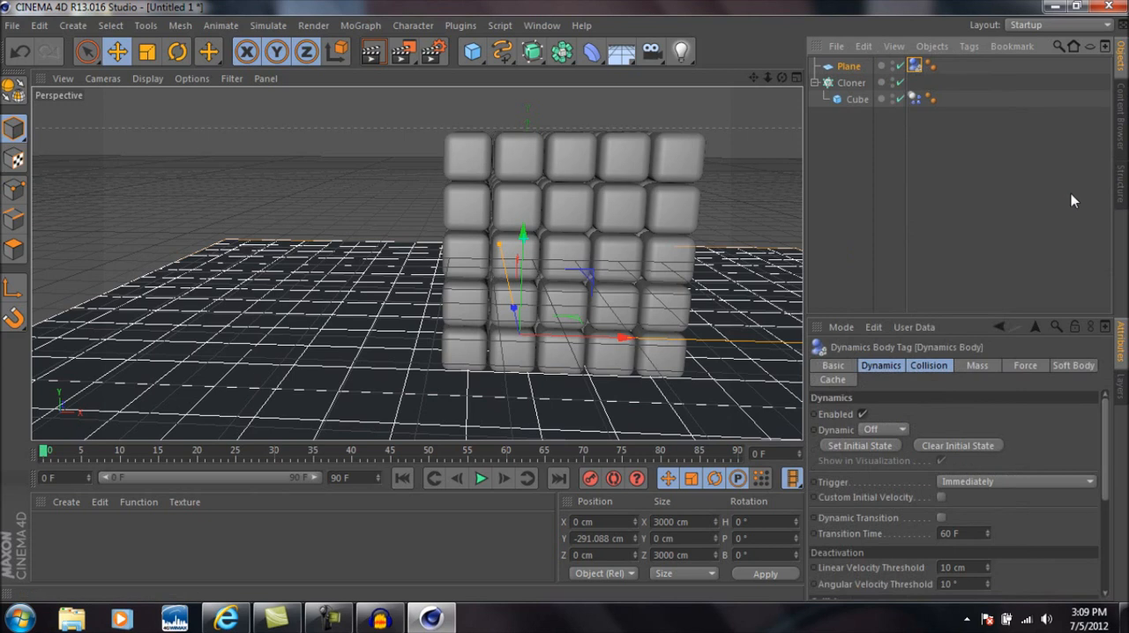
mouse_move(868, 95)
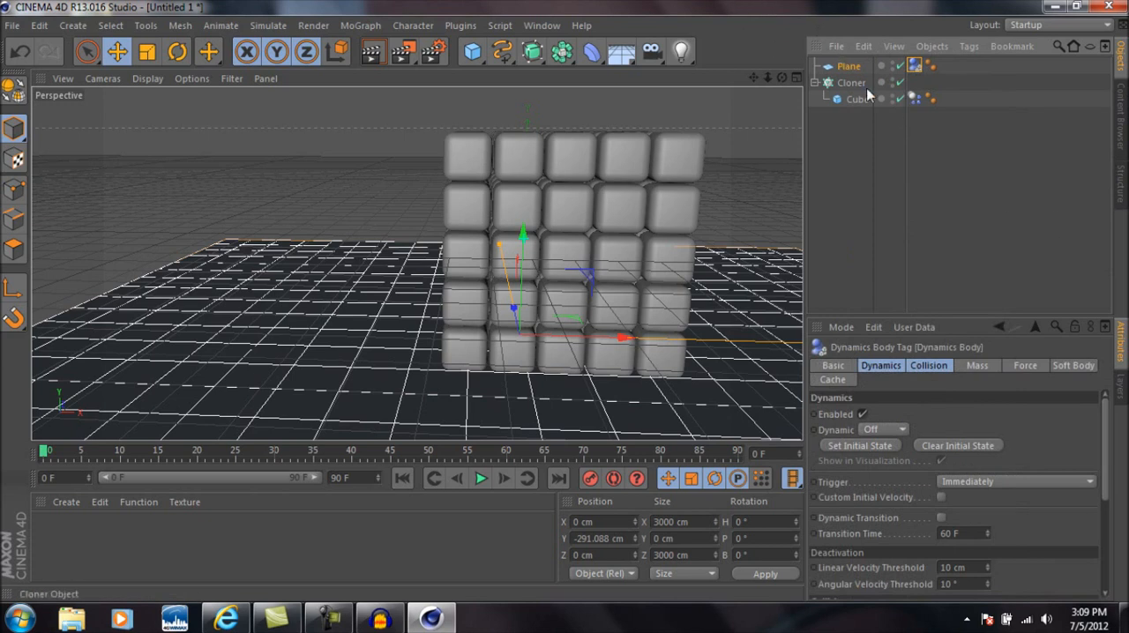
mouse_move(864, 104)
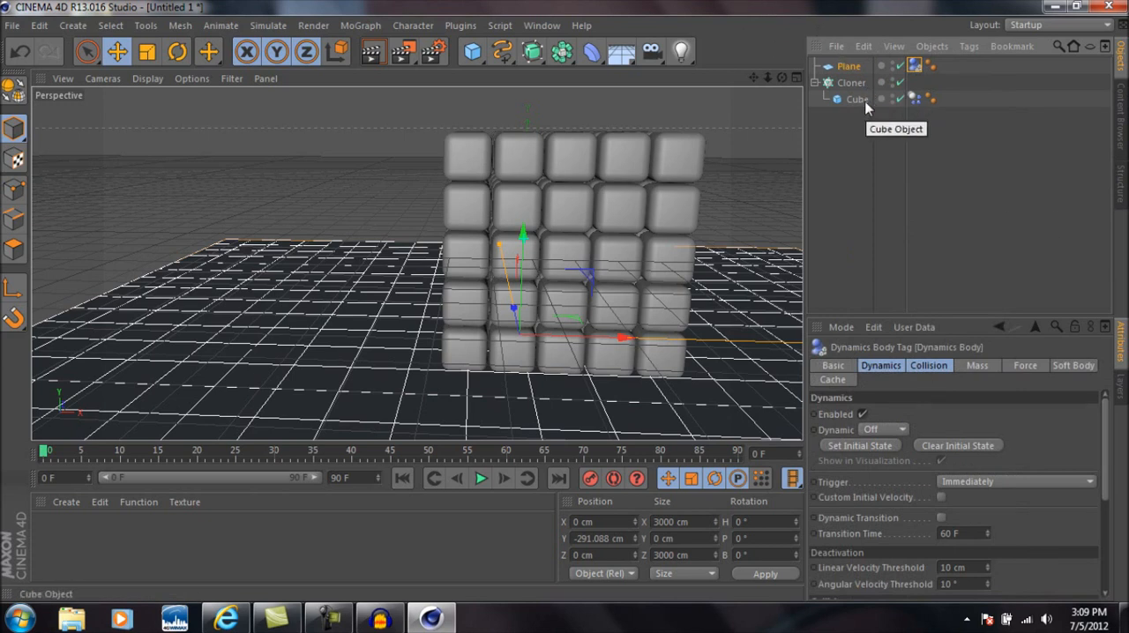
click(857, 99)
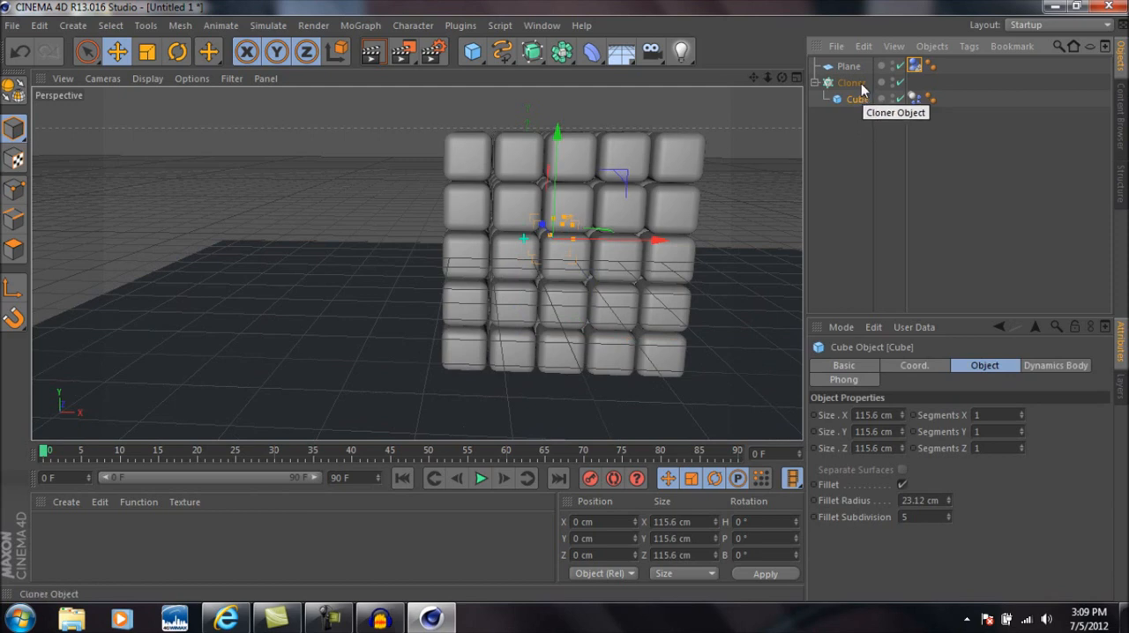
Step: Tag the Cloner holding the cube grid as a Rigid Body
click(850, 81)
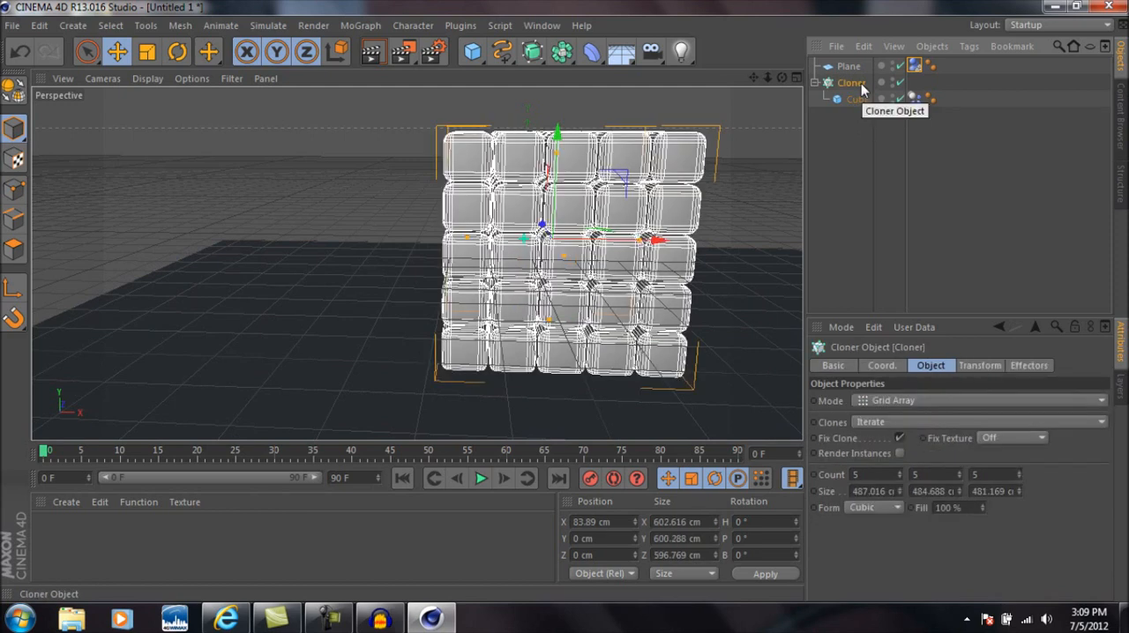
click(857, 99)
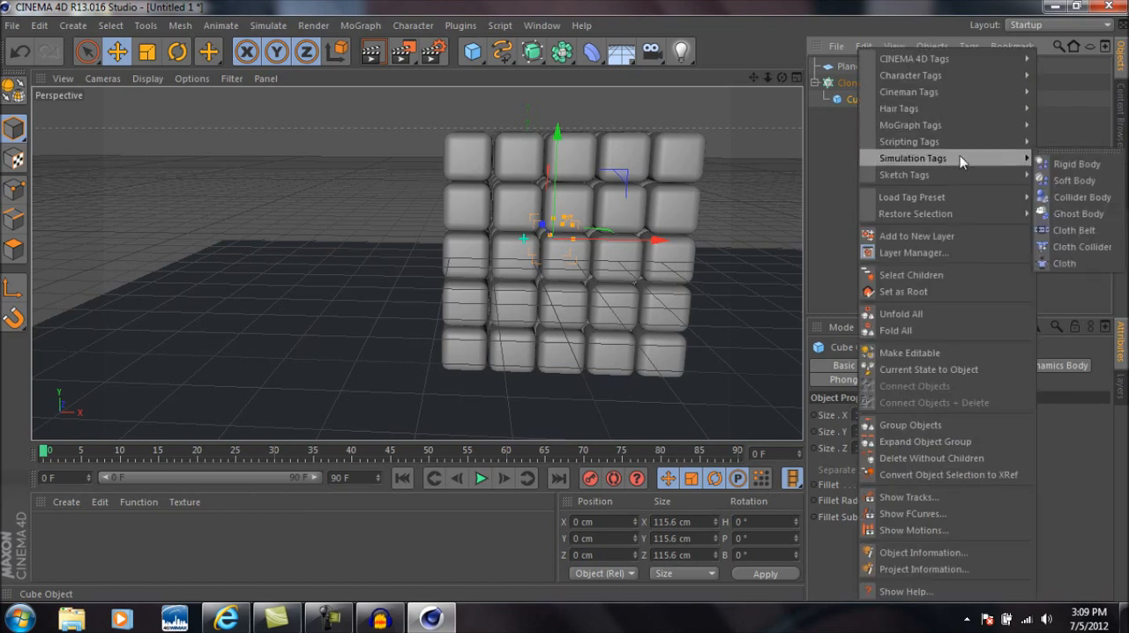
mouse_move(1076, 162)
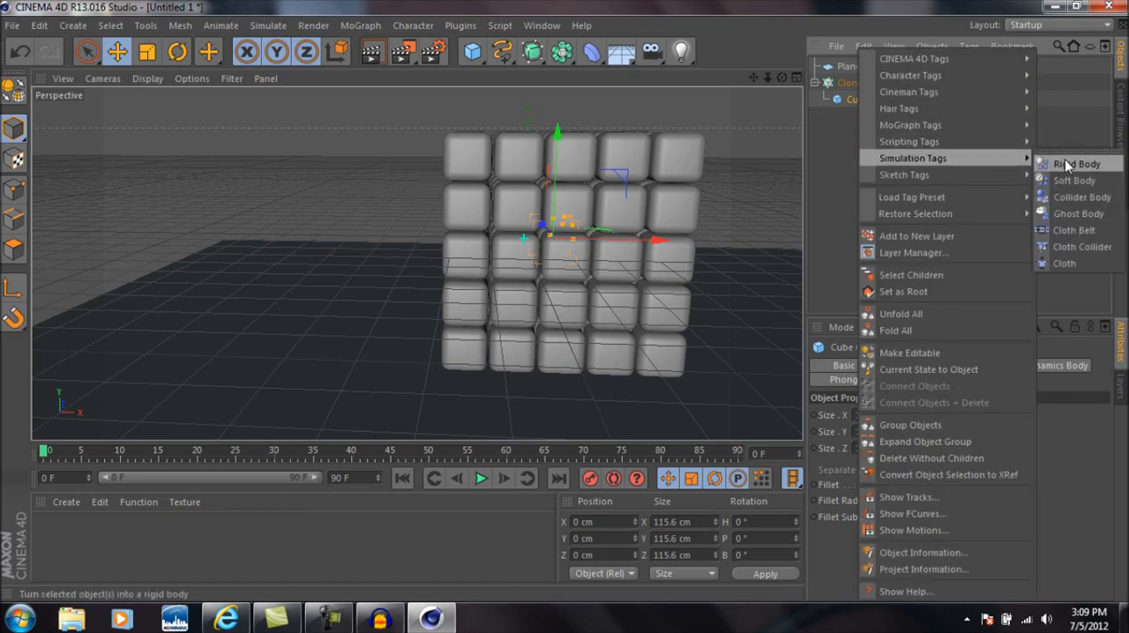
click(1076, 164)
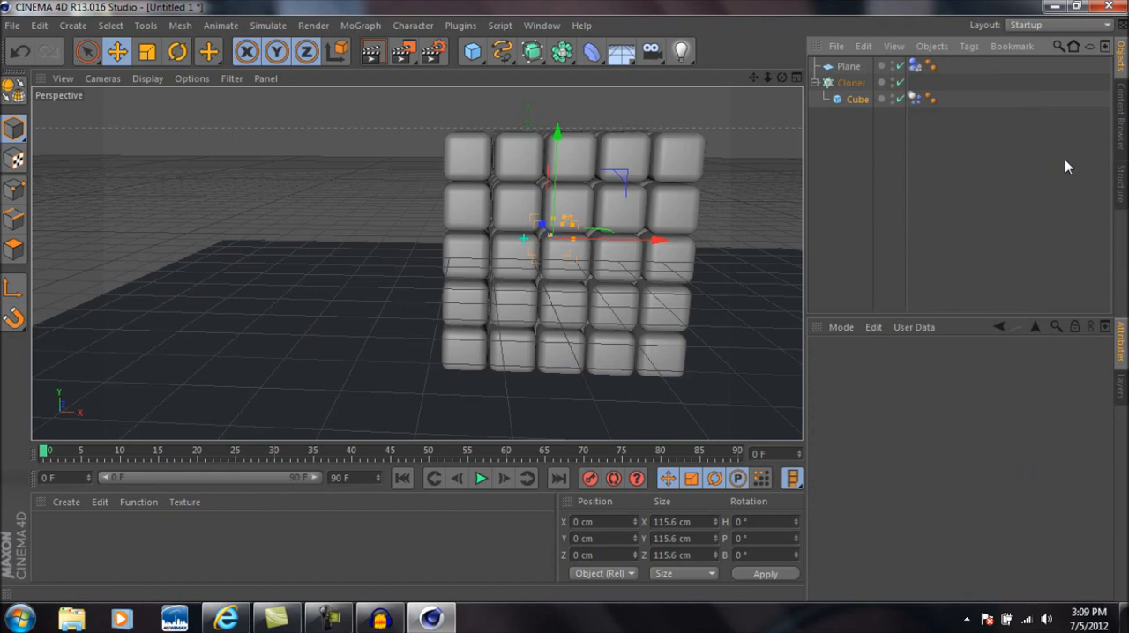
mouse_move(776, 79)
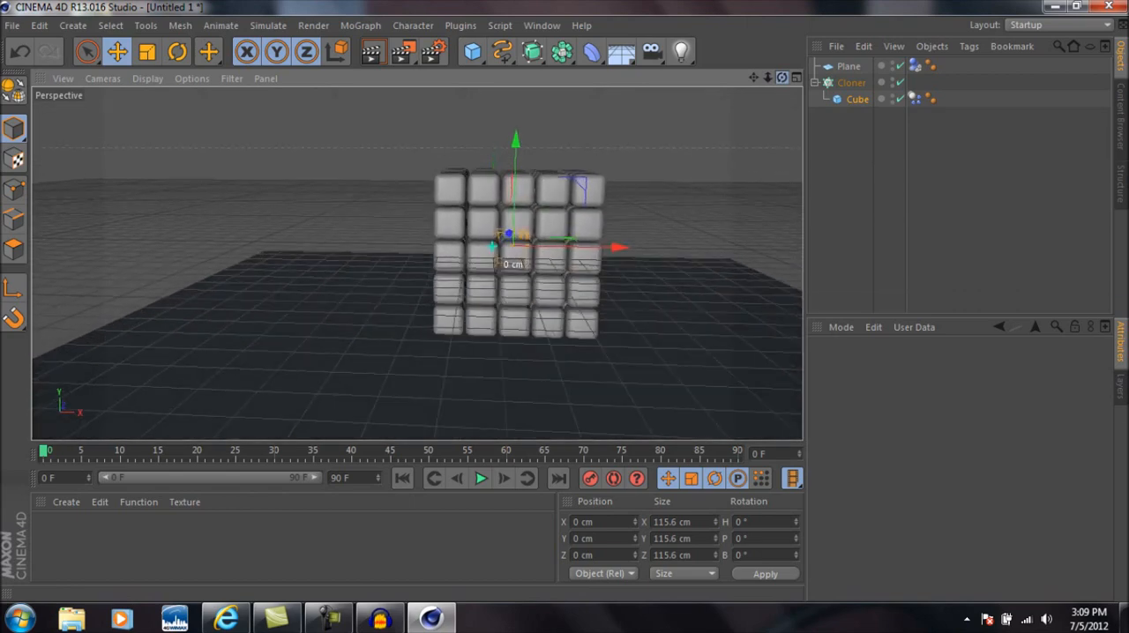
mouse_move(503, 479)
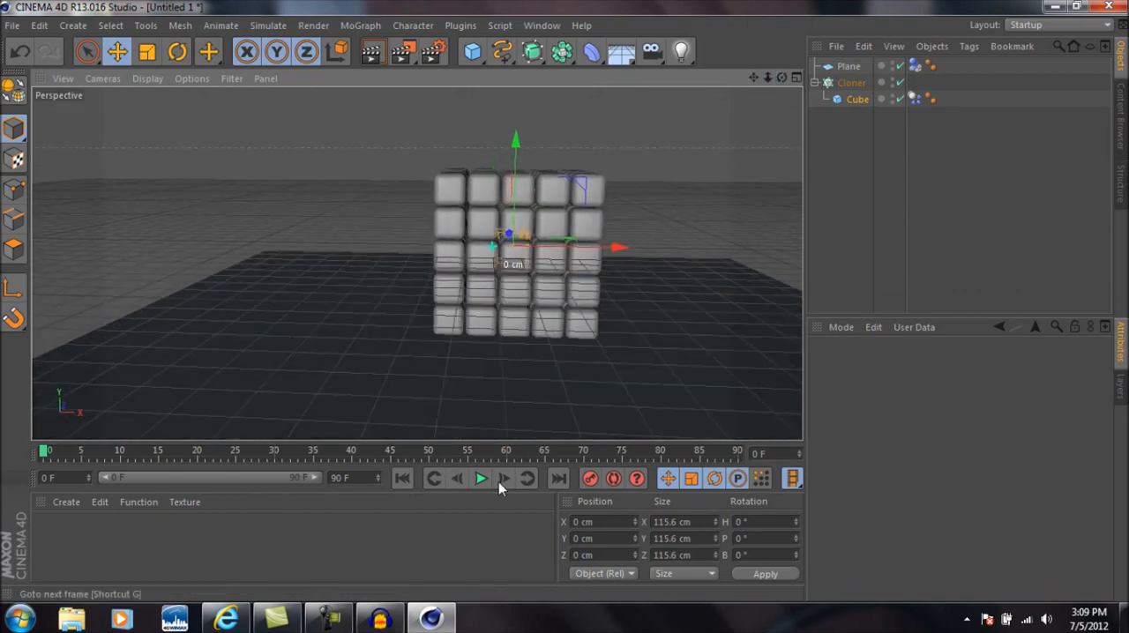
Step: Test-play the simulation, then extend the project end frame to 400 F
click(479, 478)
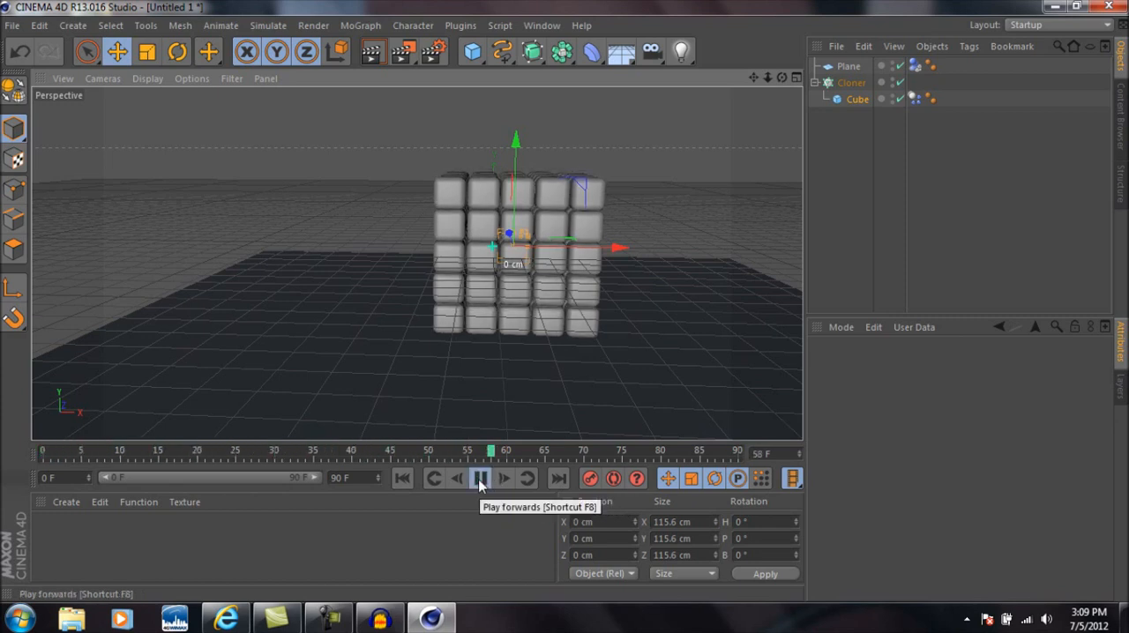
click(480, 478)
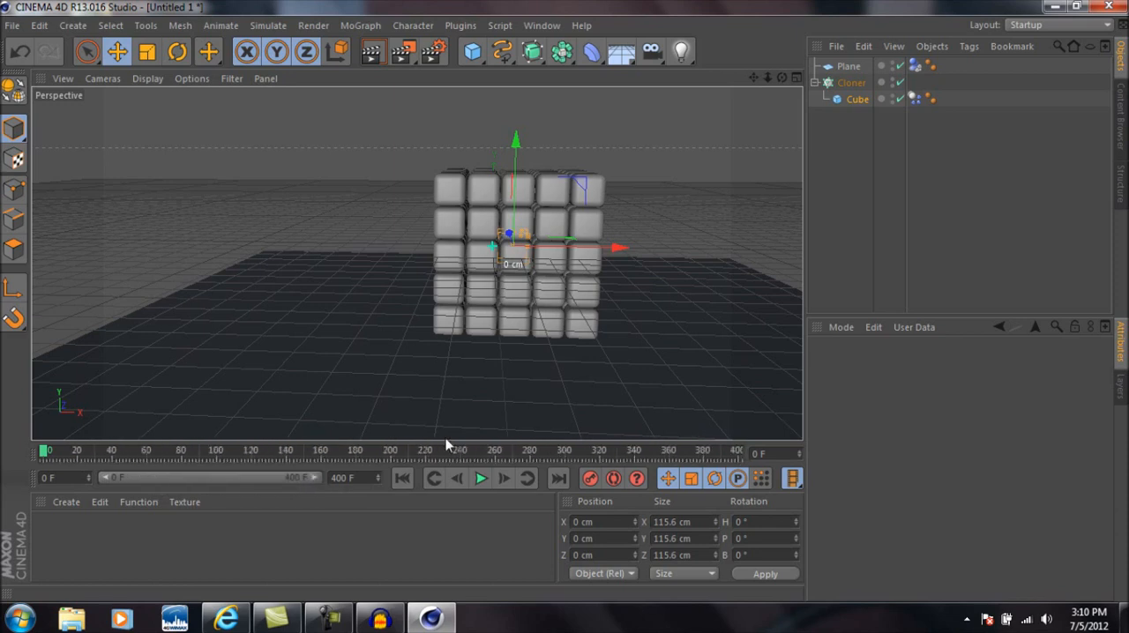
mouse_move(316, 141)
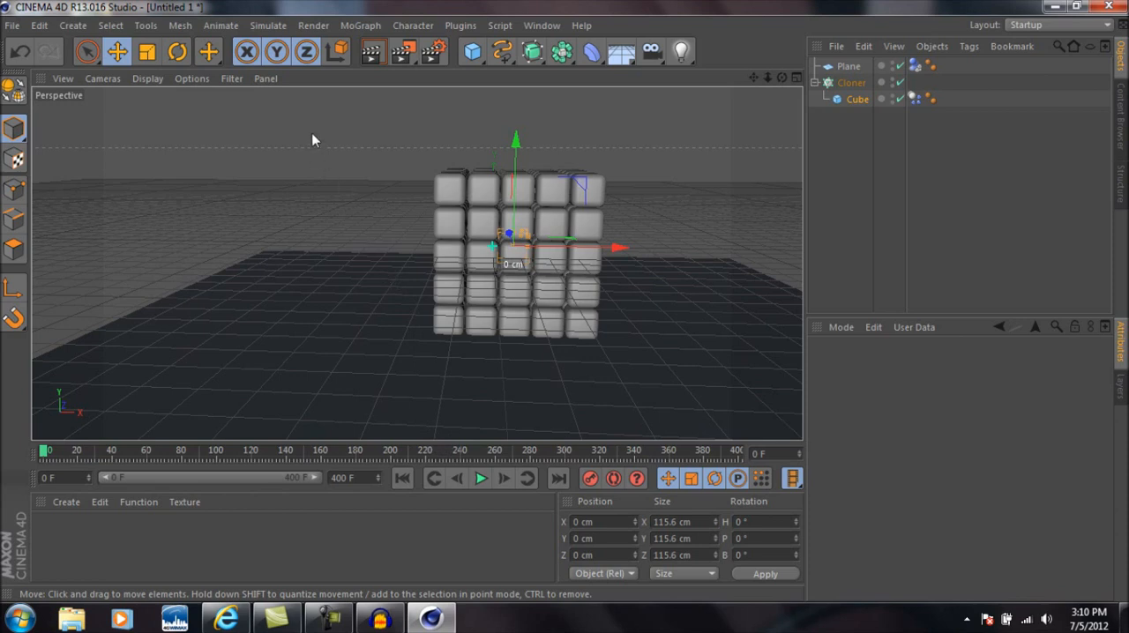
mouse_move(356, 25)
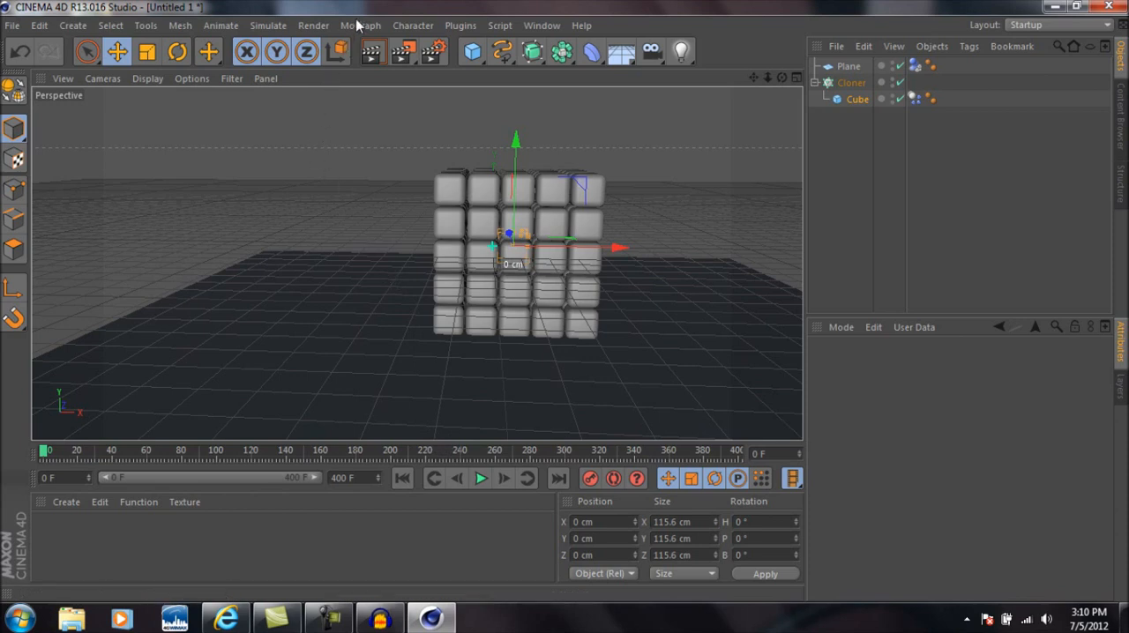
Step: Add a Rotation particle force to the scene from the Simulate menu
click(268, 25)
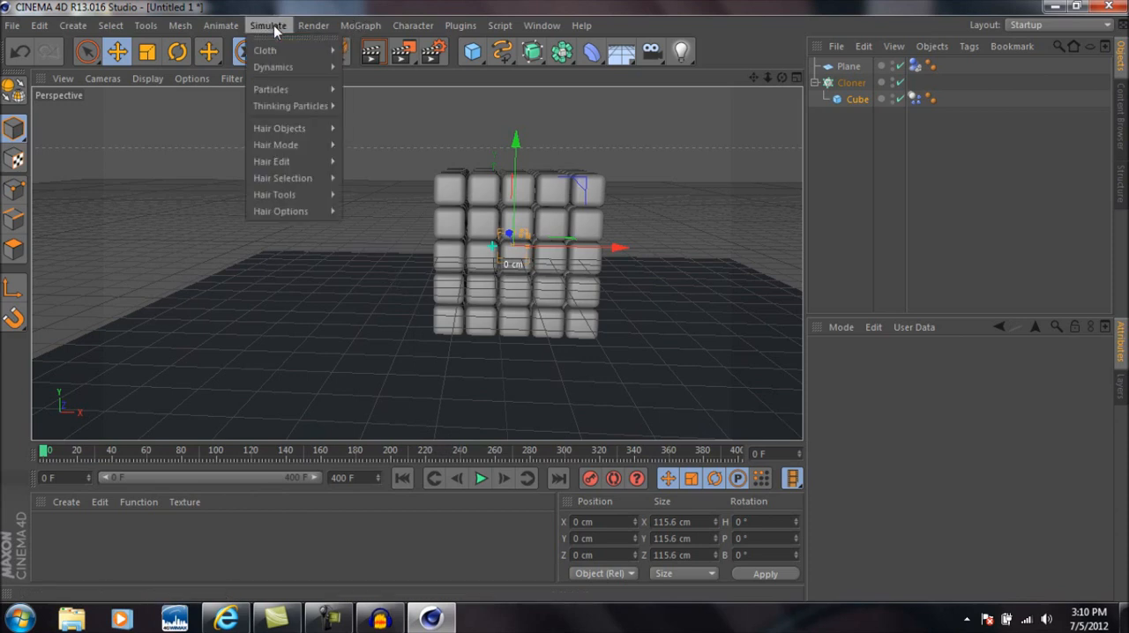
mouse_move(271, 90)
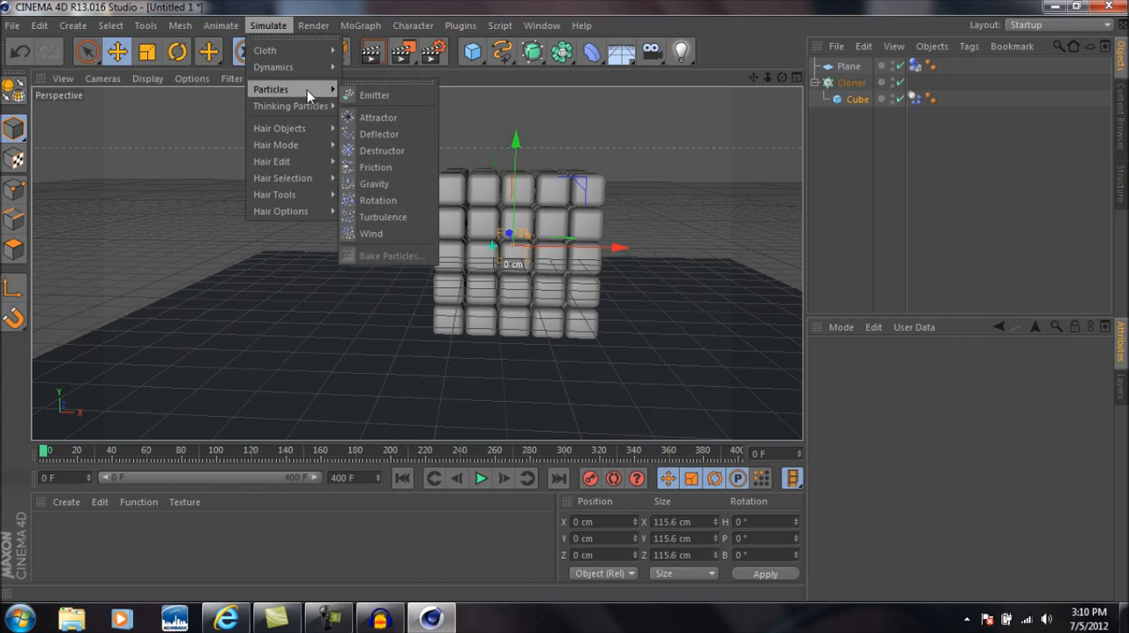
mouse_move(377, 201)
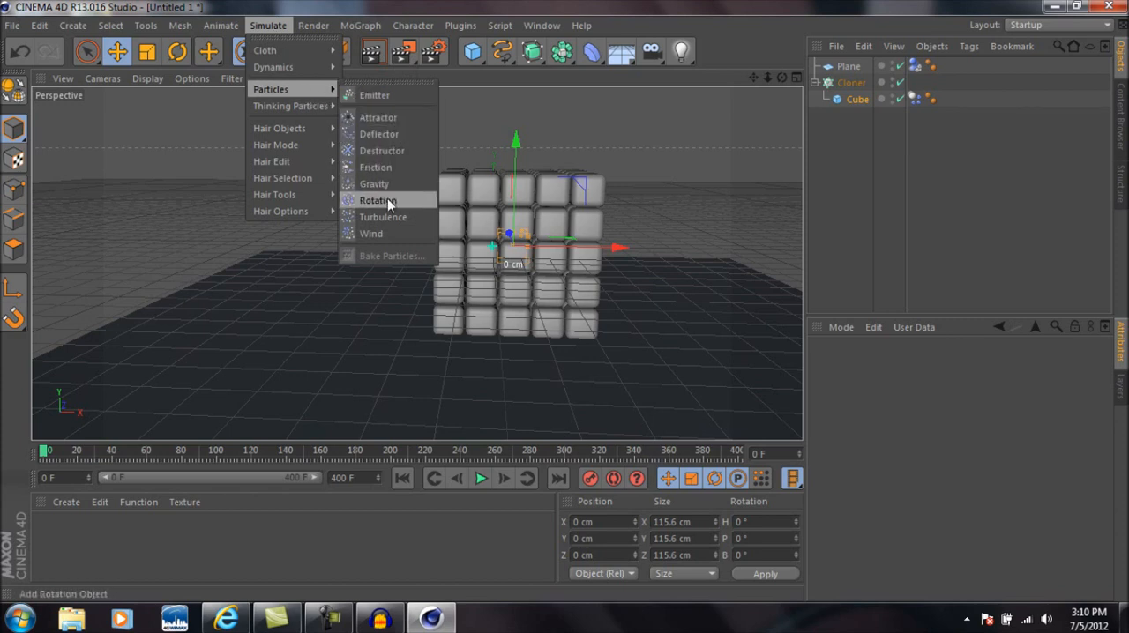
click(378, 201)
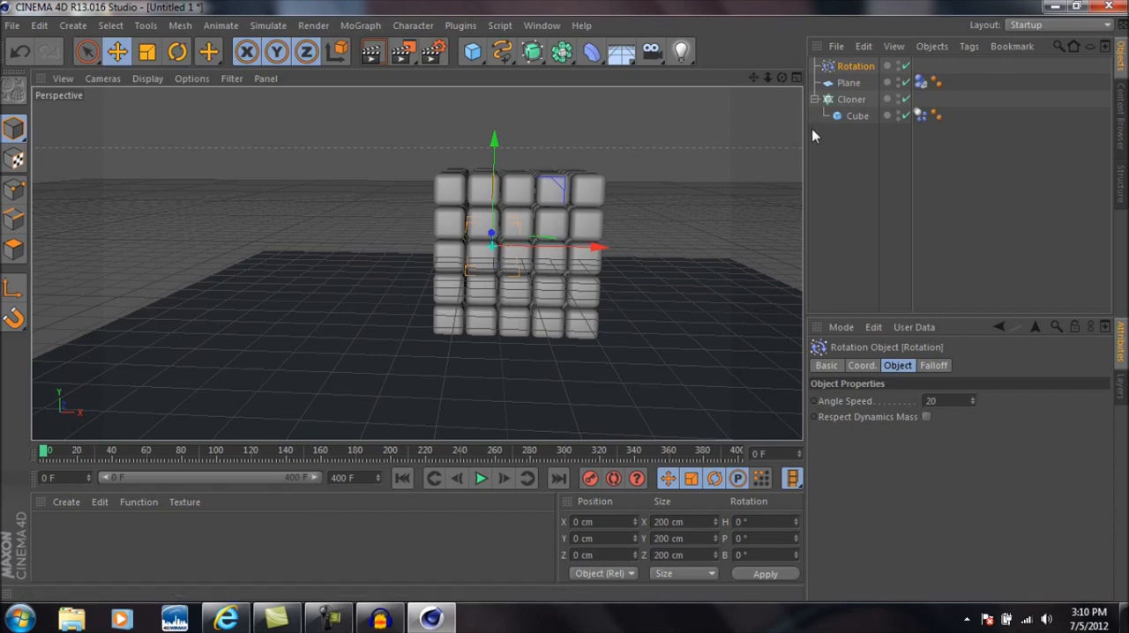
mouse_move(886, 243)
text(0)
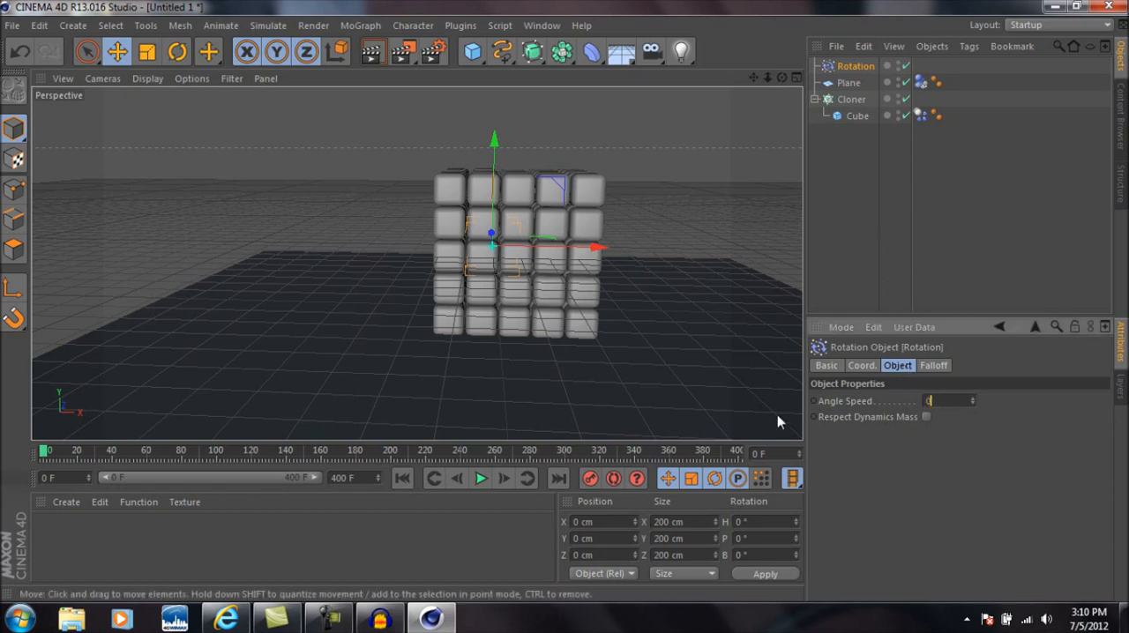
mouse_move(814, 402)
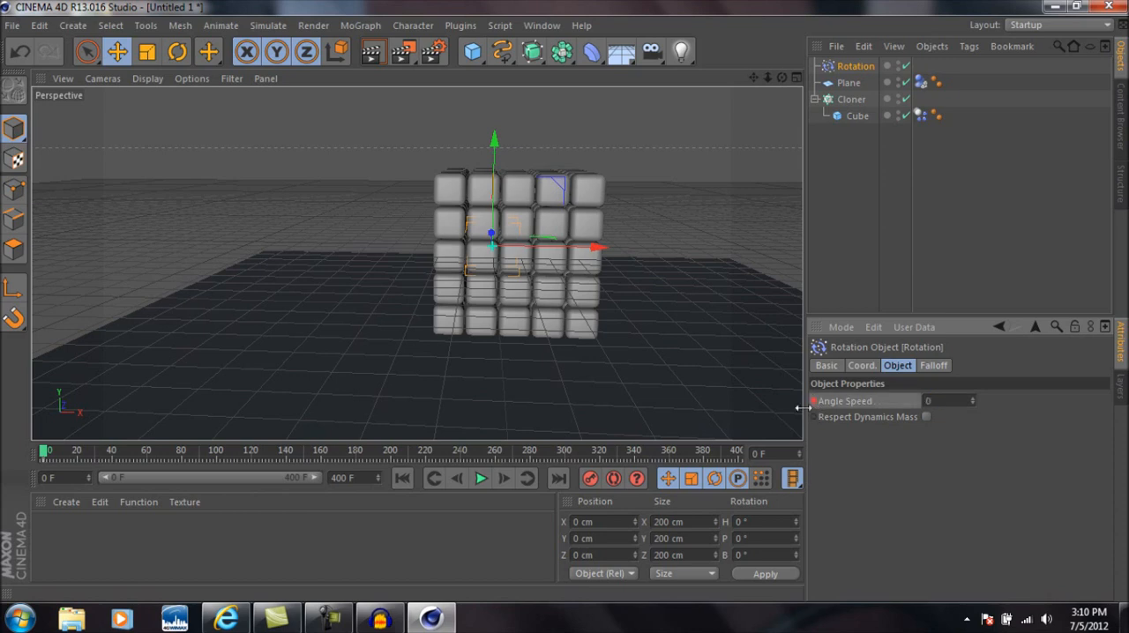
Step: Play to frame 180, keyframe Angle Speed 180 there, then rewind to frame 0
click(479, 478)
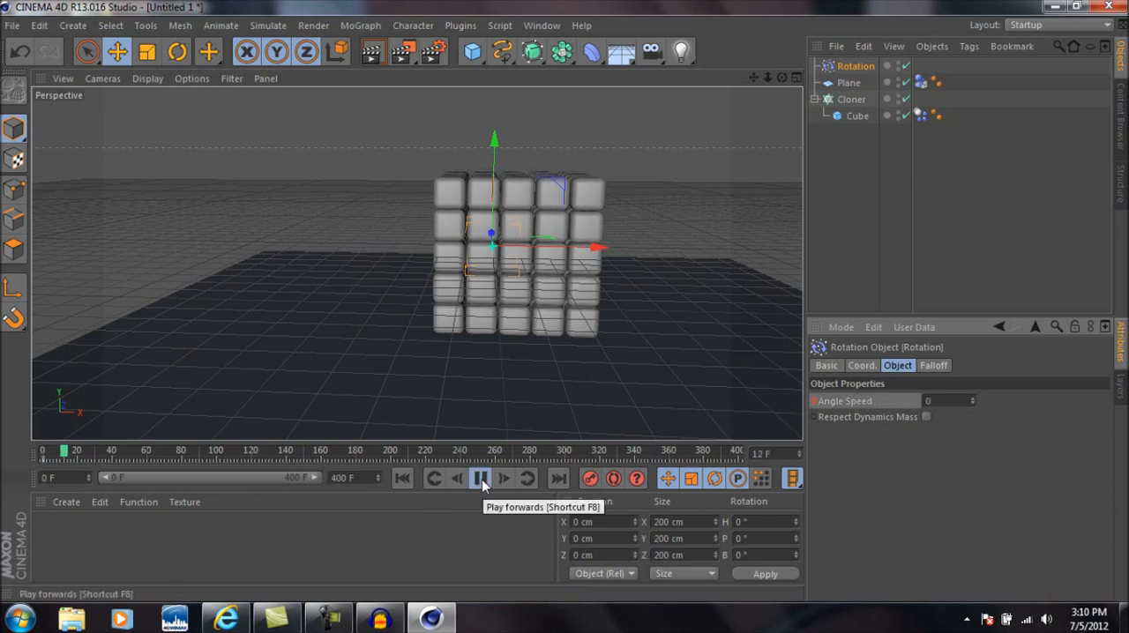
click(480, 477)
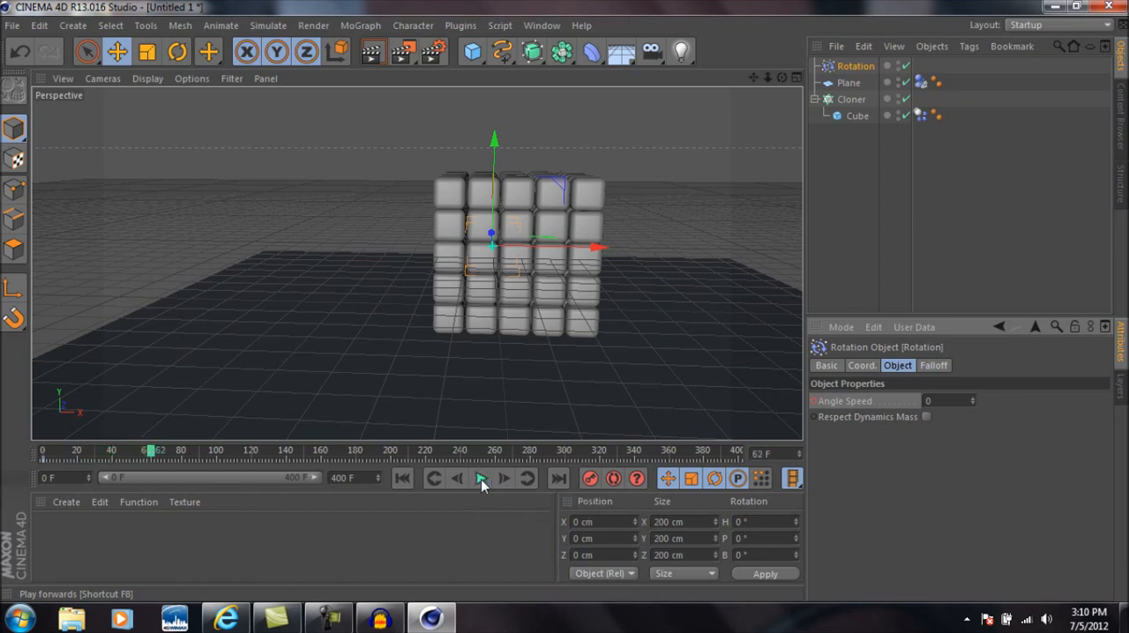
mouse_move(480, 480)
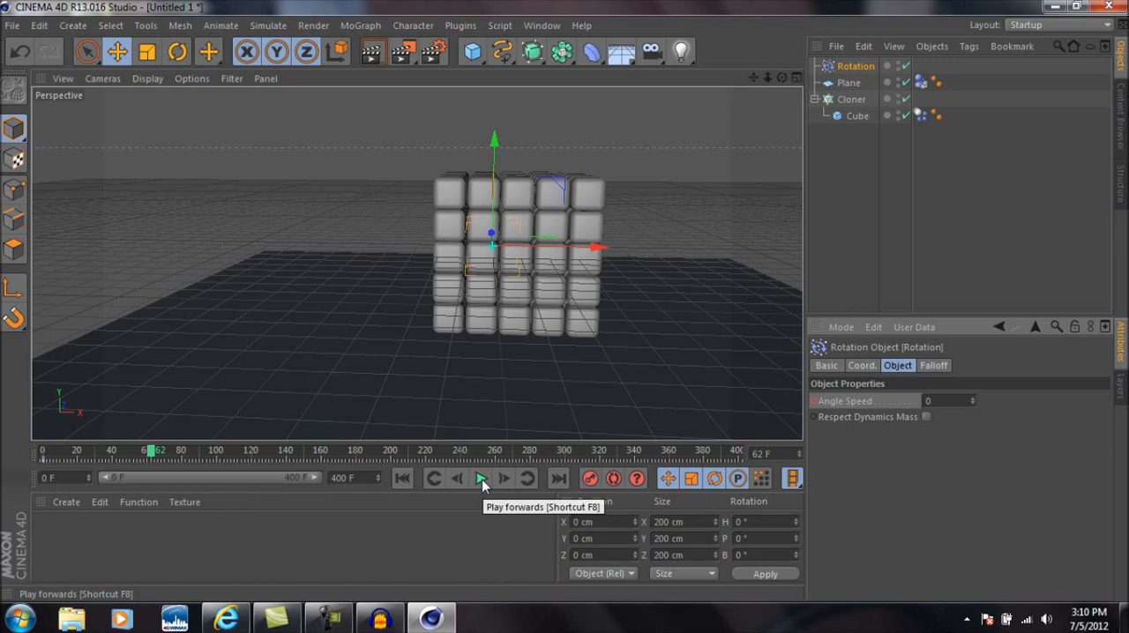
click(480, 478)
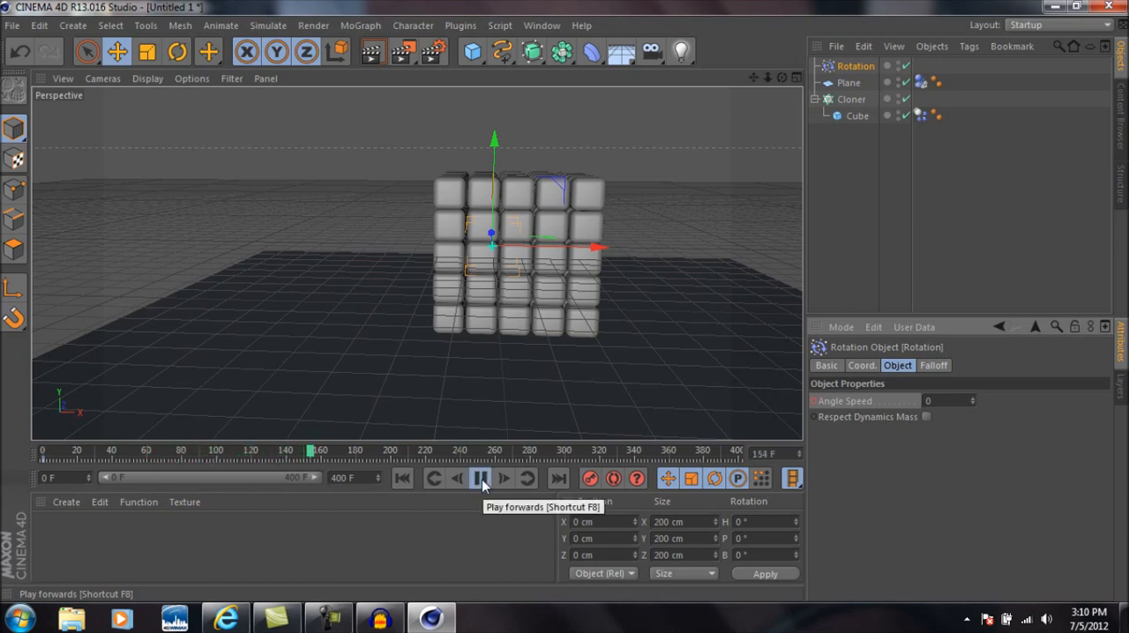
click(480, 478)
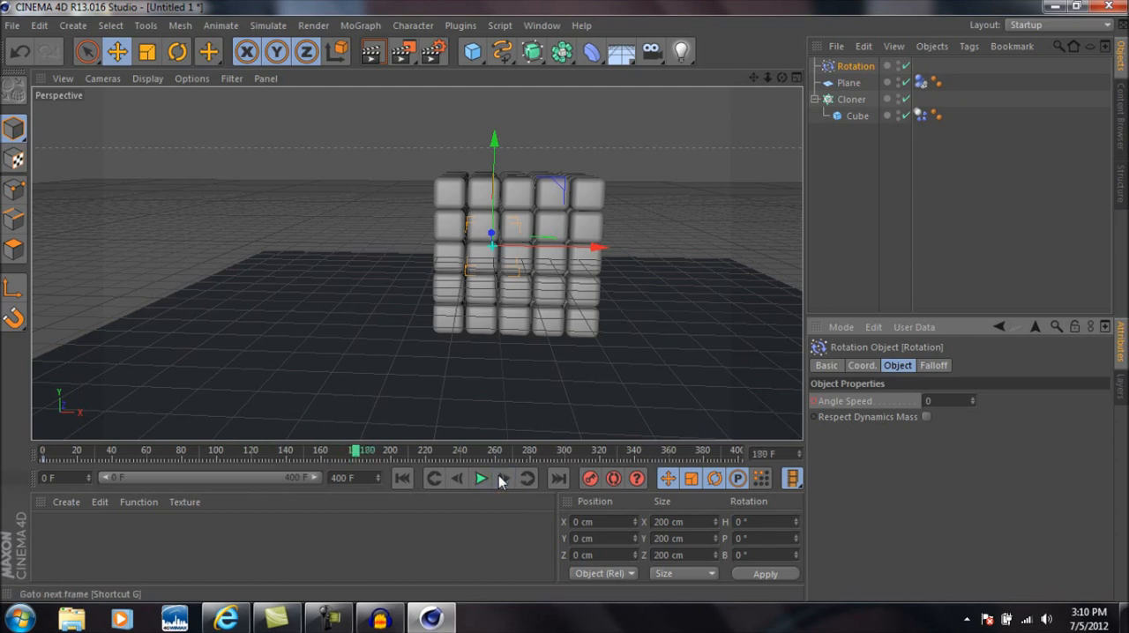
mouse_move(861, 459)
text(180)
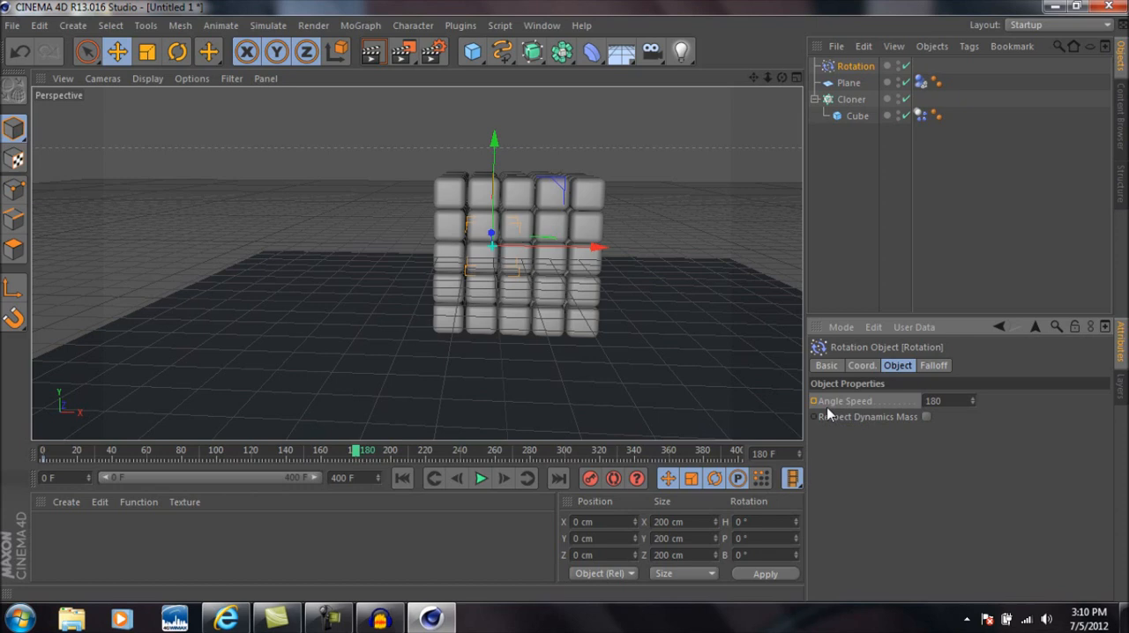
click(813, 400)
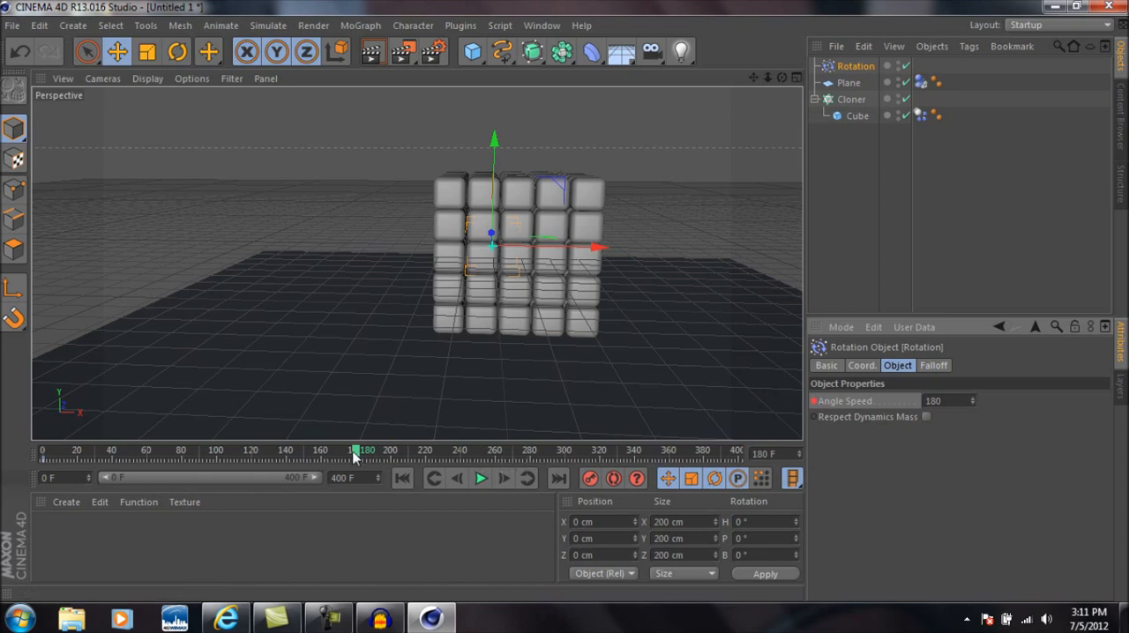
drag(360, 452, 46, 452)
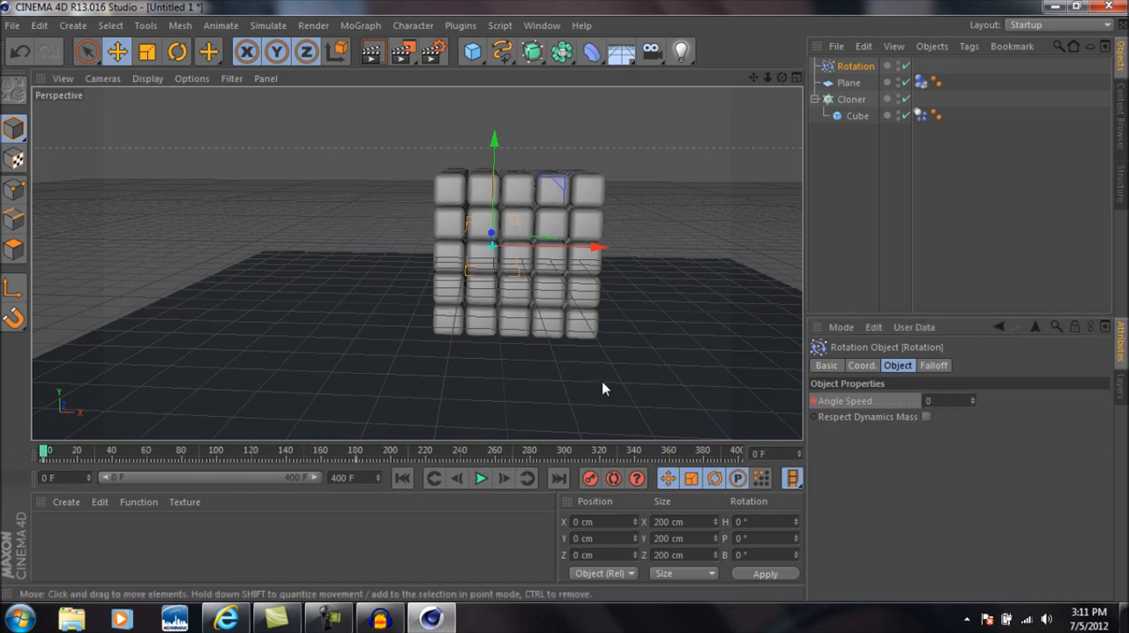
mouse_move(515, 275)
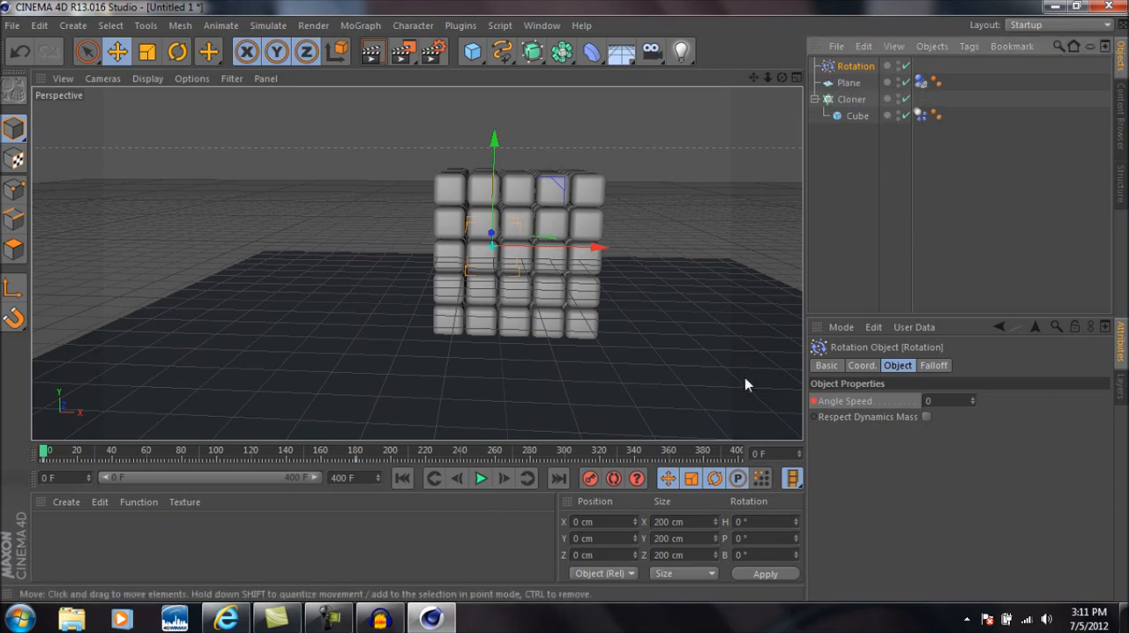
Step: Scale the Rotation field to 524.2 cm, shift it to X 78 cm, and test-play the spin
click(741, 540)
text(90)
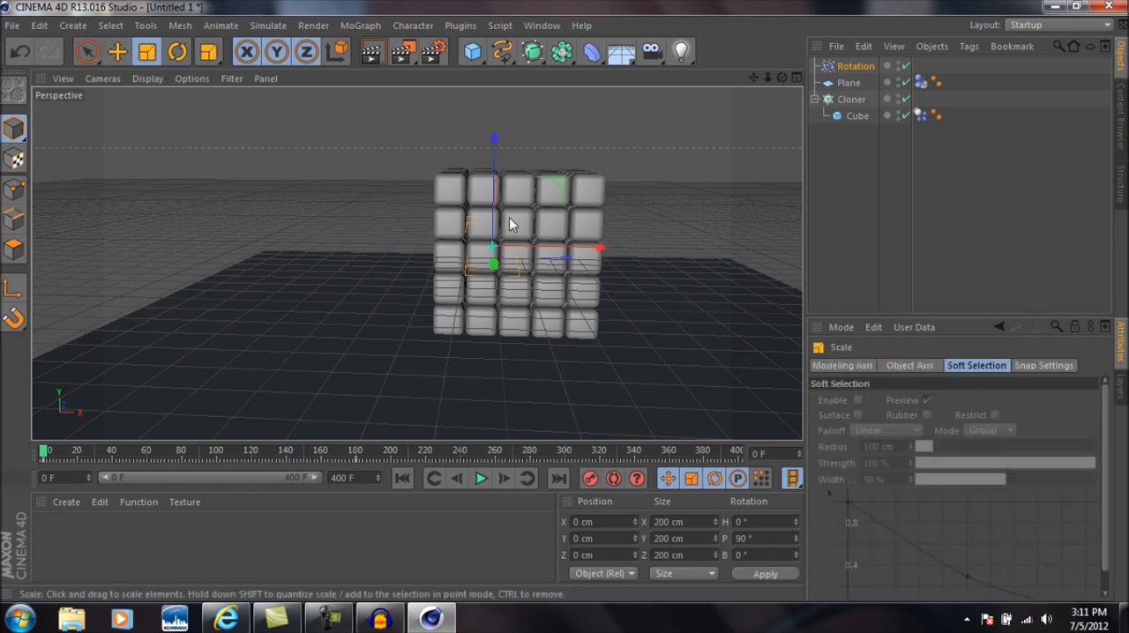
mouse_move(526, 247)
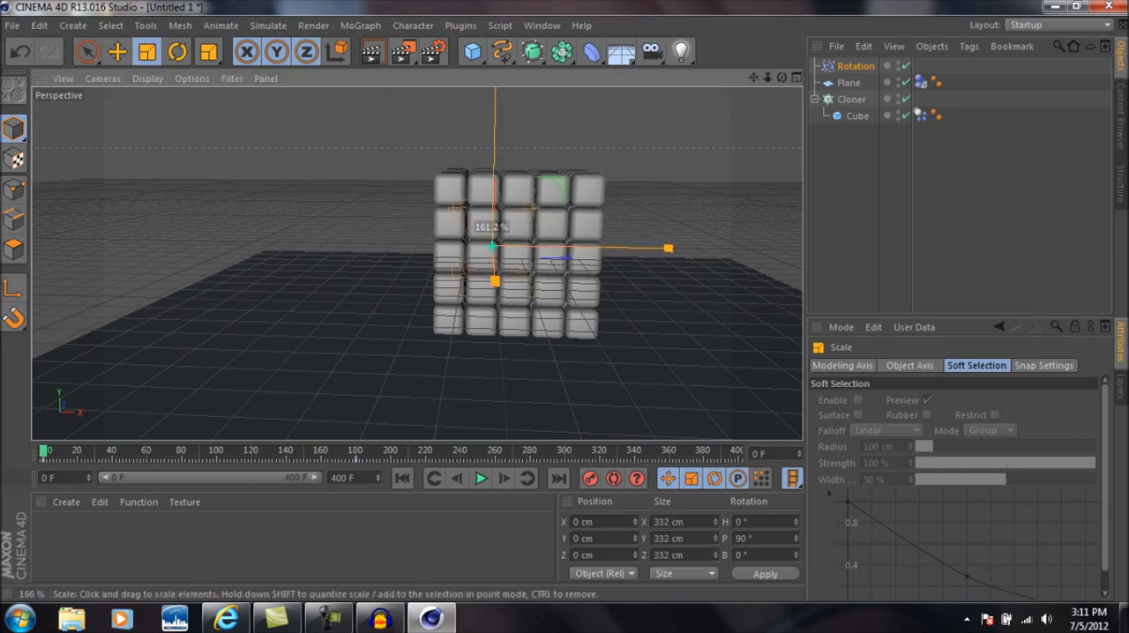
drag(666, 247, 783, 251)
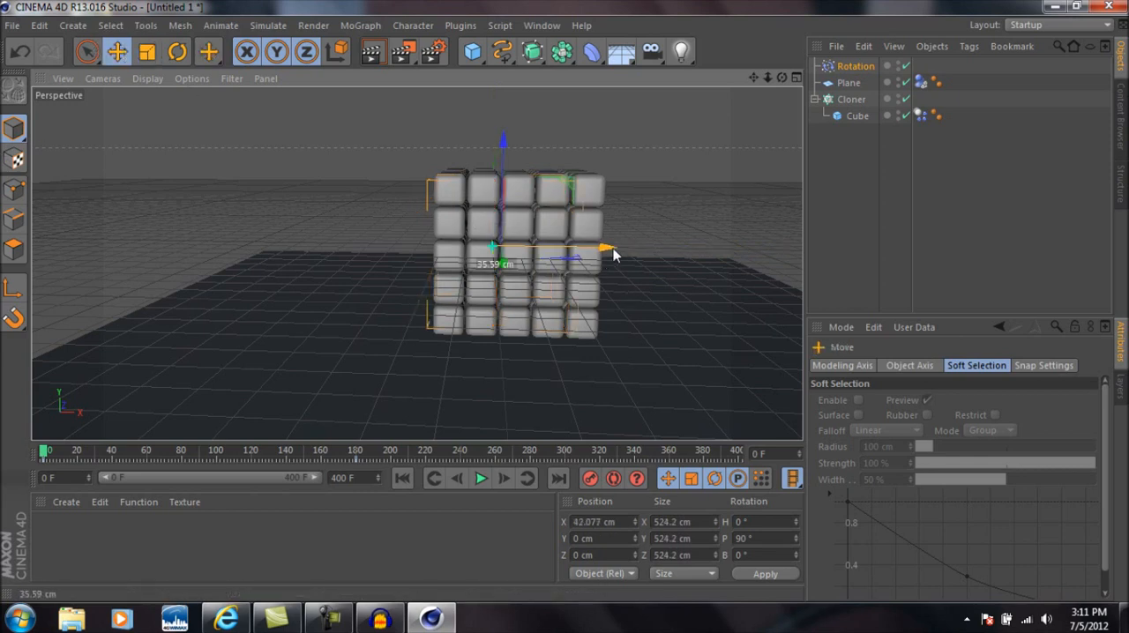
drag(603, 247, 618, 249)
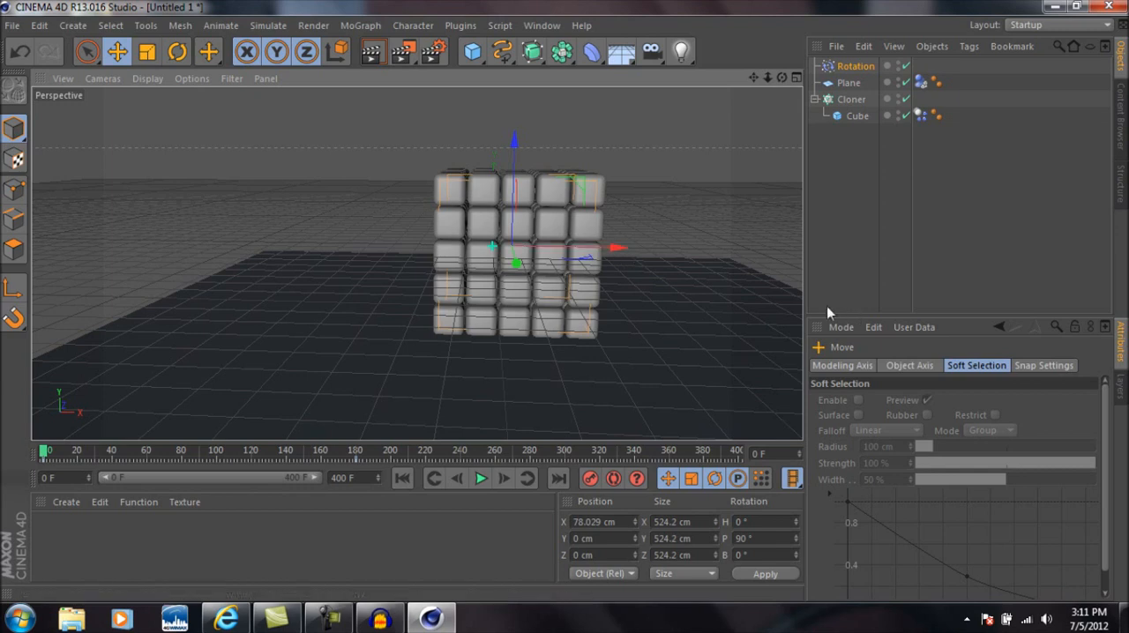
mouse_move(543, 500)
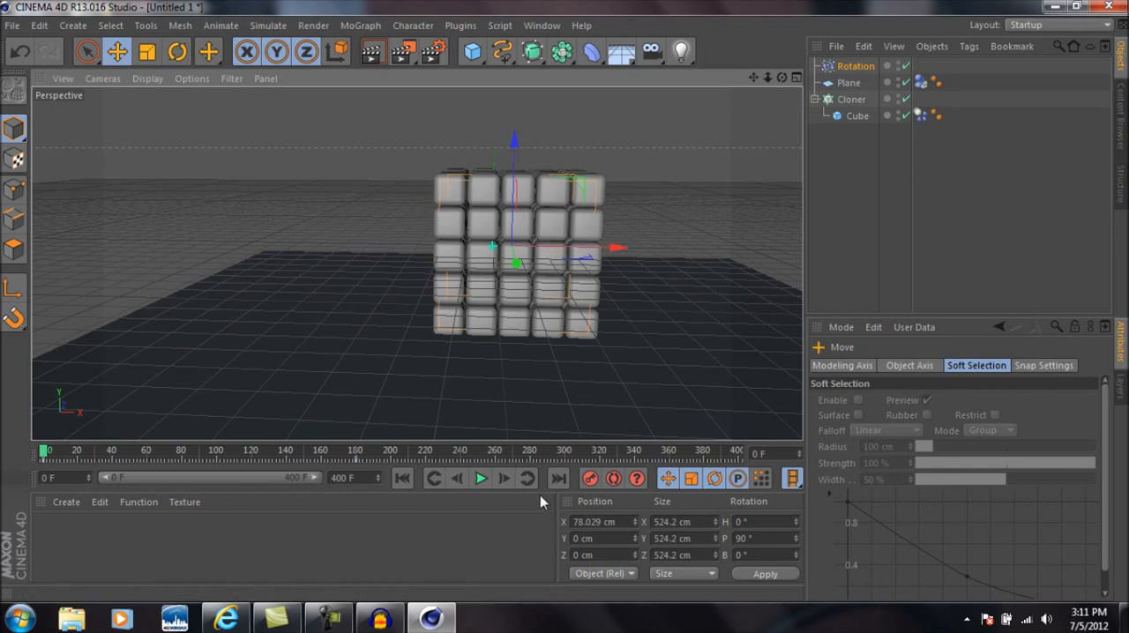
click(479, 478)
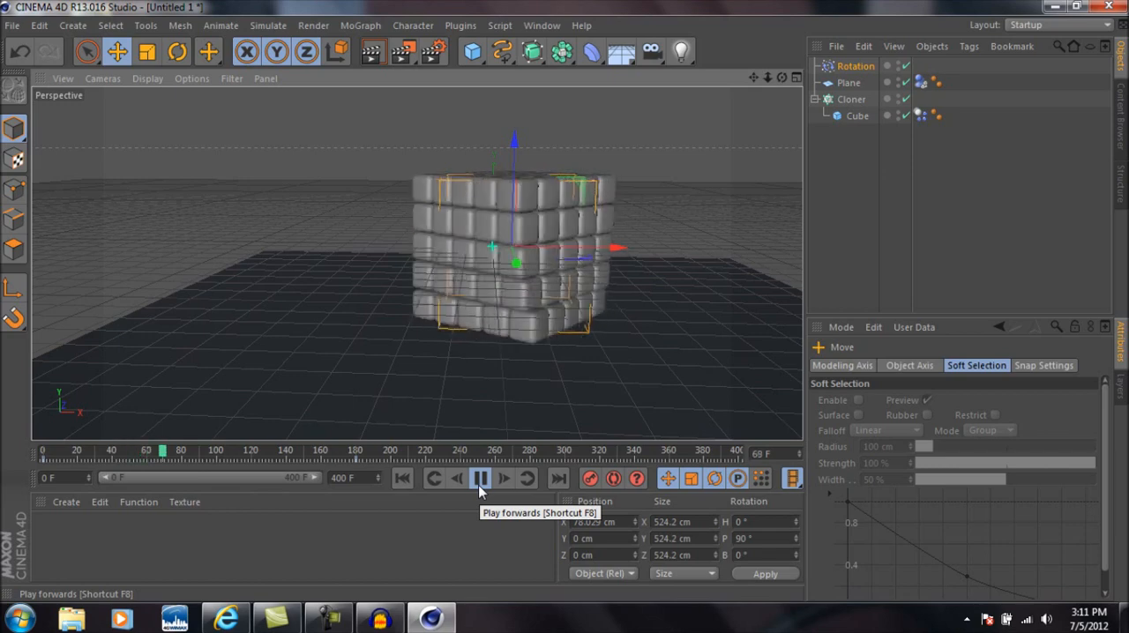
Step: Play the simulation and stop around frame 200 with the grid breaking apart
click(479, 478)
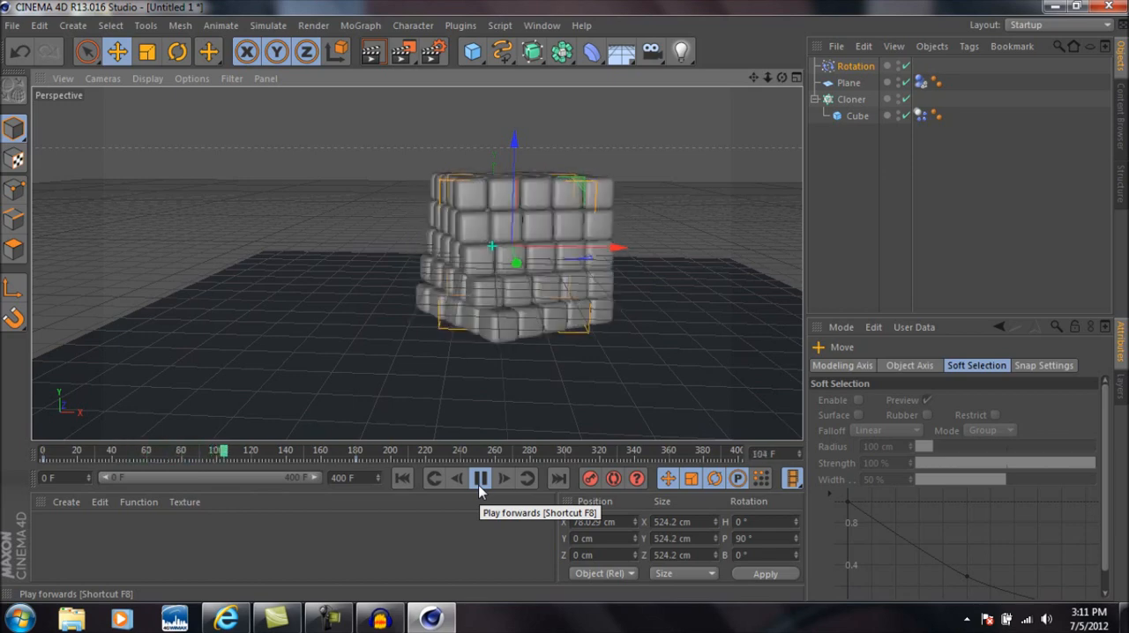
click(480, 478)
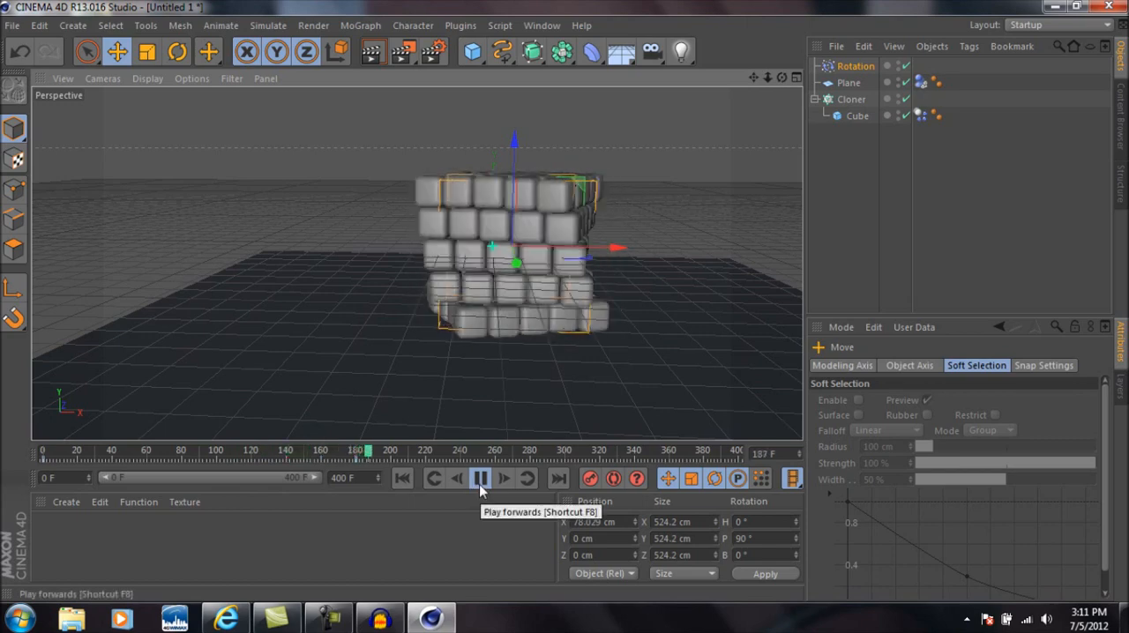
click(479, 478)
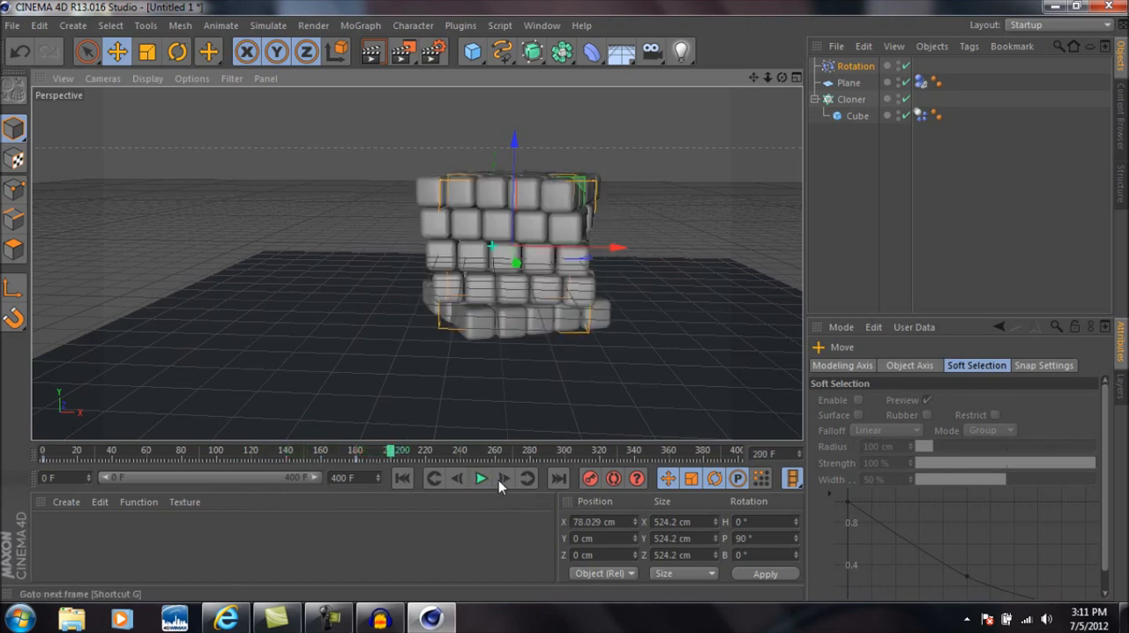
mouse_move(480, 478)
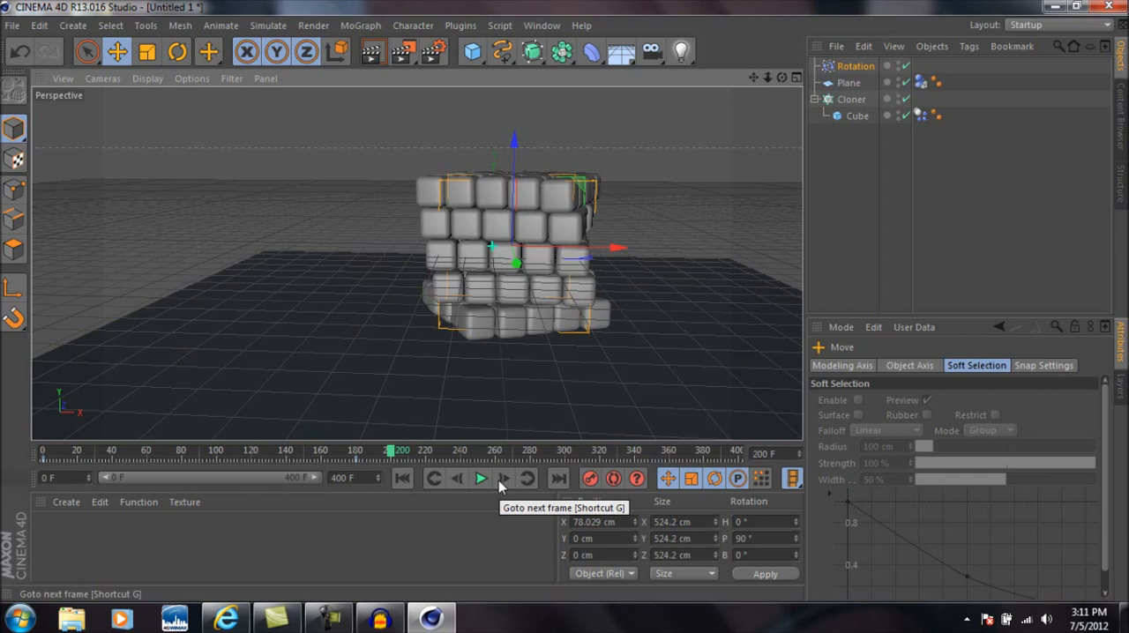
mouse_move(502, 479)
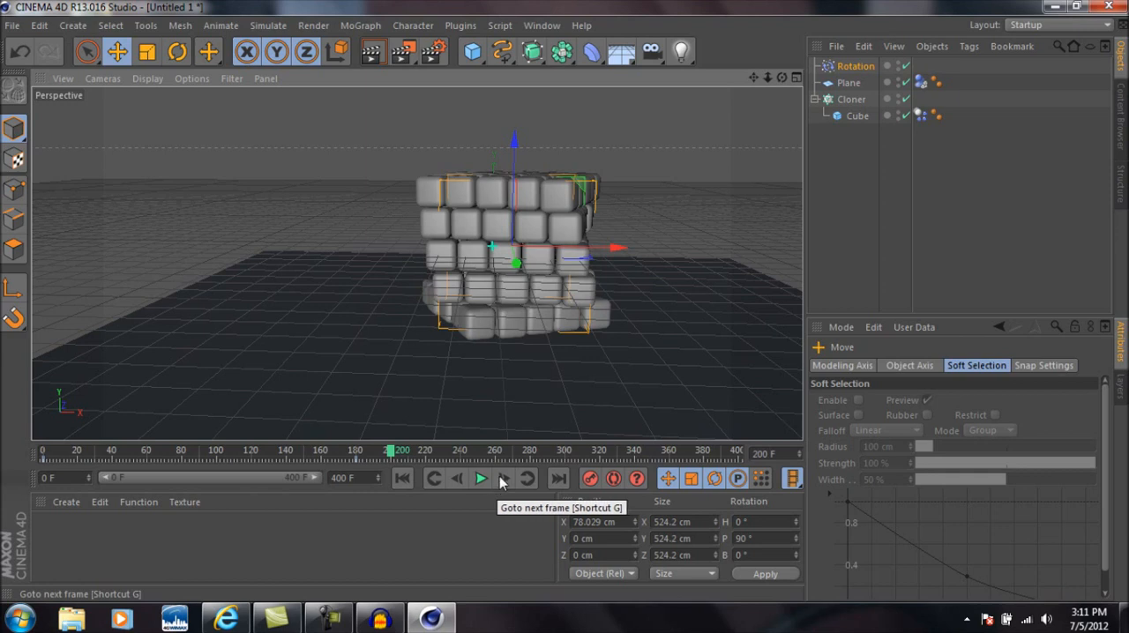
Step: Select the Rotation object and set its Angle Speed from 180 to 0
click(856, 67)
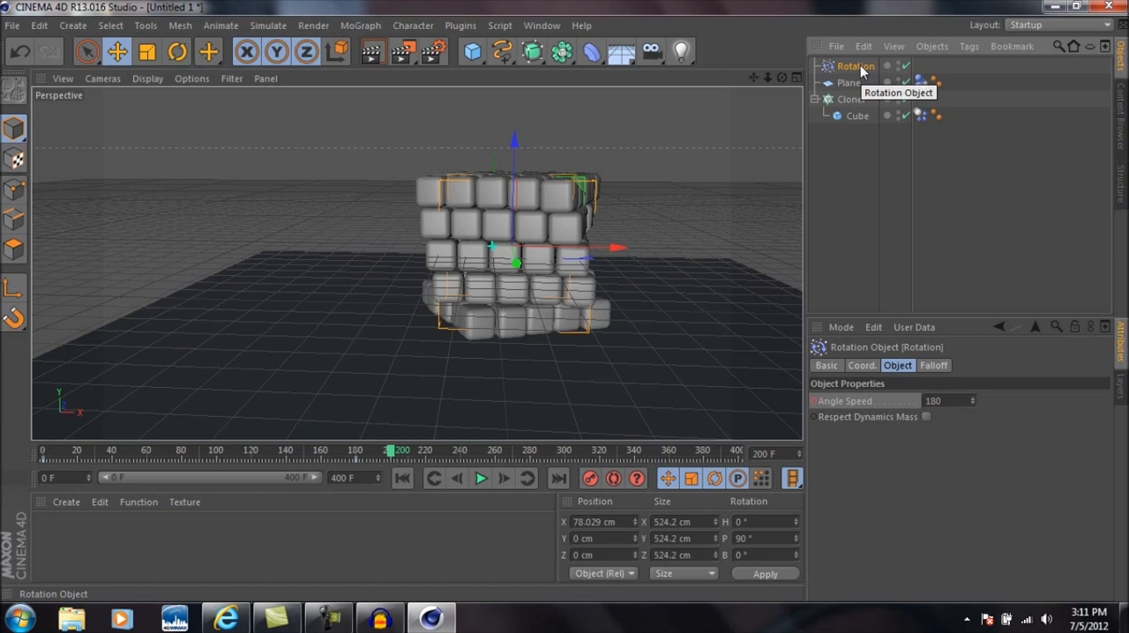
mouse_move(965, 317)
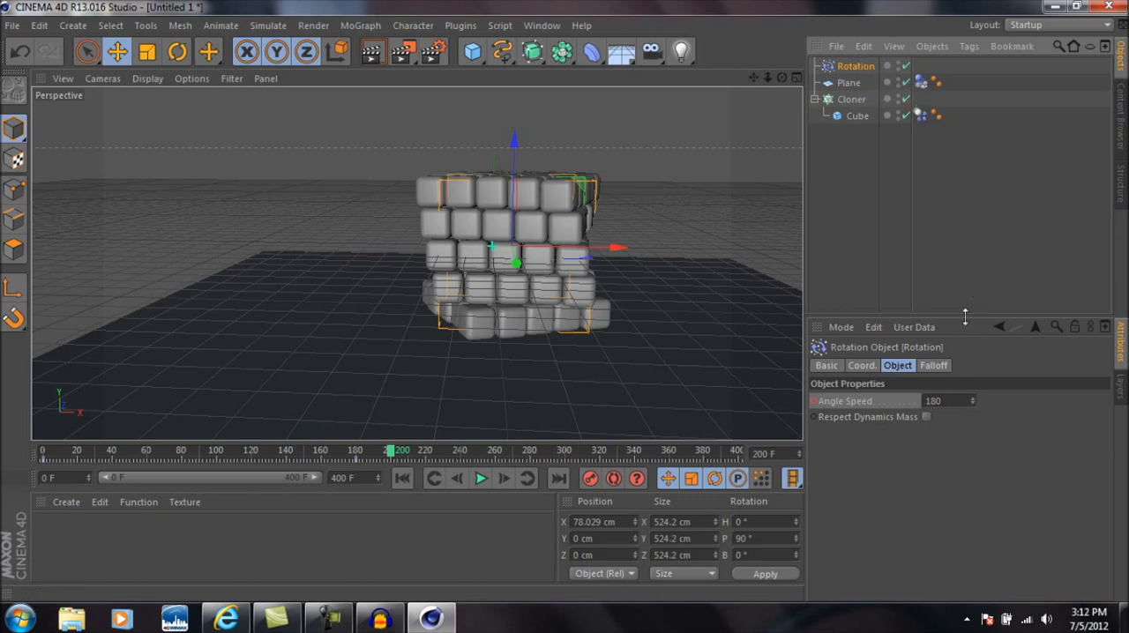
click(943, 400)
text(0)
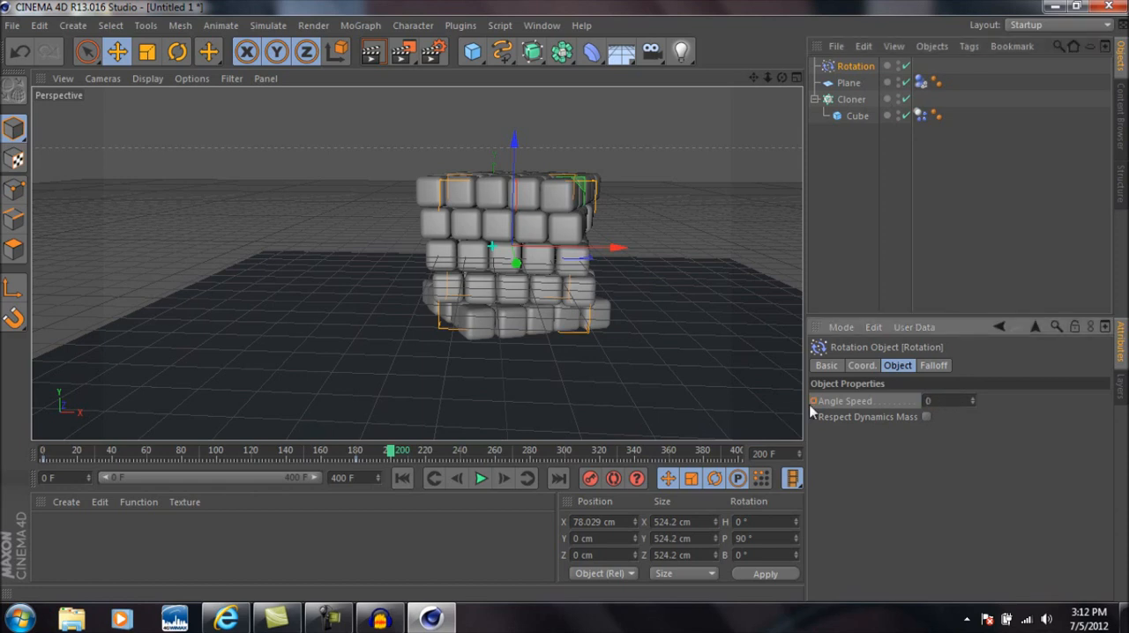
mouse_move(818, 409)
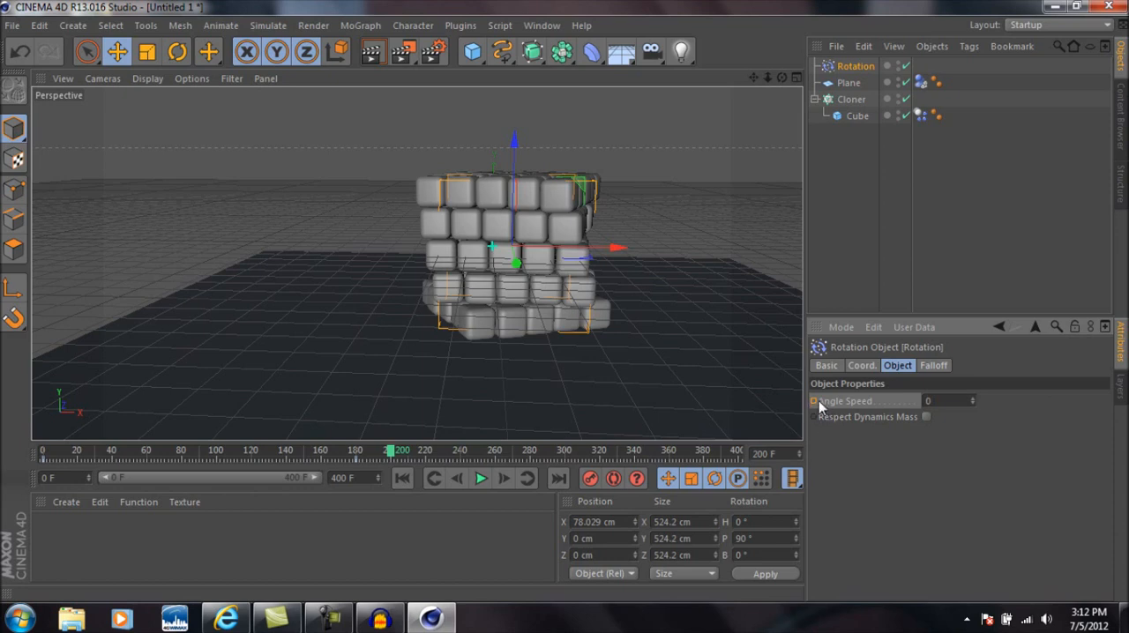
mouse_move(820, 407)
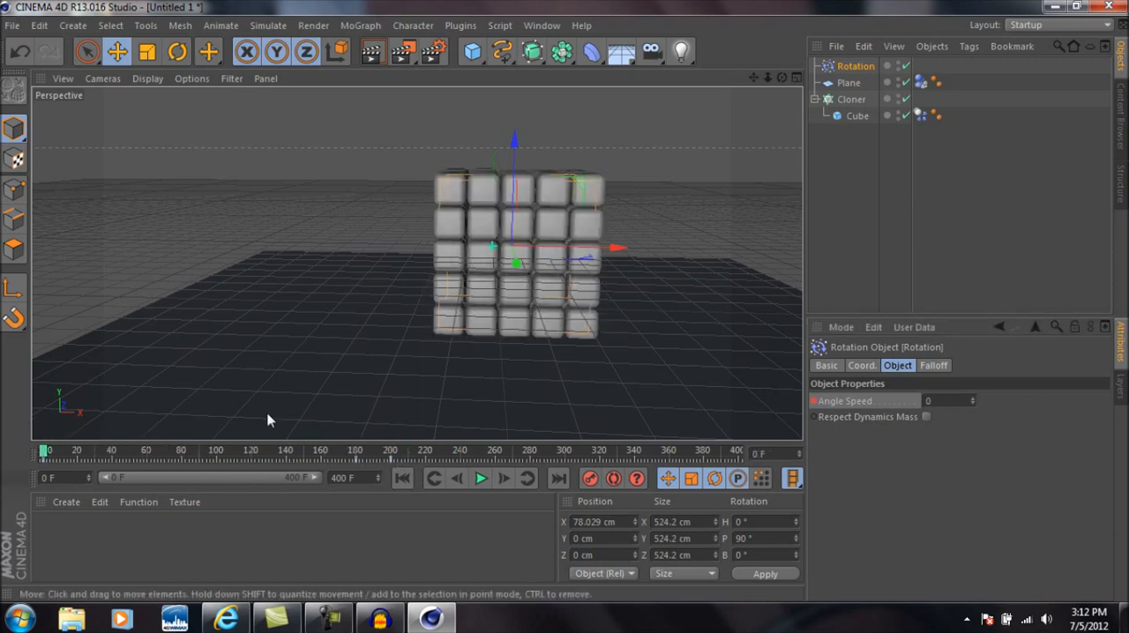
Step: Preview the cubes flinging across the plane, stop playback, and rewind to the start
click(480, 478)
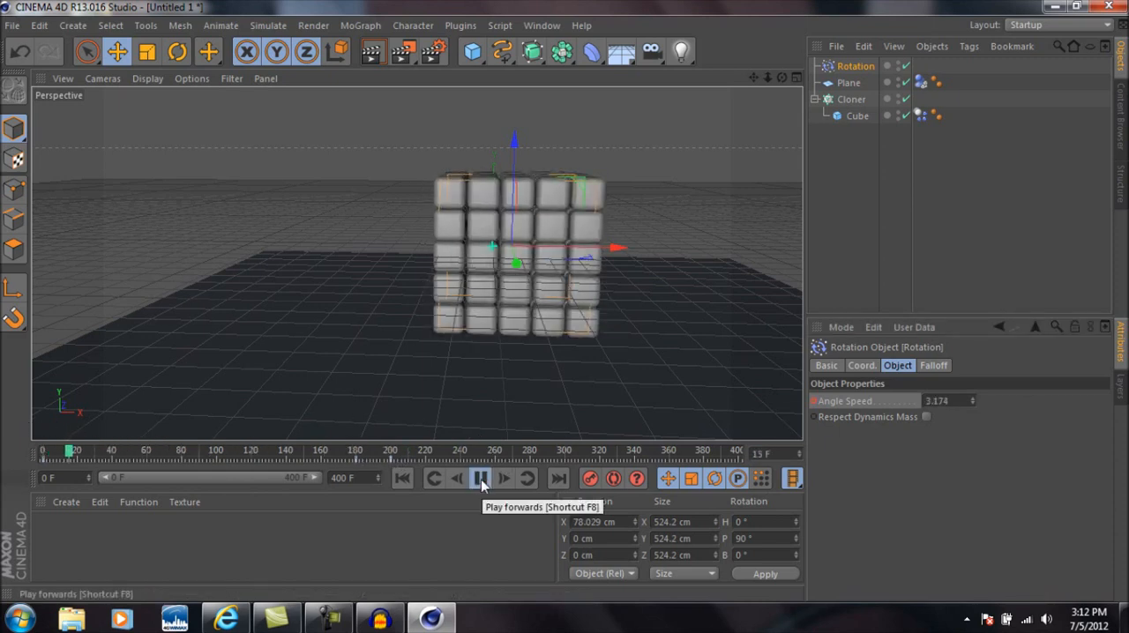
click(480, 478)
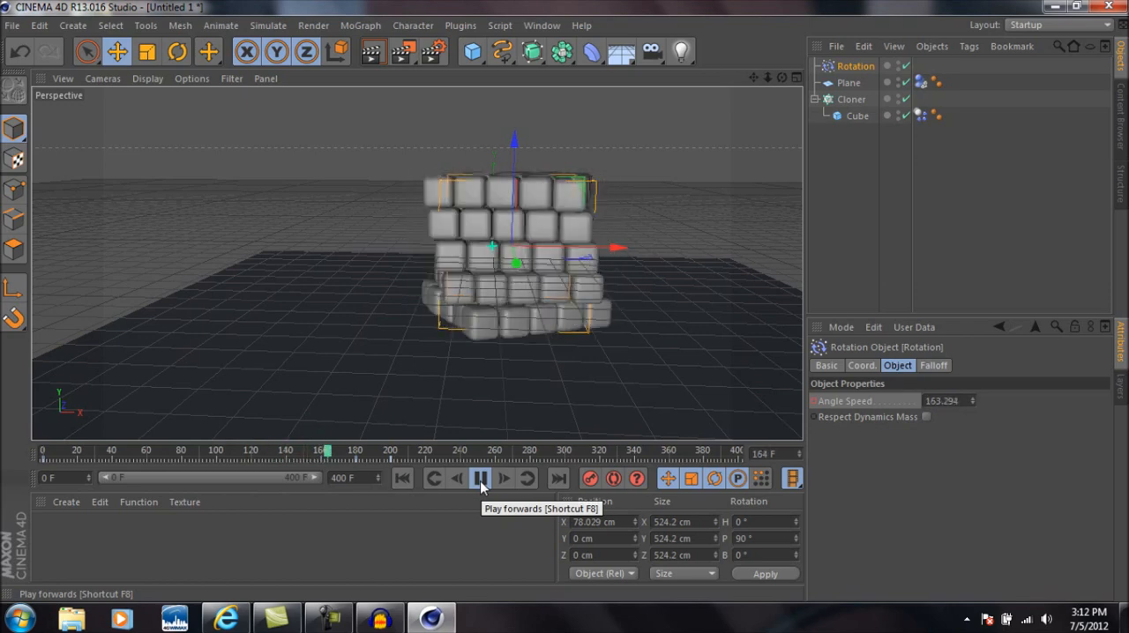
click(480, 478)
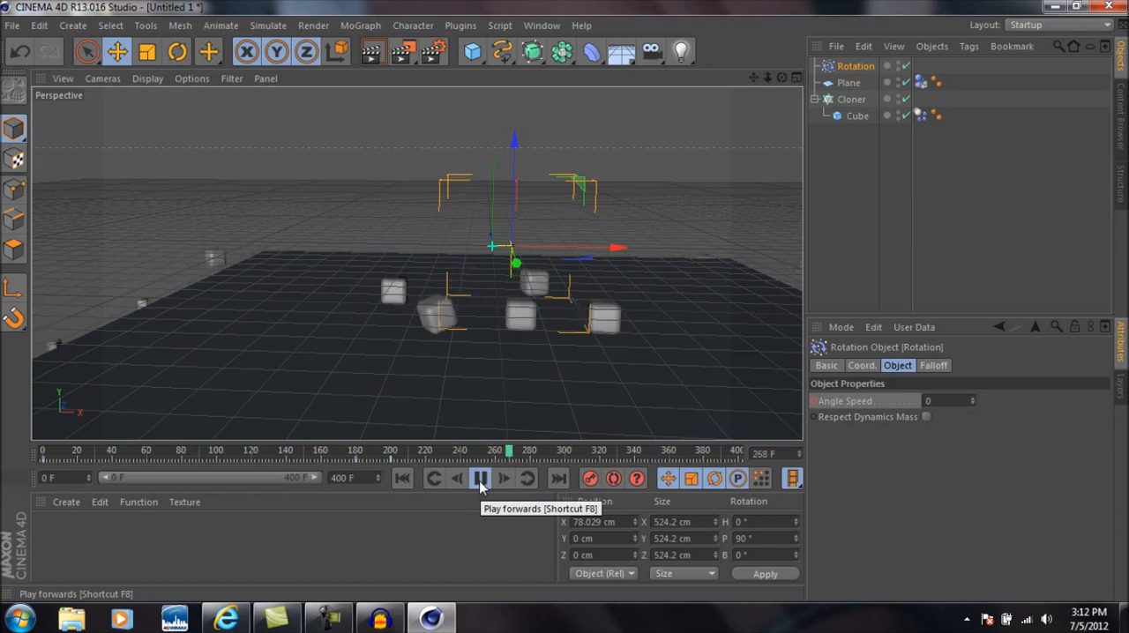
click(479, 479)
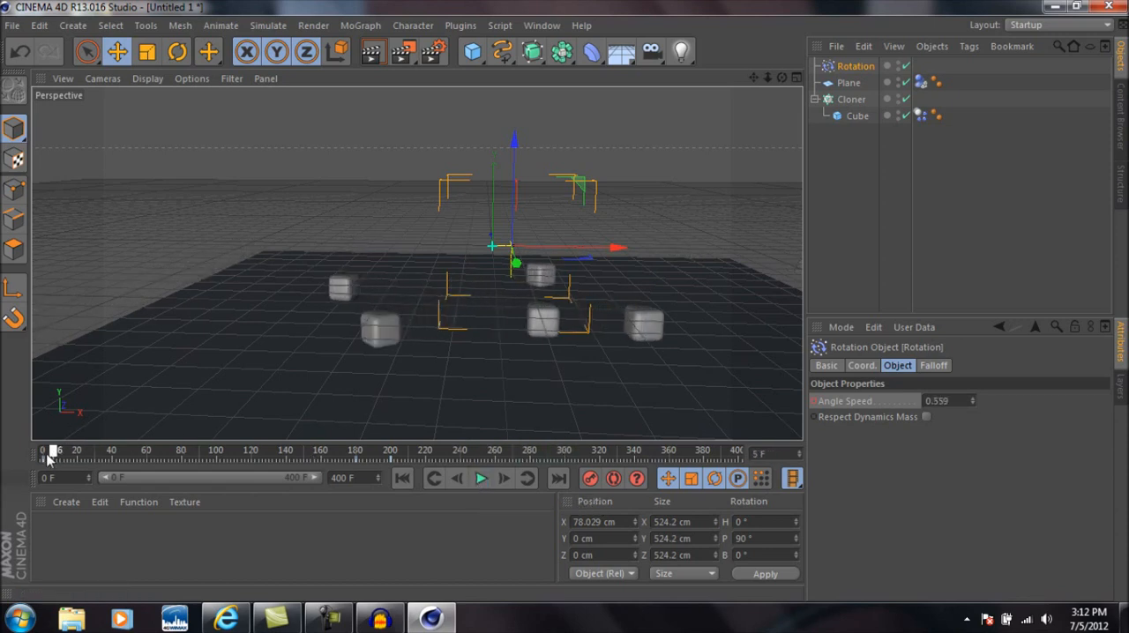
drag(54, 451, 43, 451)
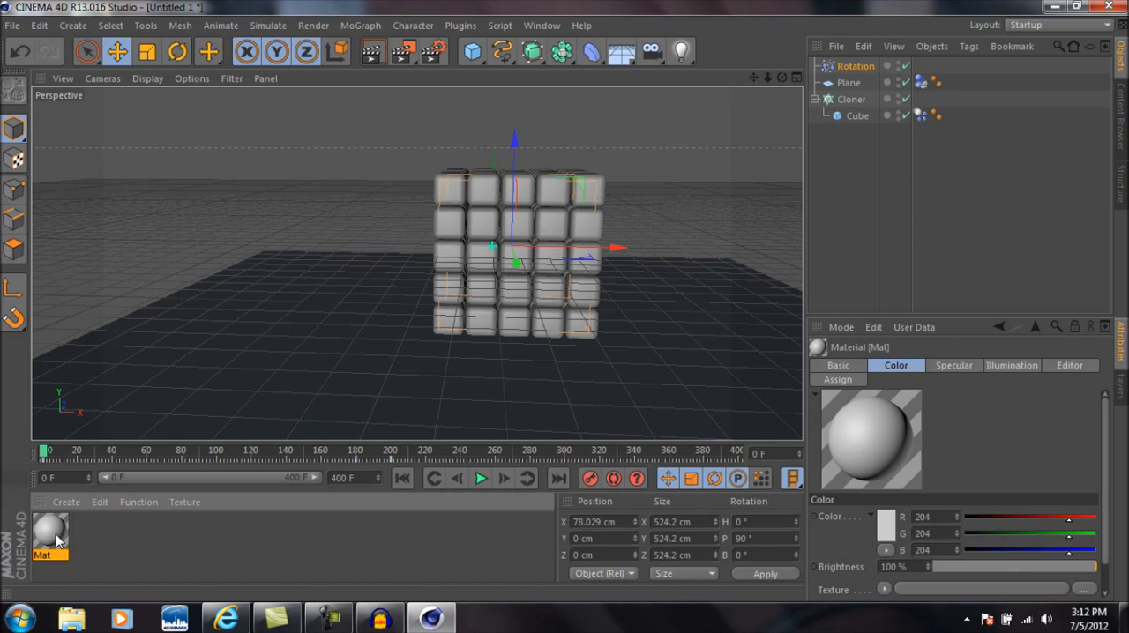
Step: Set material Mat to a 228 light grey with 110% brightness in the Material Editor
double_click(49, 532)
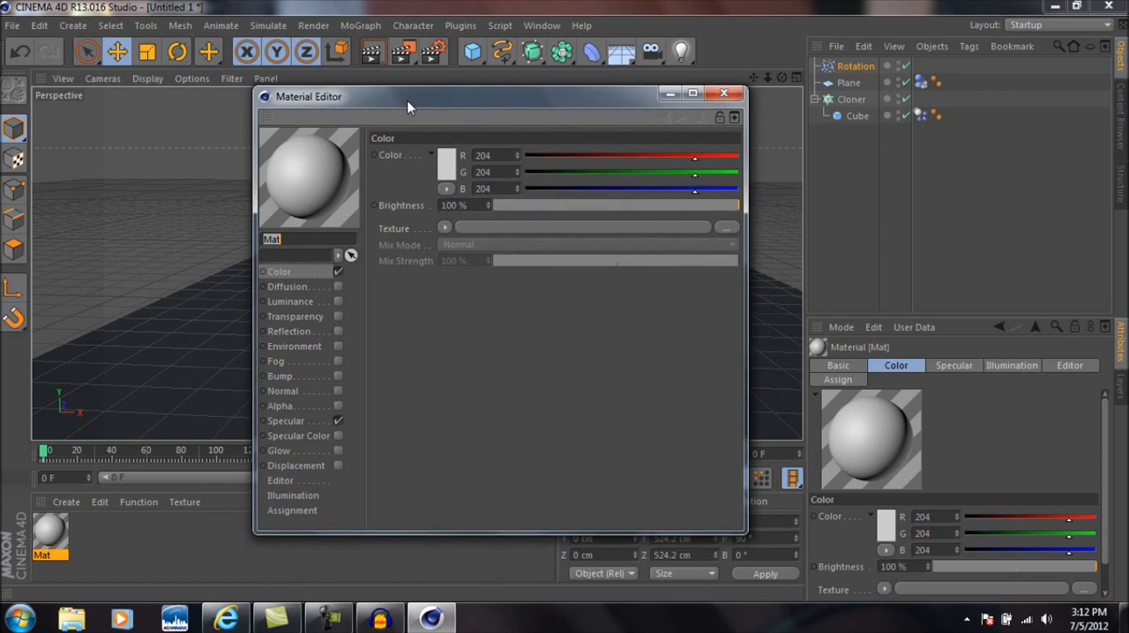
click(444, 155)
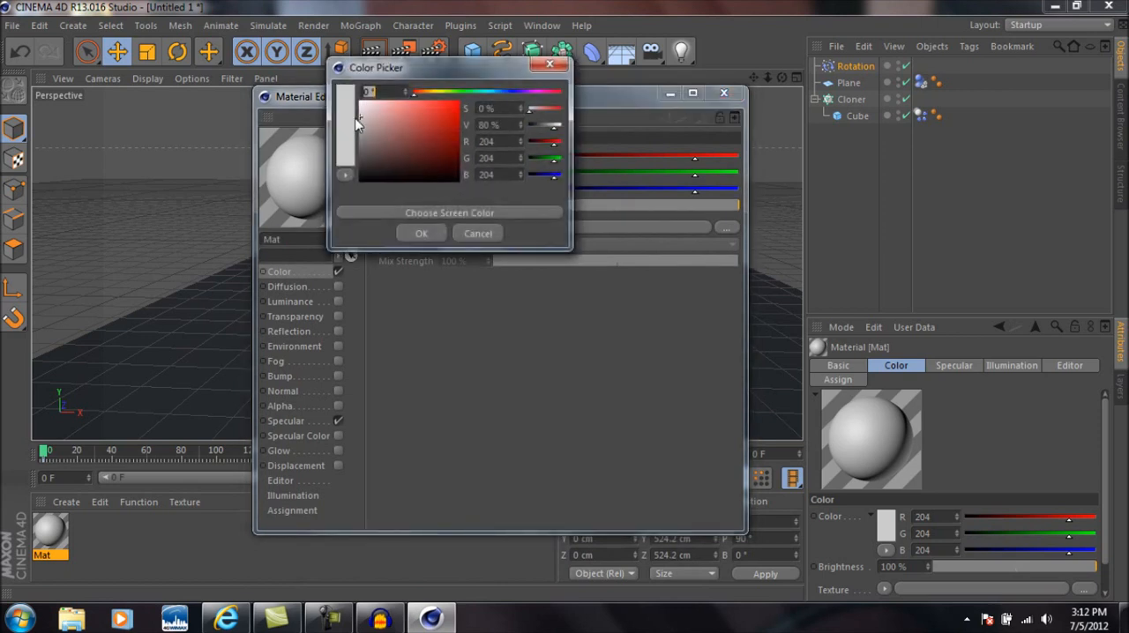
click(360, 109)
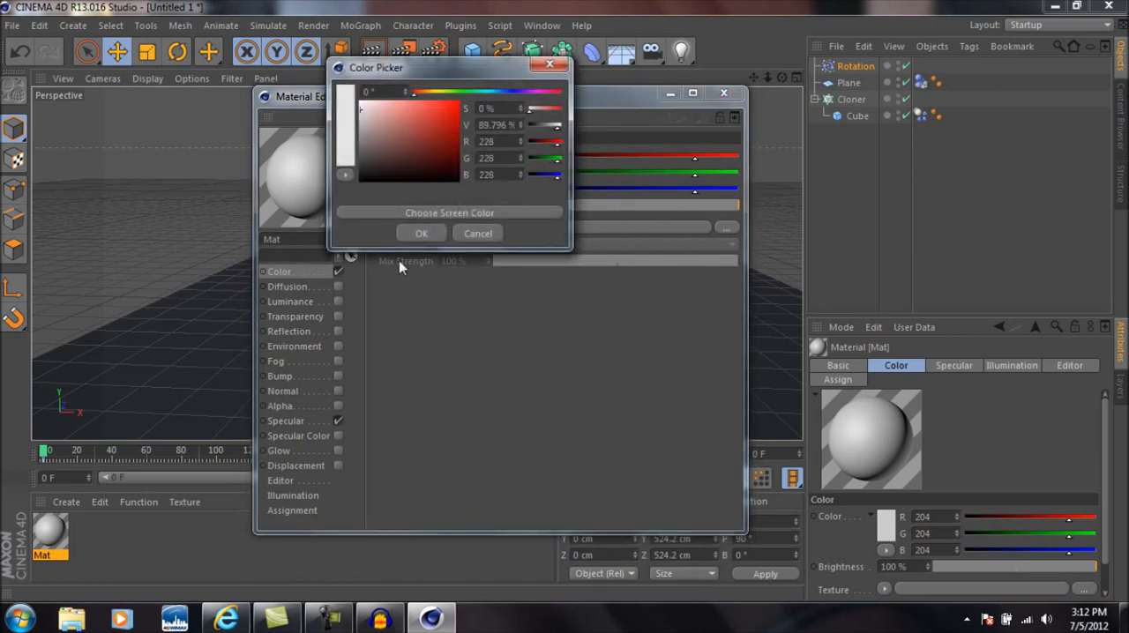
click(420, 233)
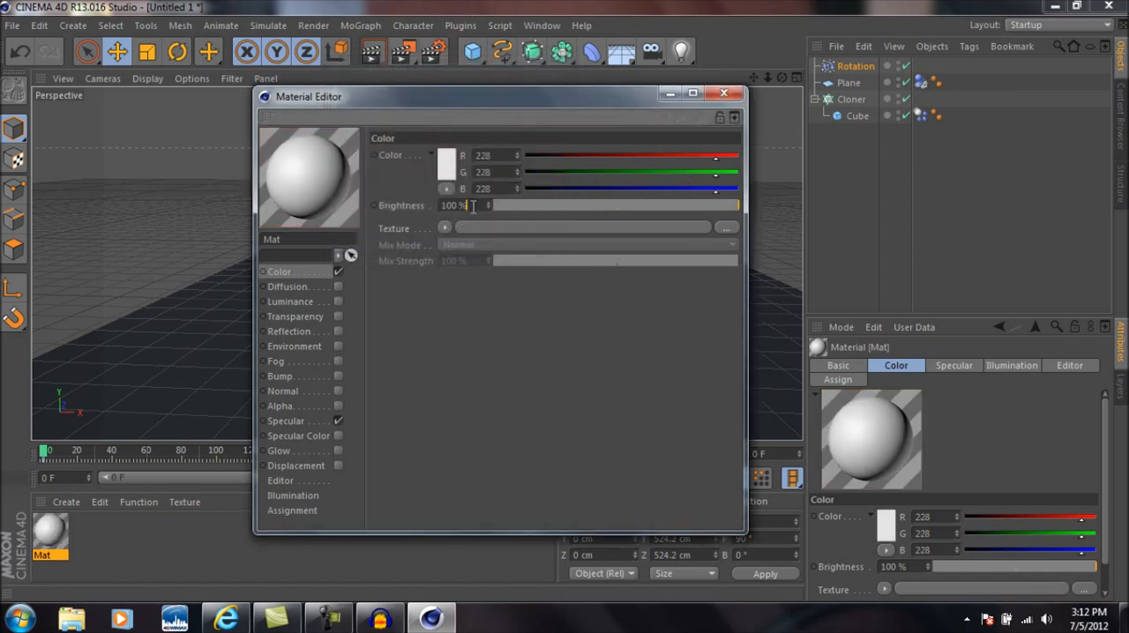
triple_click(455, 205)
text(110)
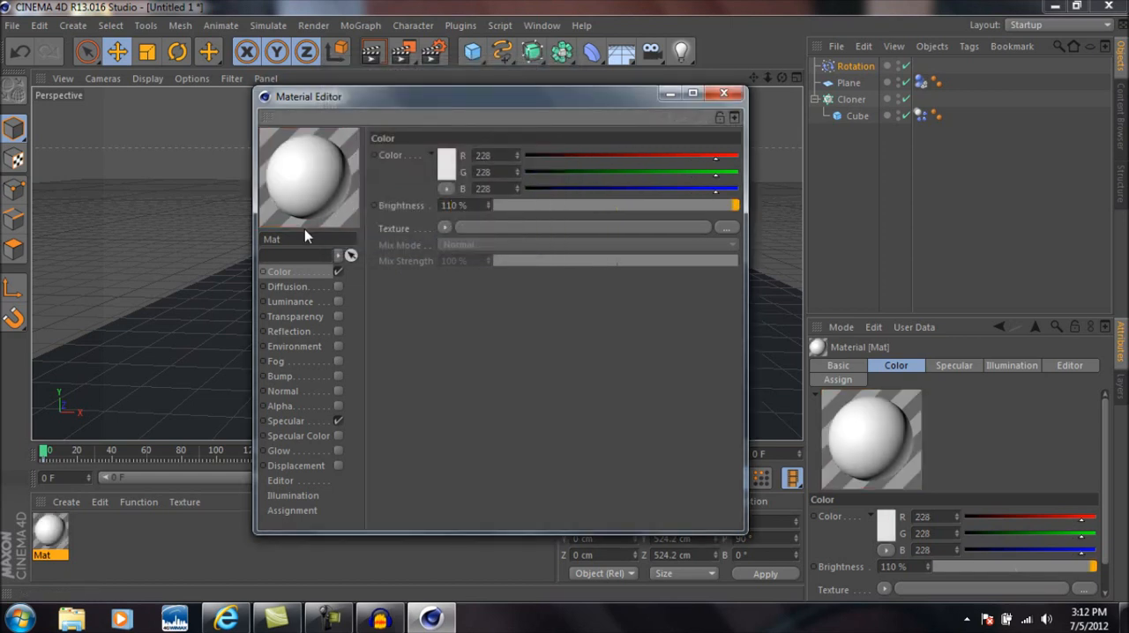
click(723, 94)
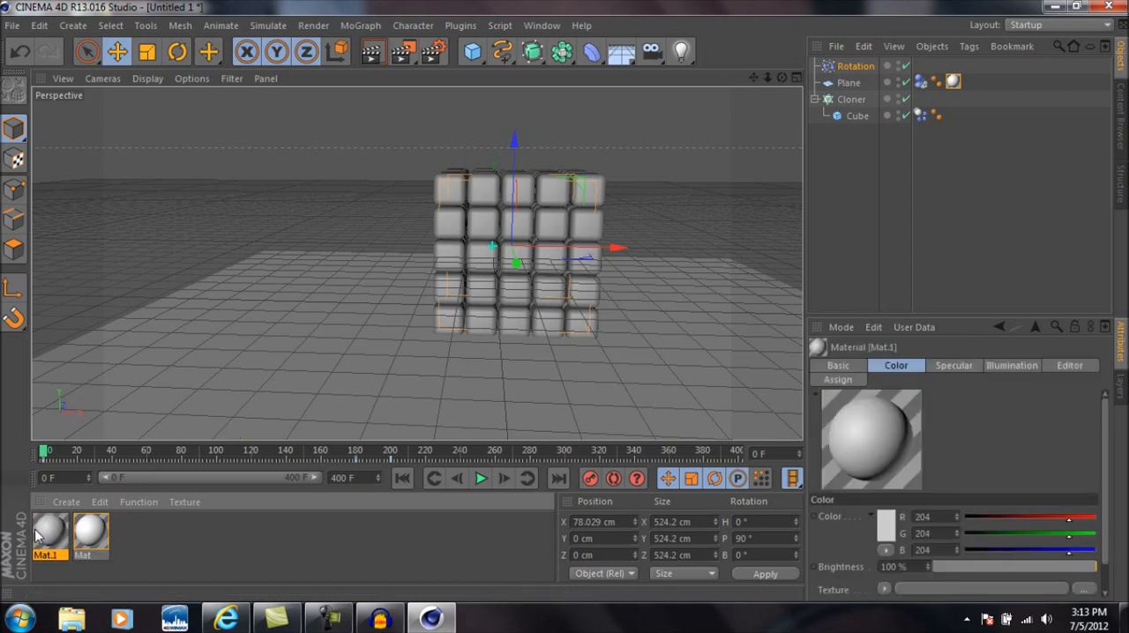
Step: Give Mat.1 a green colour in the Material Editor
double_click(50, 533)
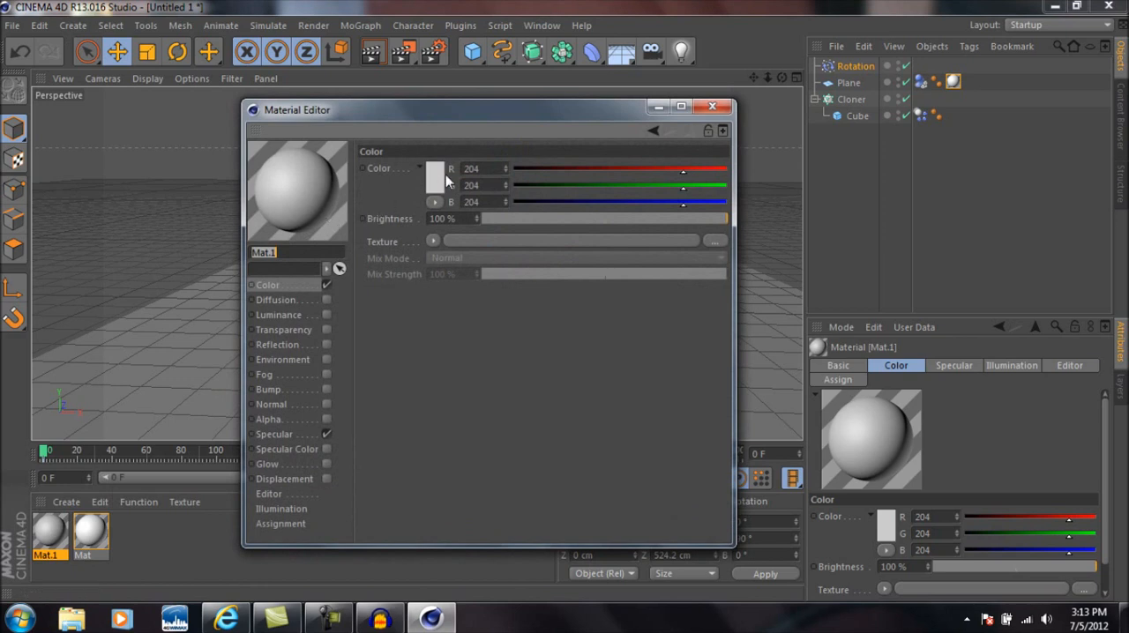
click(436, 177)
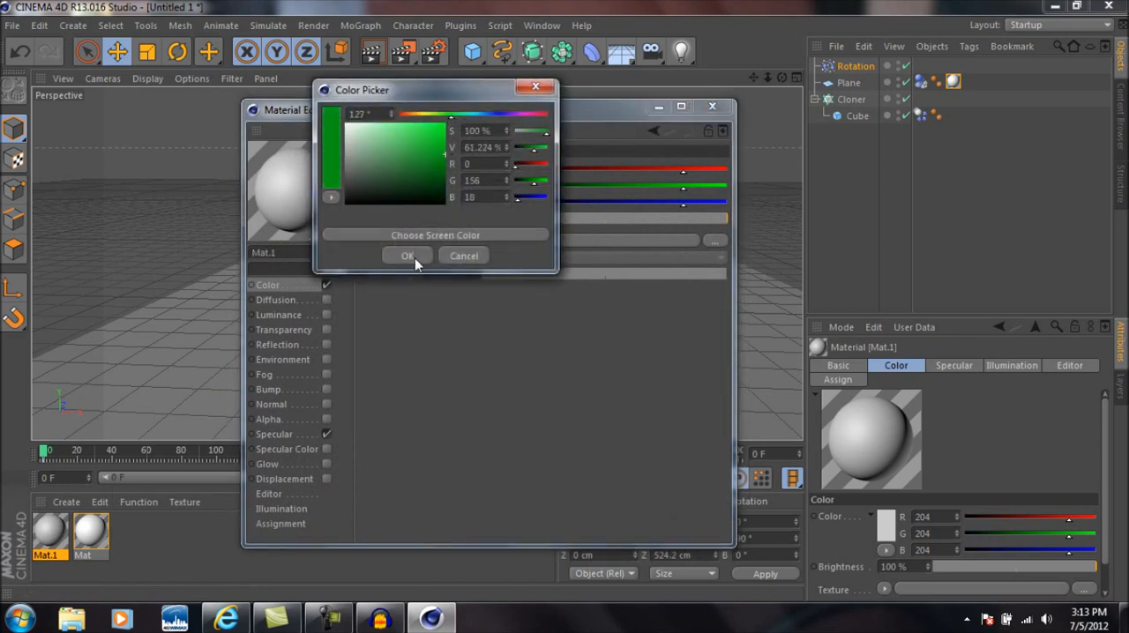
click(406, 256)
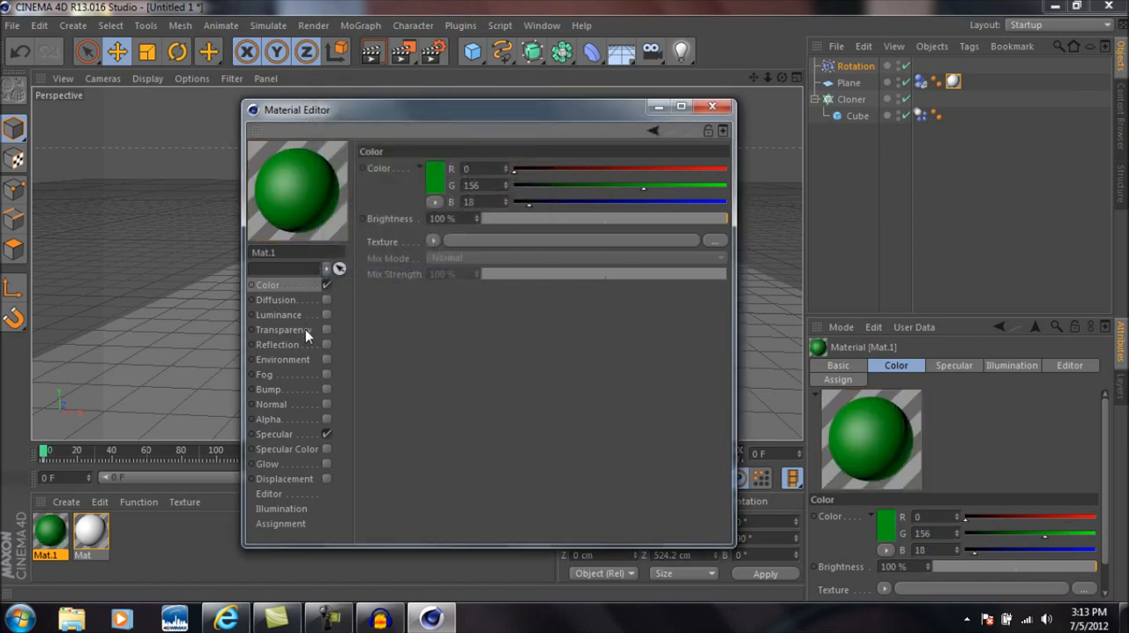
click(277, 344)
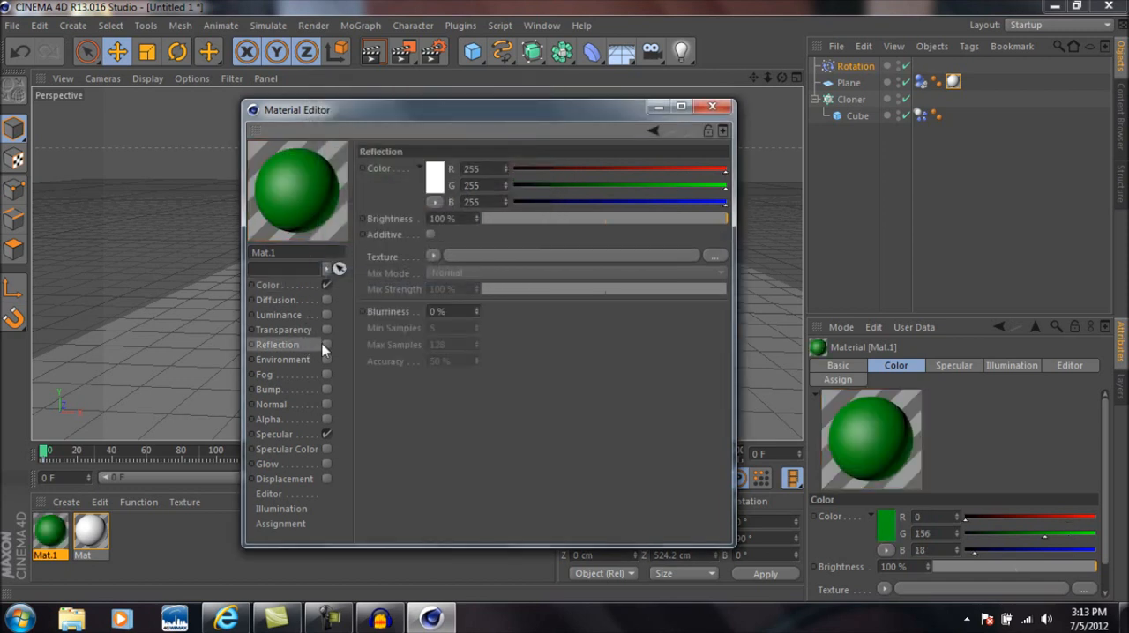
Step: Enable a faint 4% reflection on Mat.1 using a Fresnel texture with lowered mix strength
click(326, 344)
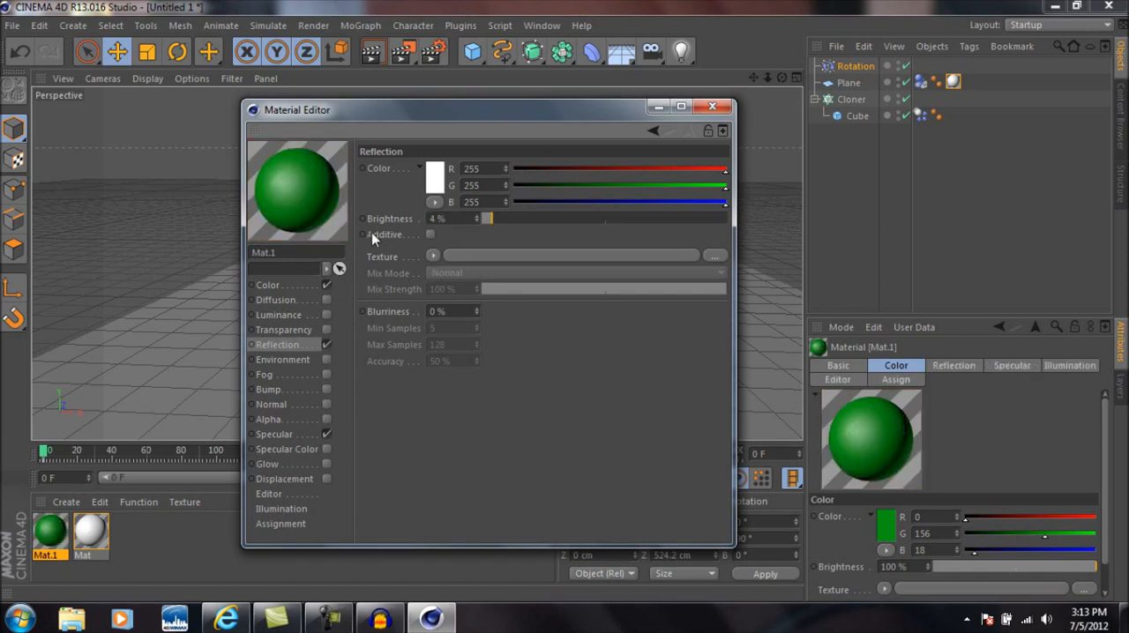
click(434, 258)
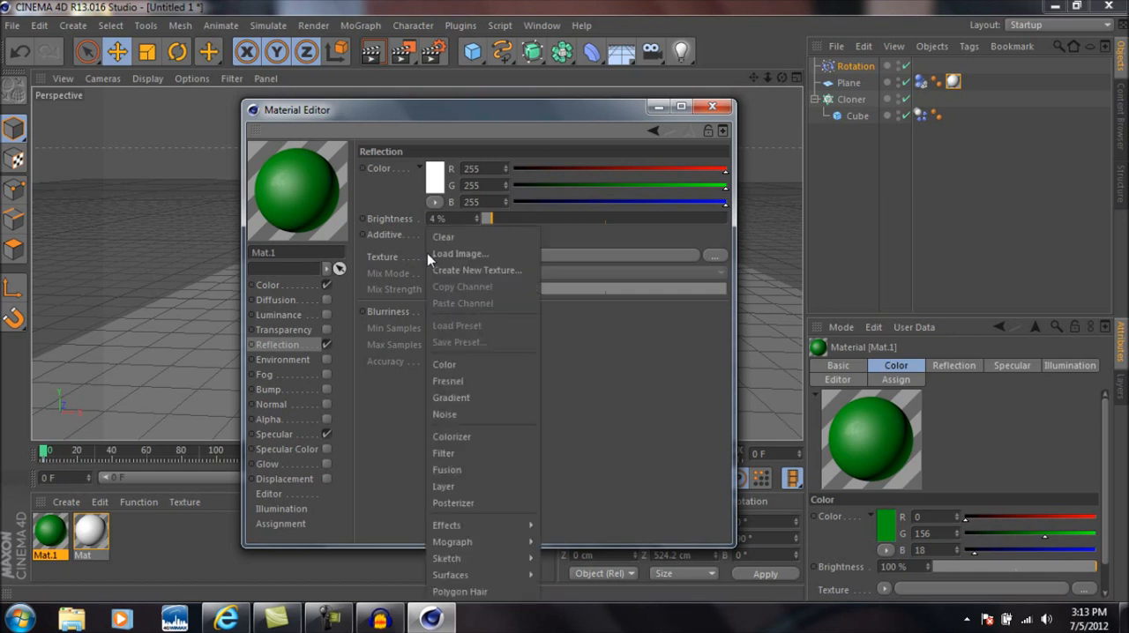
mouse_move(448, 381)
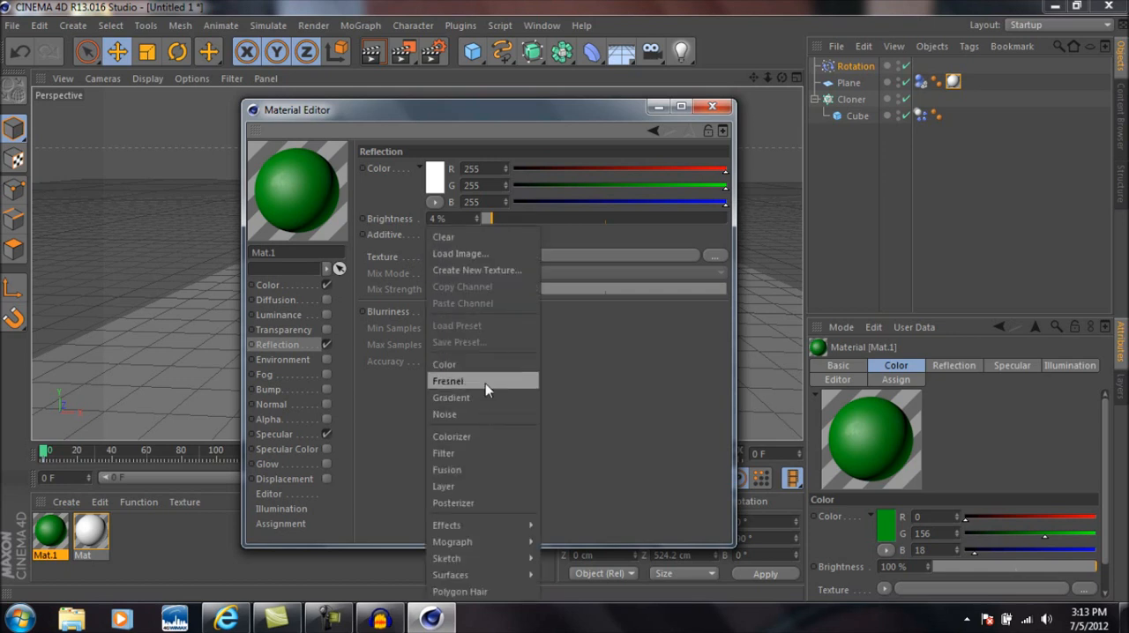
click(448, 381)
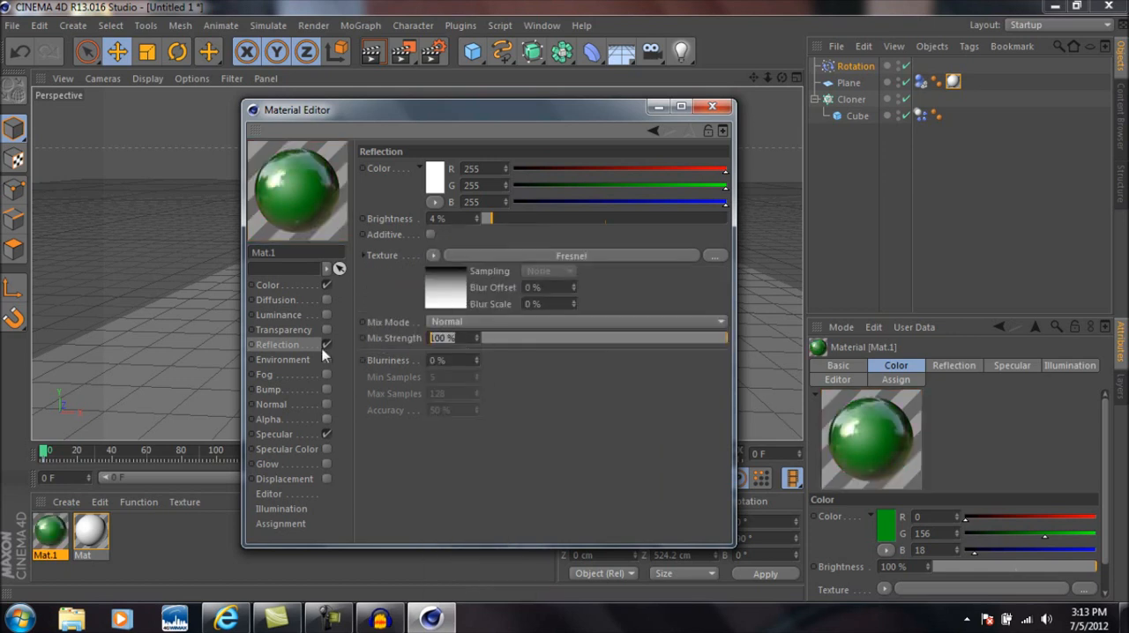
triple_click(441, 338)
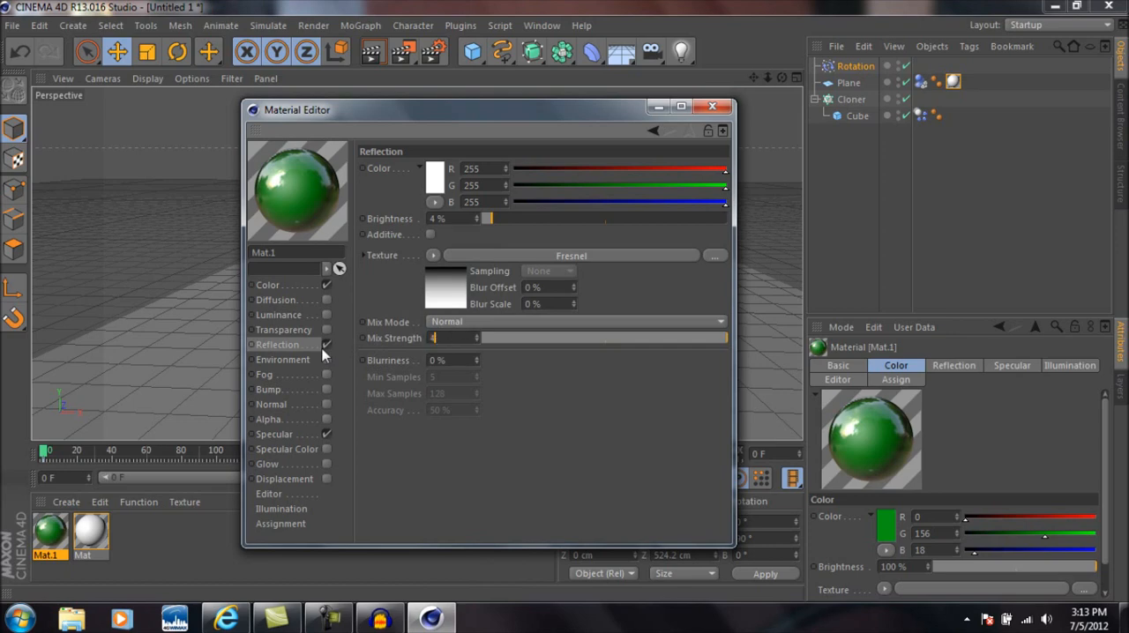
click(712, 106)
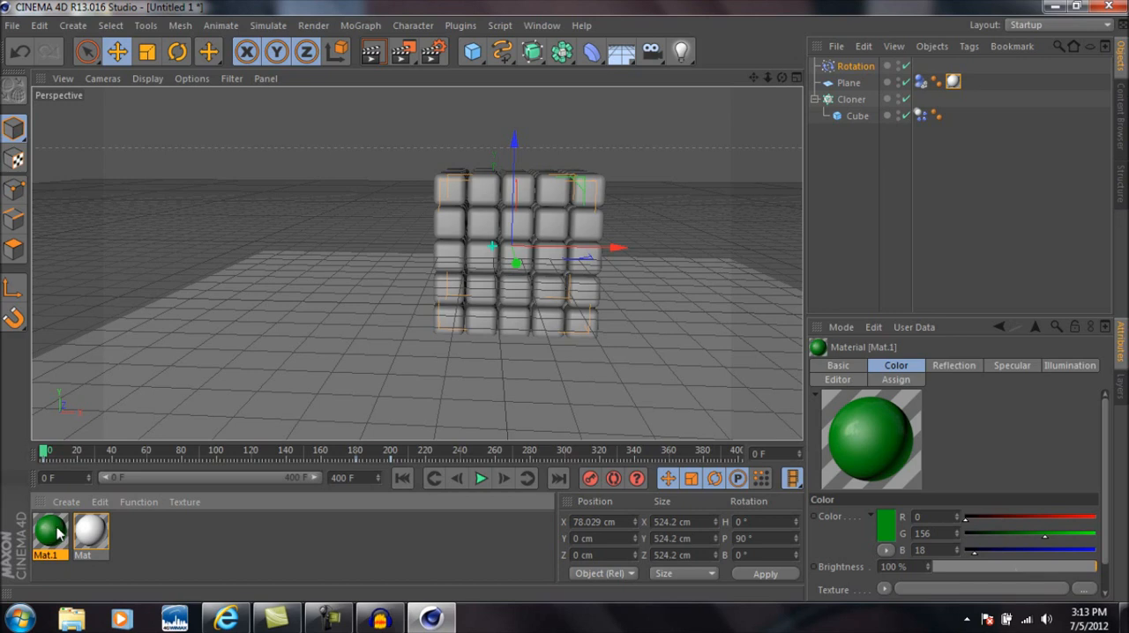
mouse_move(490, 289)
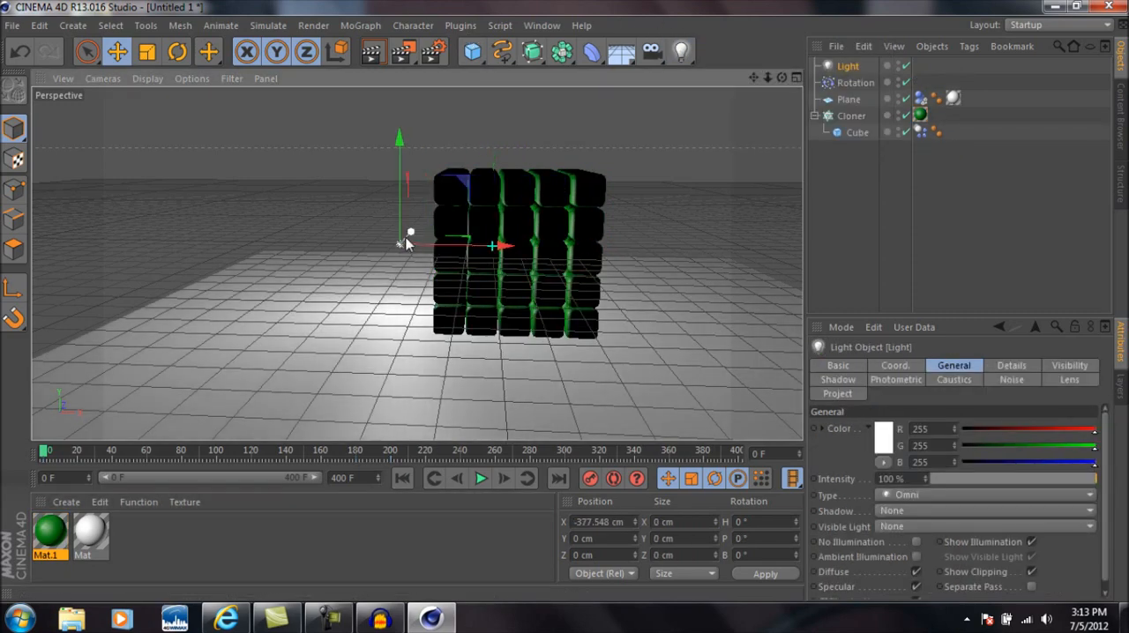
Step: Raise the light above and in front of the cubes and set its shadow to Shadow Maps (Soft)
drag(409, 233, 344, 300)
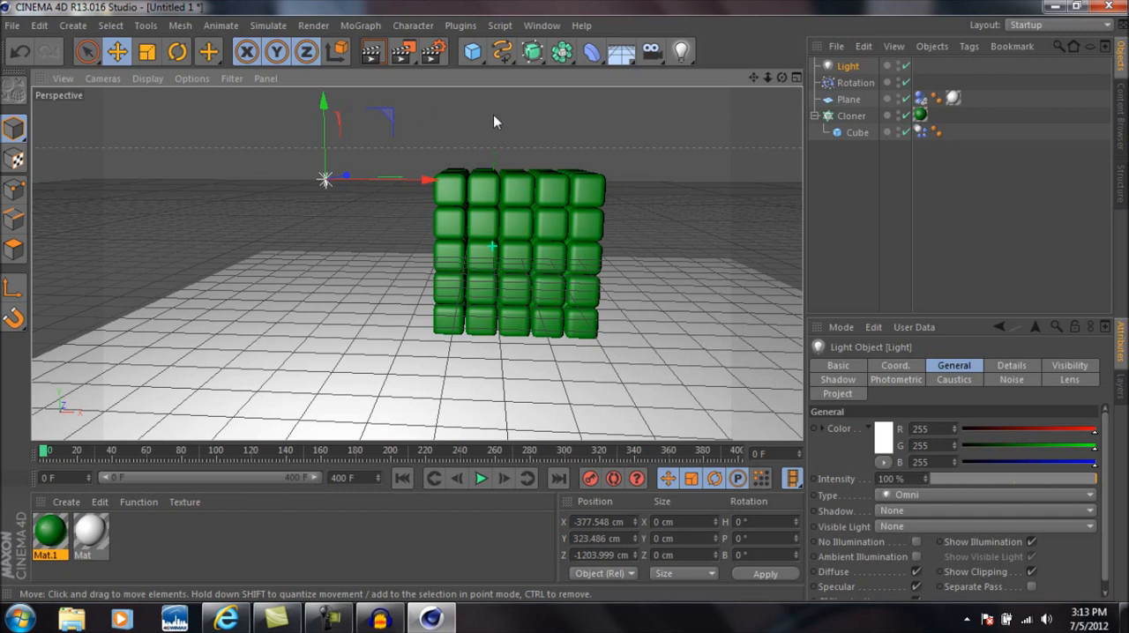
mouse_move(492, 124)
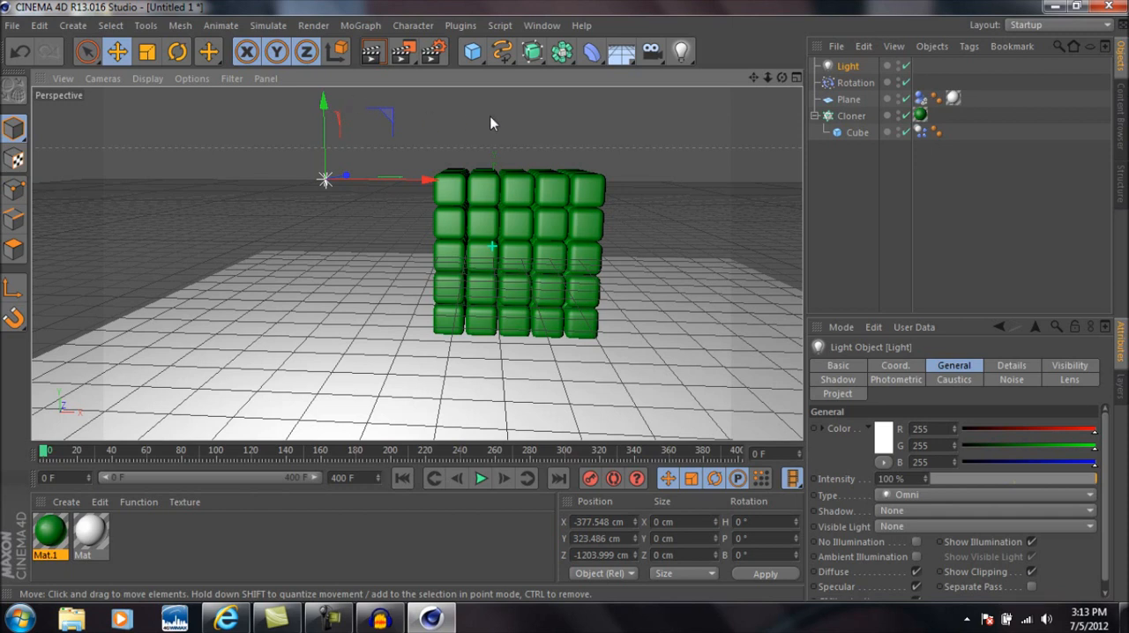
mouse_move(847, 187)
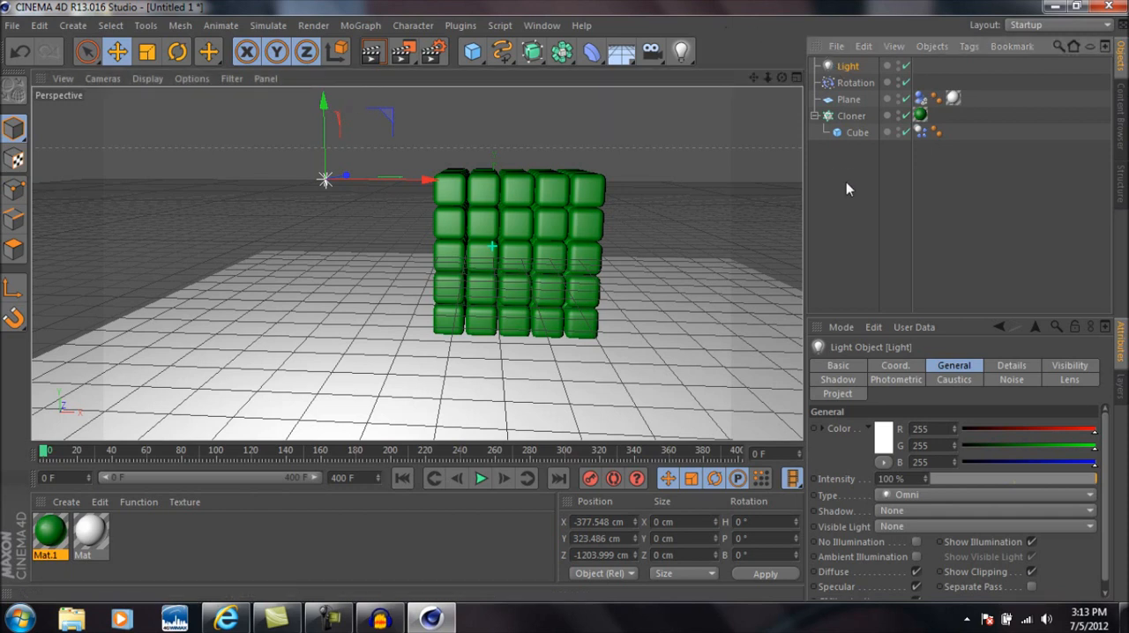
click(836, 379)
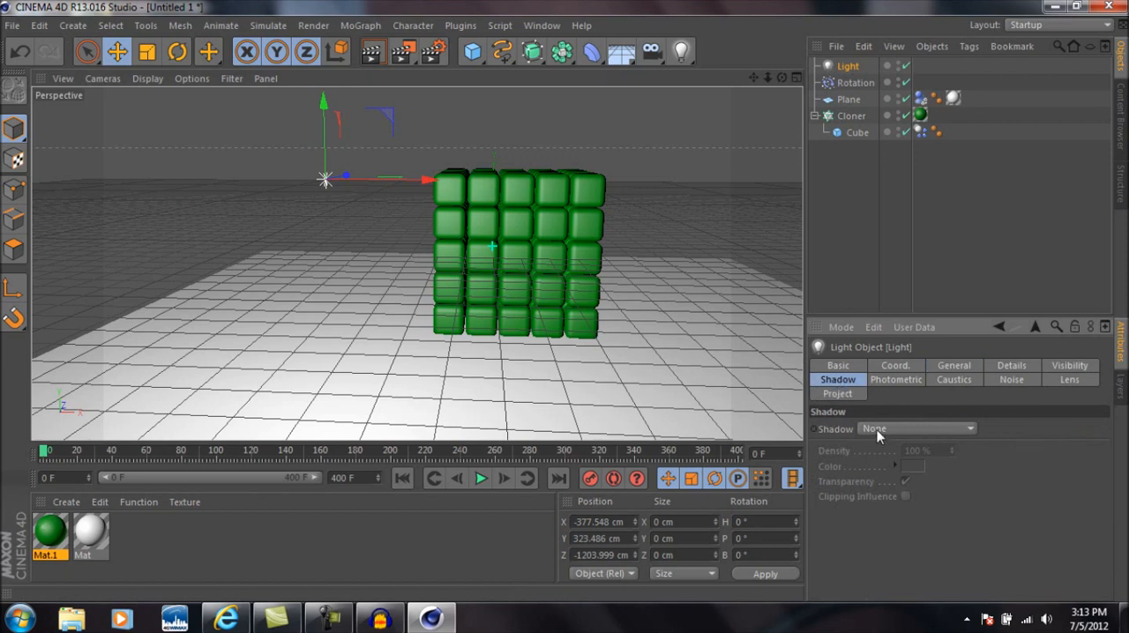
click(917, 429)
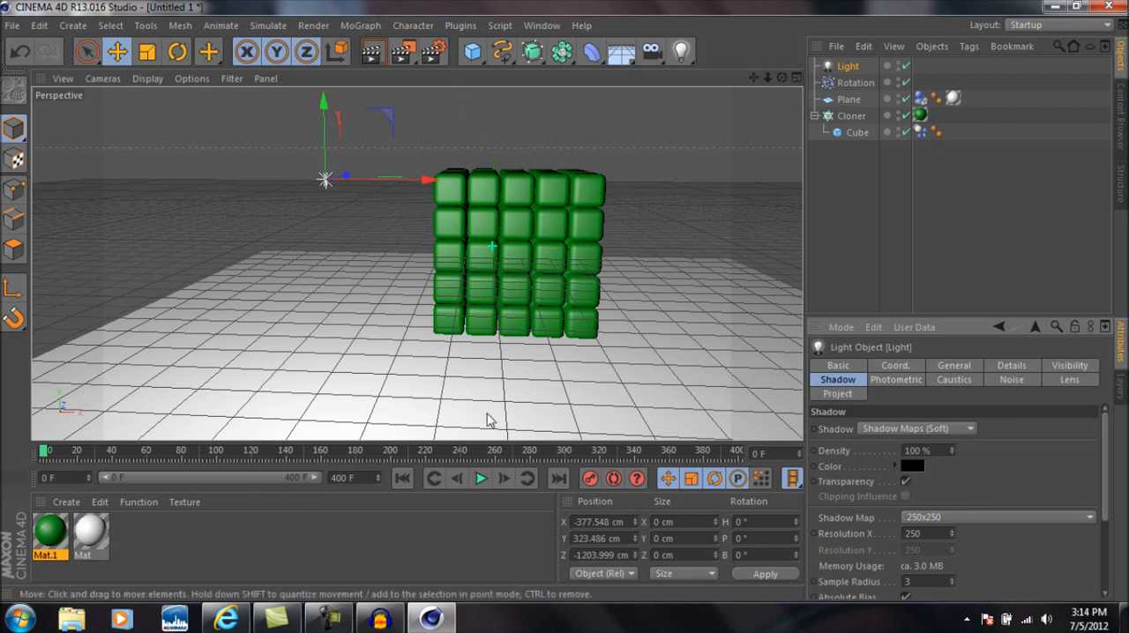
click(479, 478)
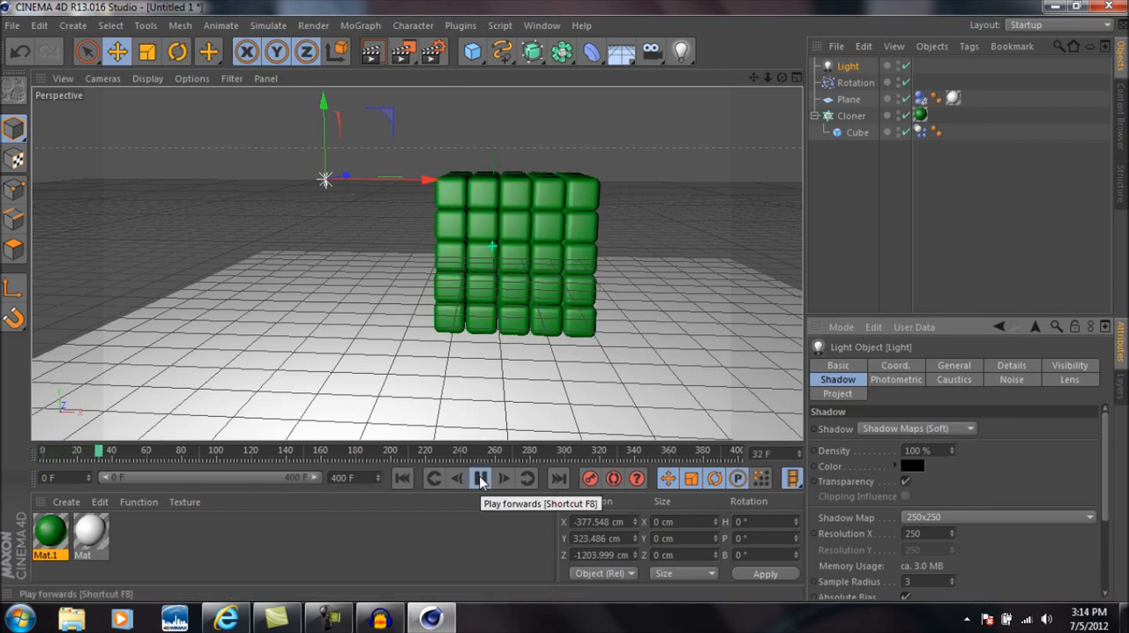
click(480, 478)
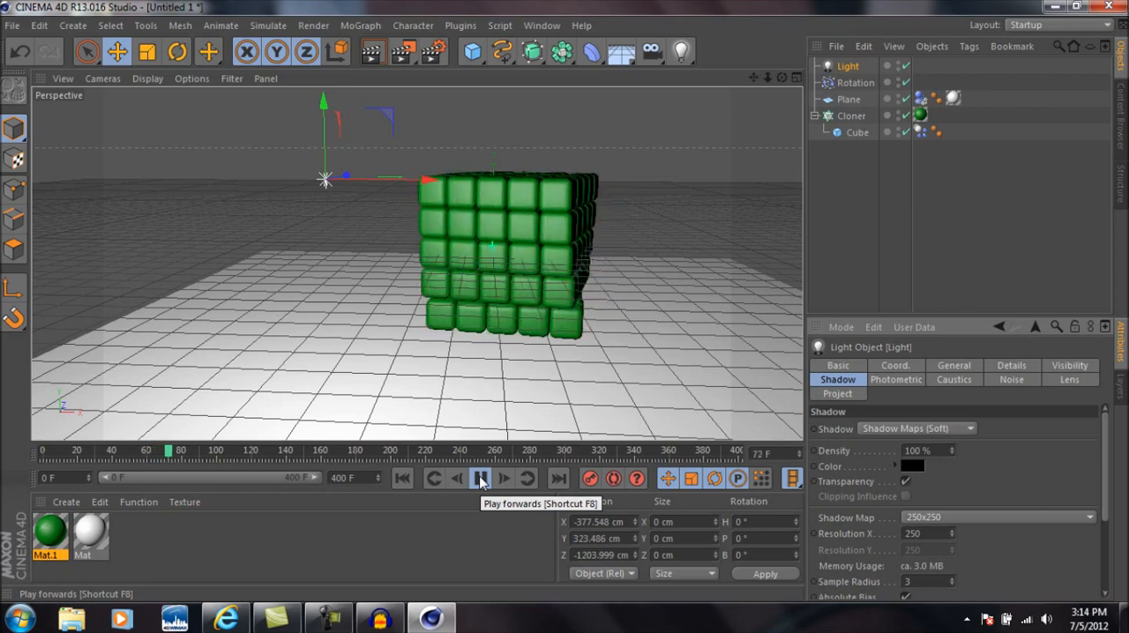
click(480, 478)
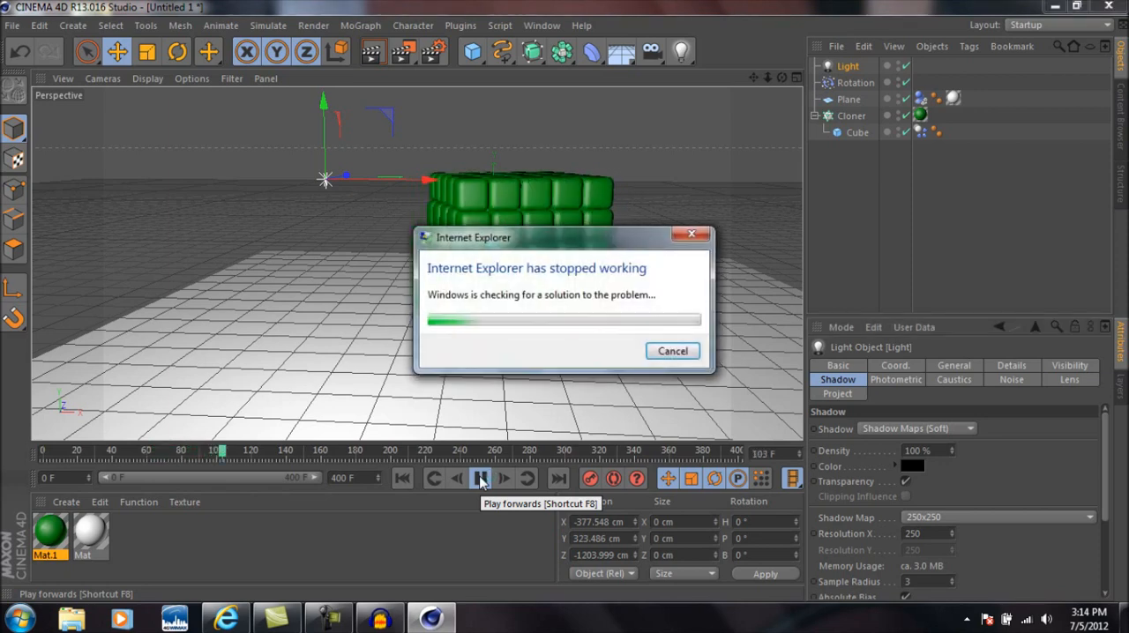
click(480, 478)
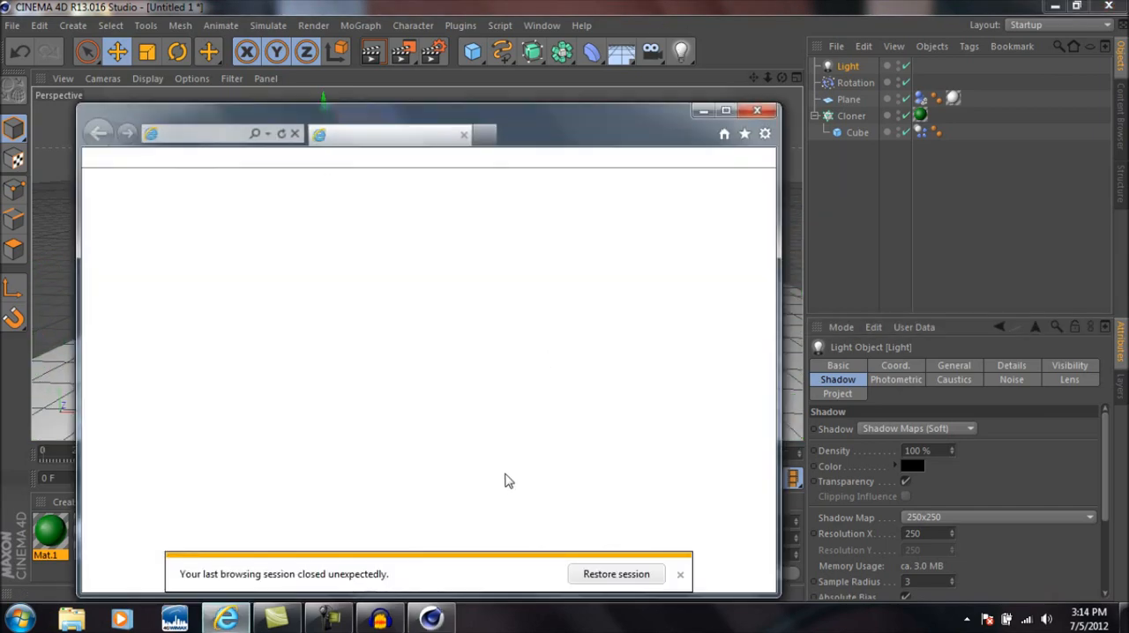
click(757, 109)
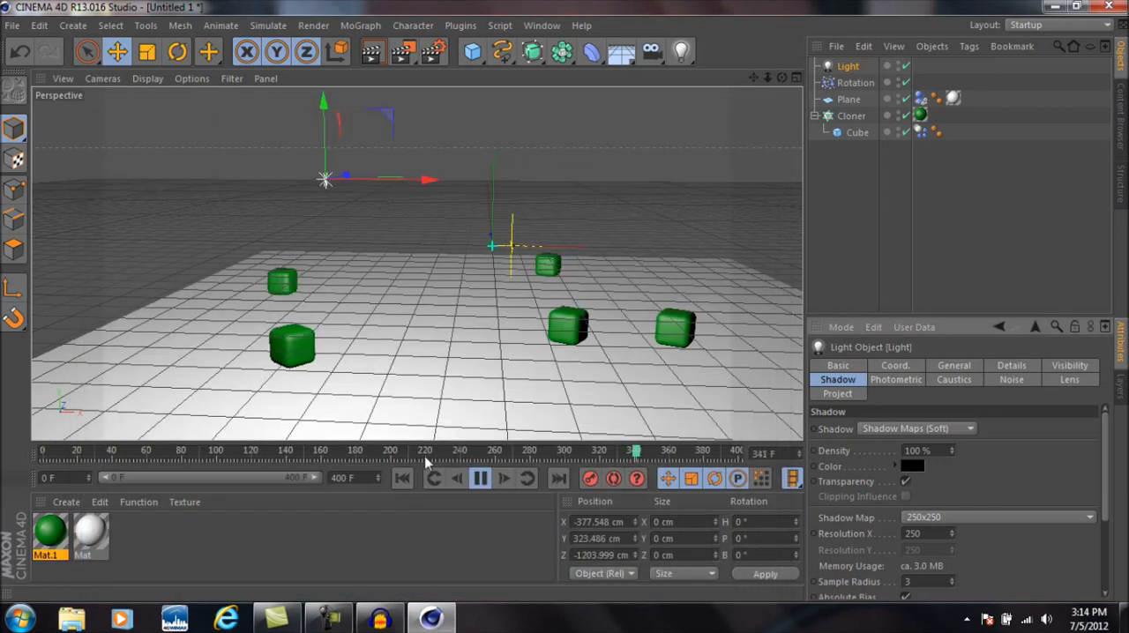
click(479, 478)
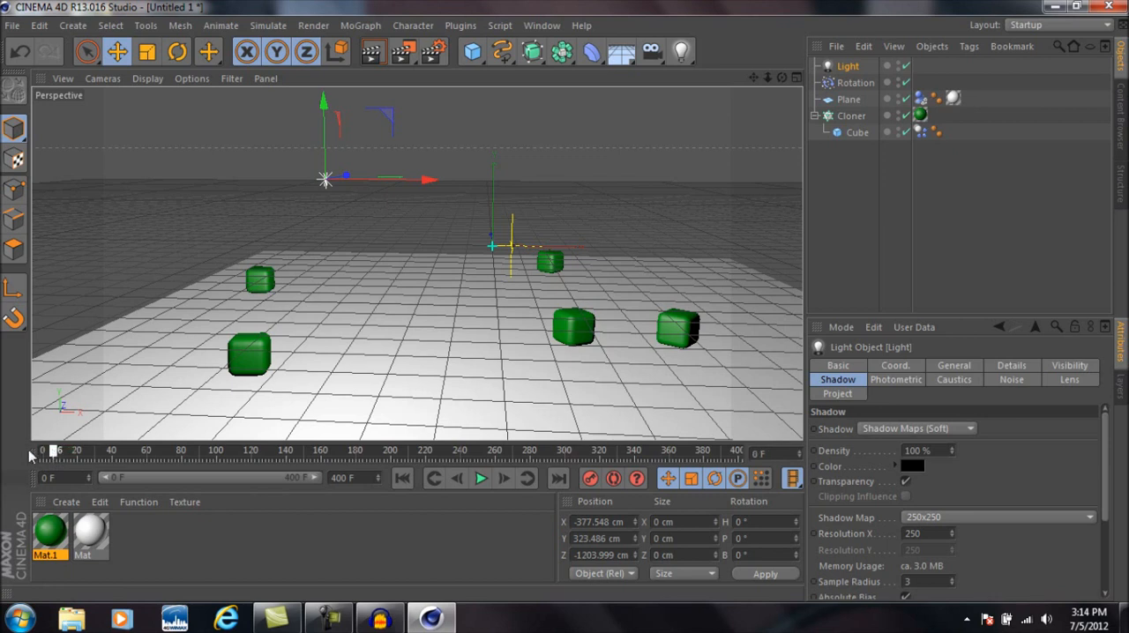
click(480, 478)
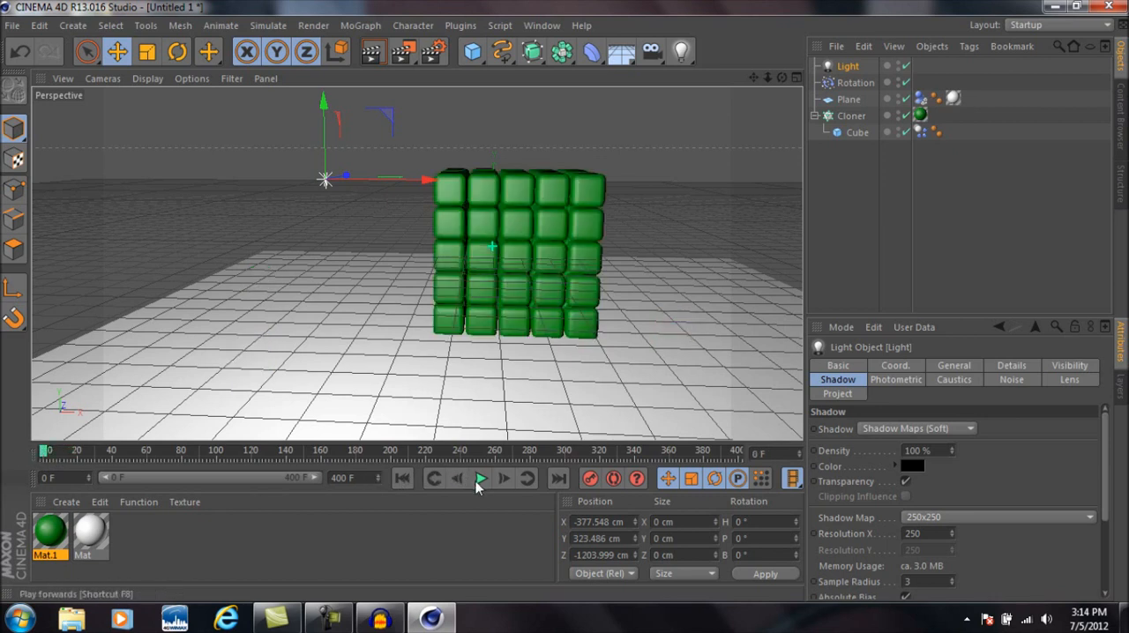
mouse_move(480, 478)
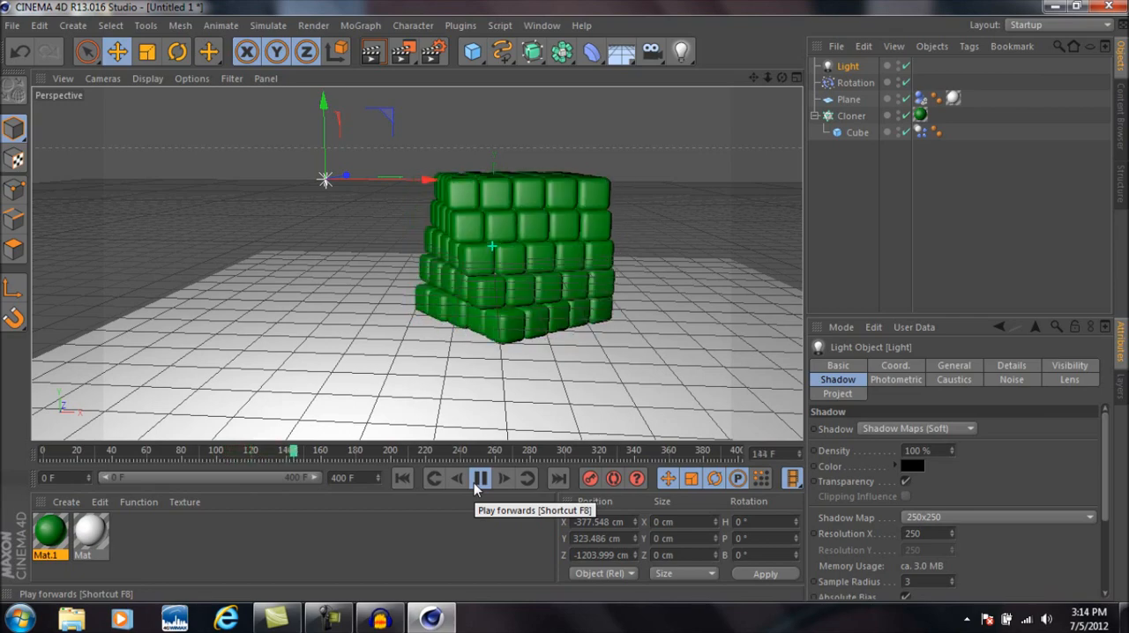
Step: Play the rigid-body simulation so the spinning grid collapses into scattered cubes
click(503, 478)
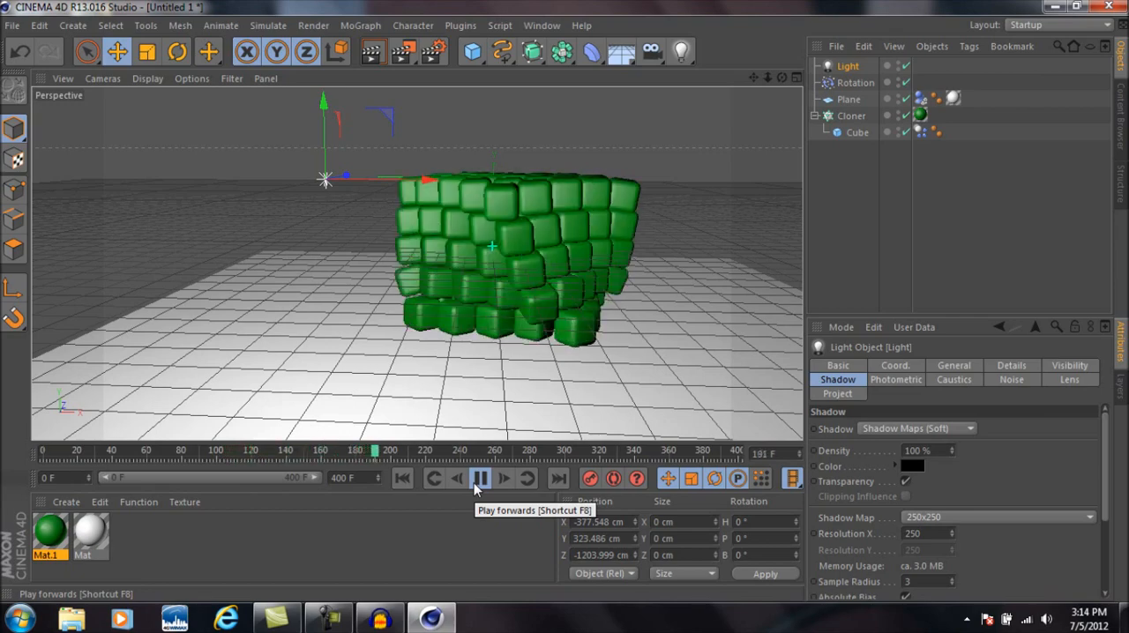
click(481, 478)
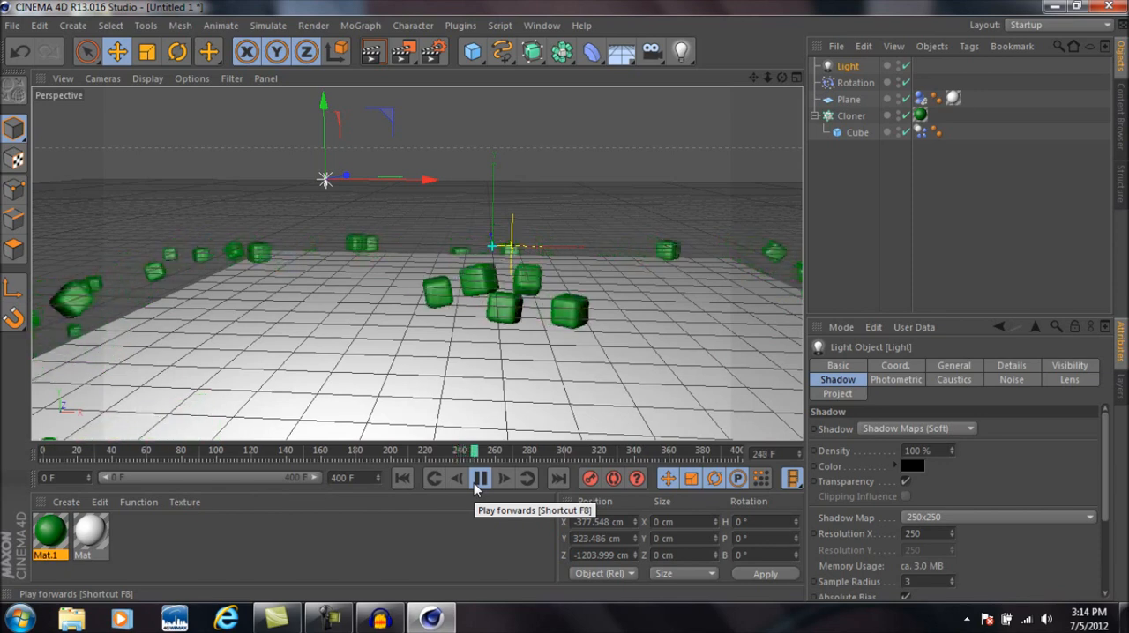